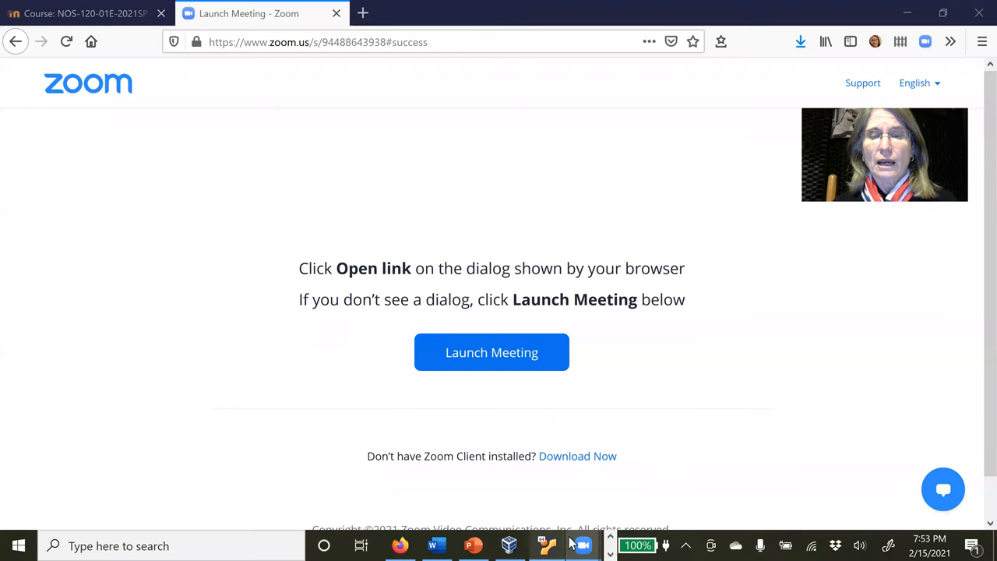
Switch from the Zoom launch page to the running chapter 9 slide show
click(474, 545)
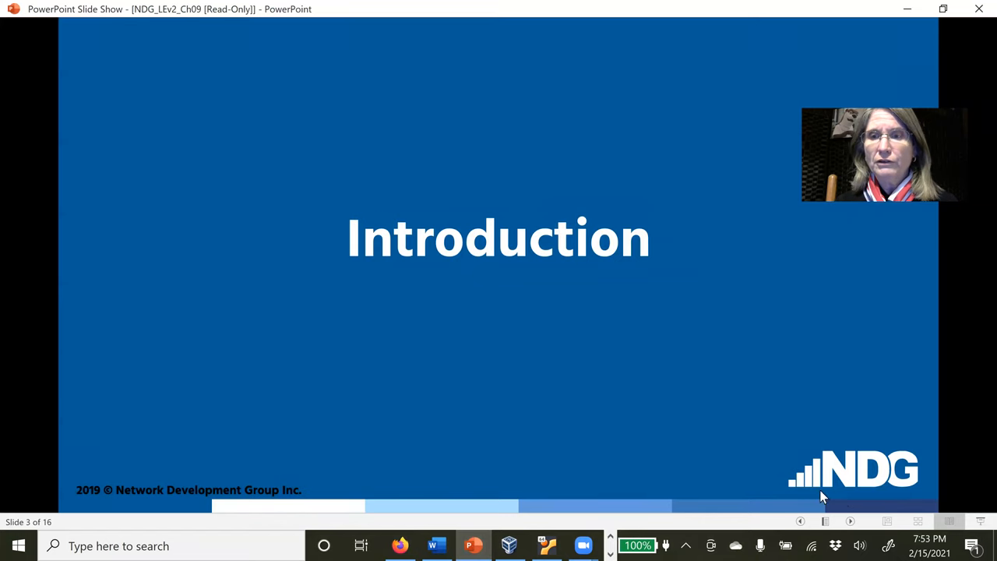
Advance the slide show toward slide 5, the Compression section title
click(851, 521)
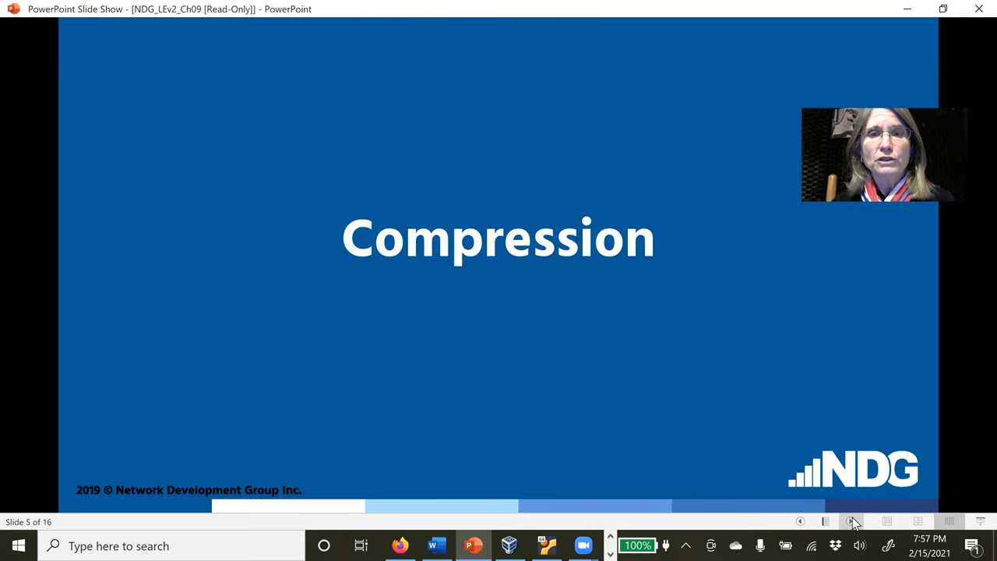
Advance to the 'Compressing Files' slide on gzip -l and gunzip
click(851, 520)
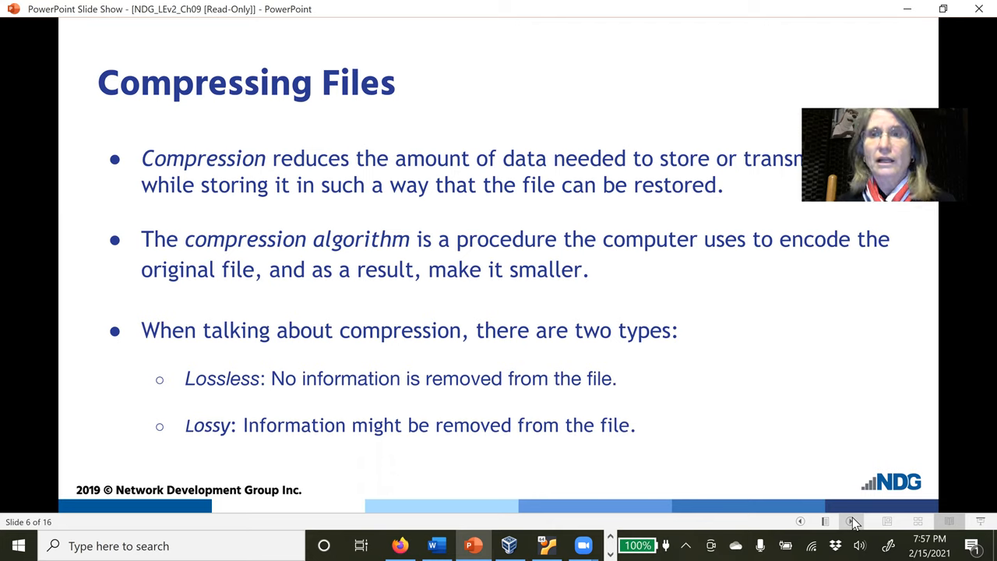
mouse_move(935, 233)
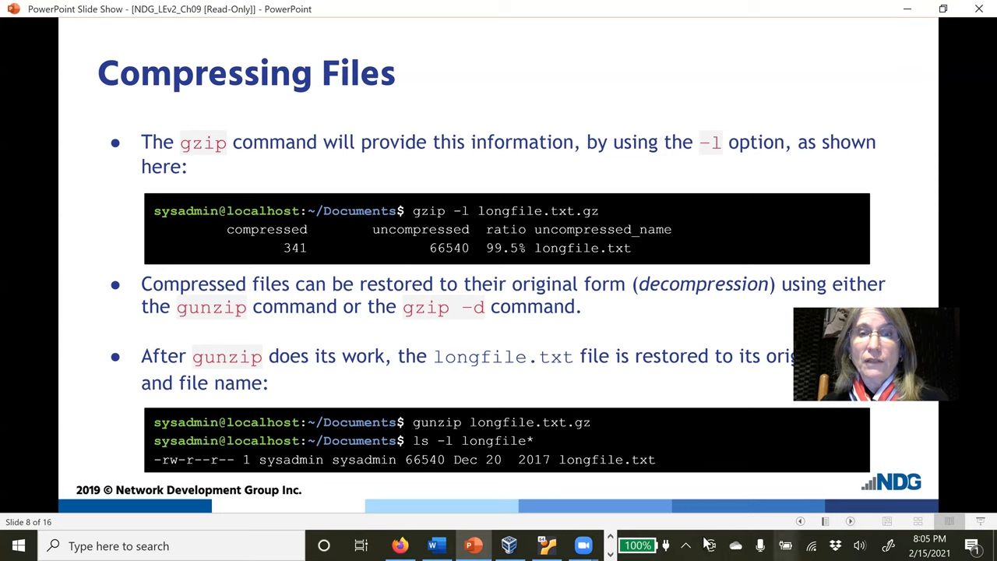
Run 'man gzip' in the VM terminal and start searching the page for '-l'
click(549, 546)
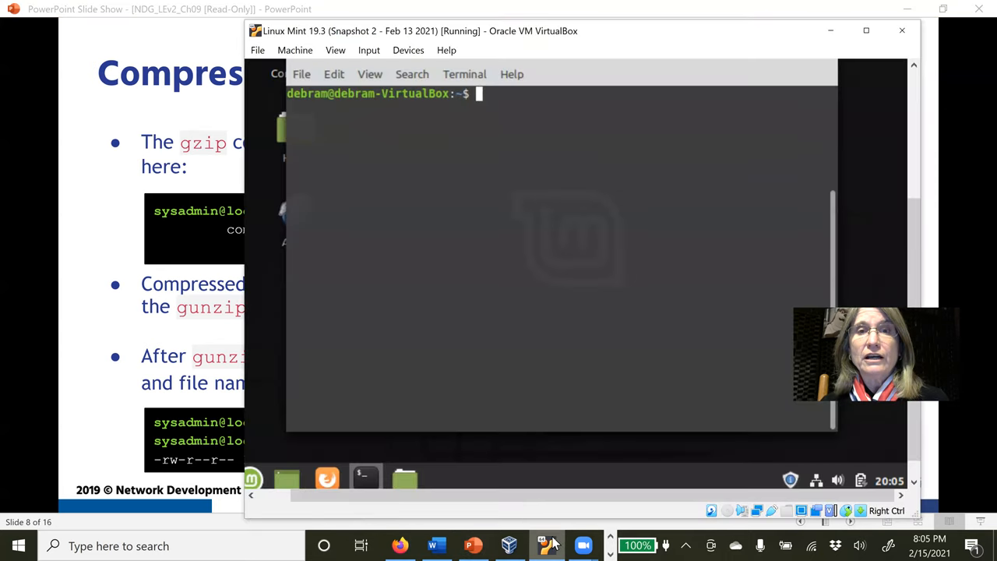
text(man g)
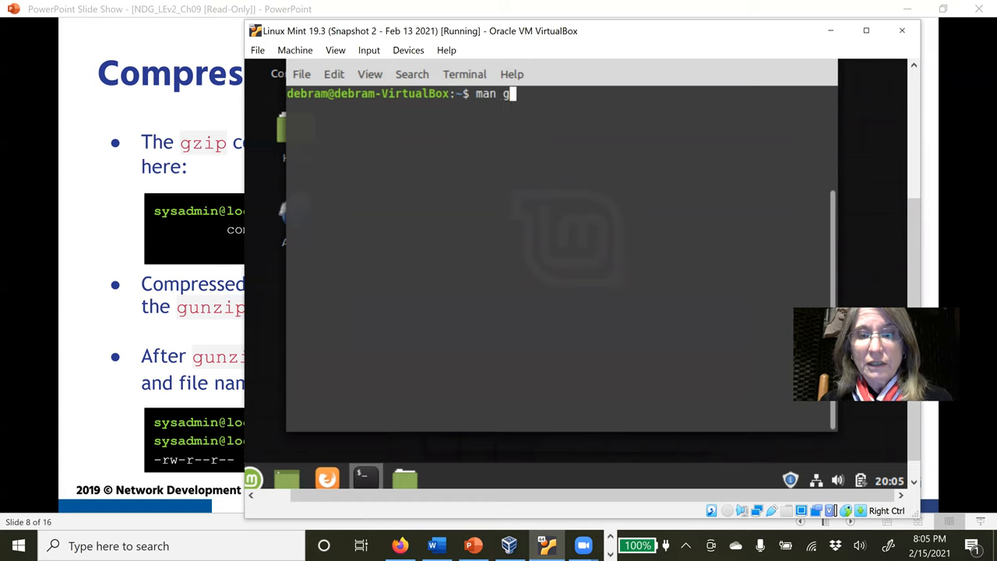
text(zip)
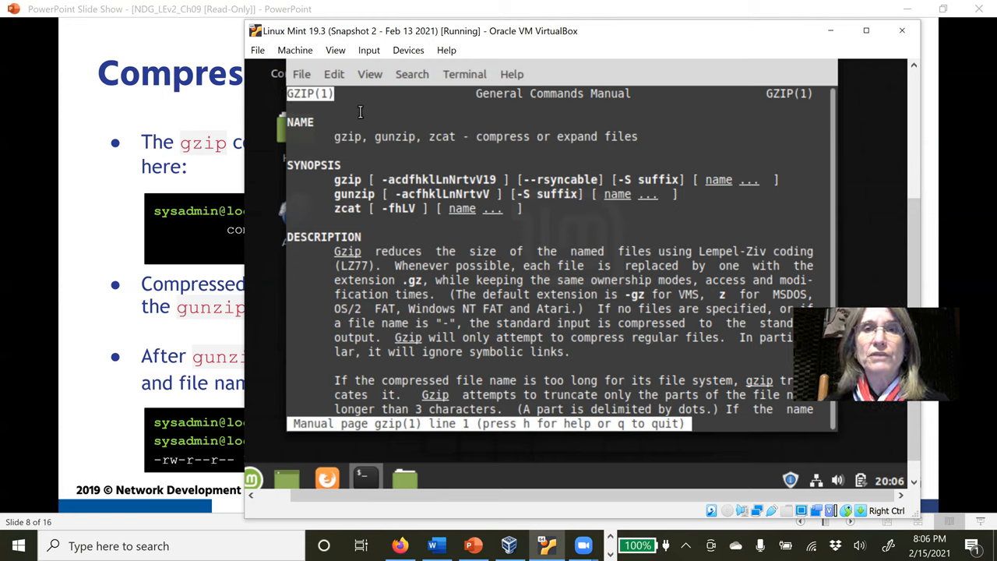
mouse_move(389, 138)
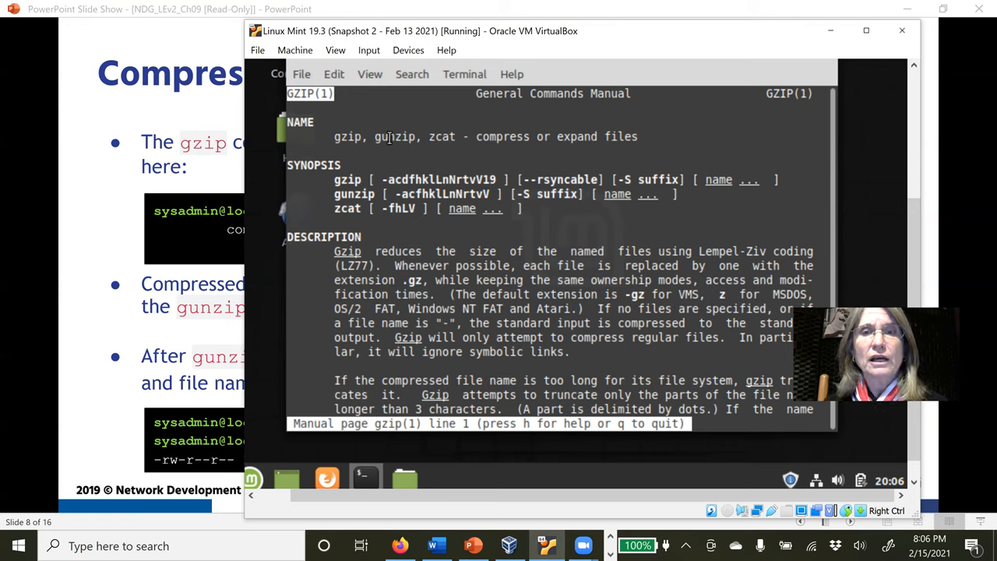
mouse_move(352, 181)
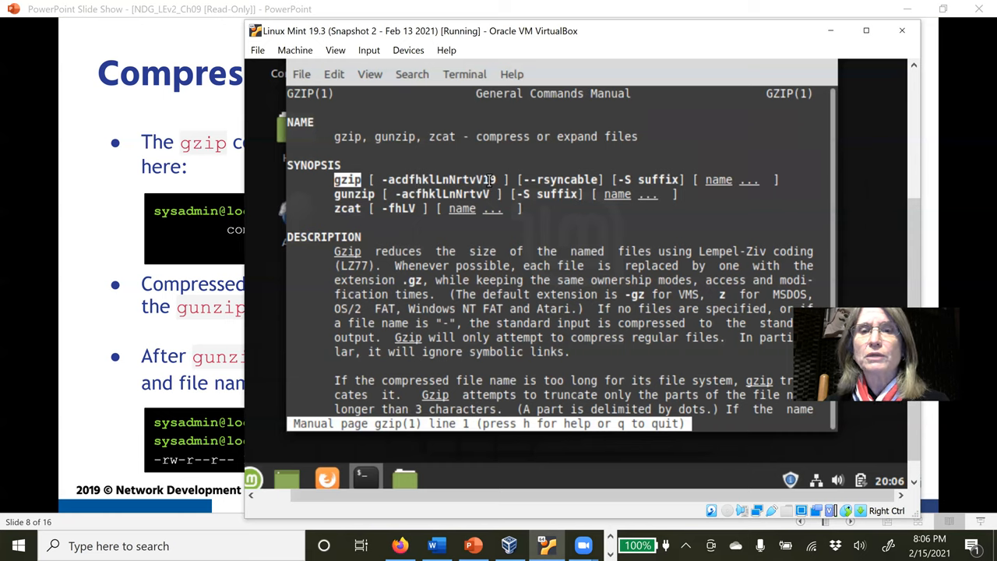
mouse_move(708, 179)
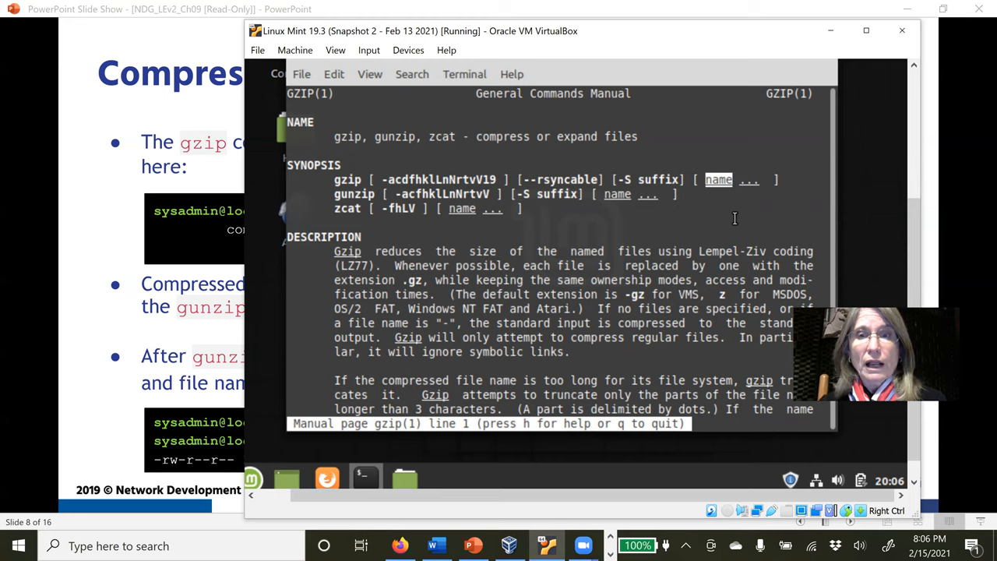
mouse_move(642, 293)
text(/)
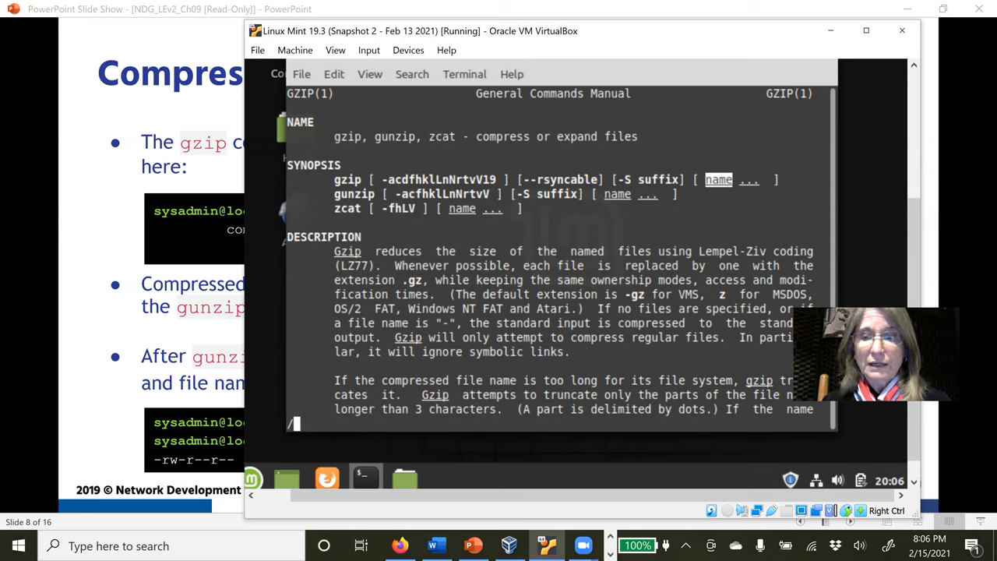
text(l)
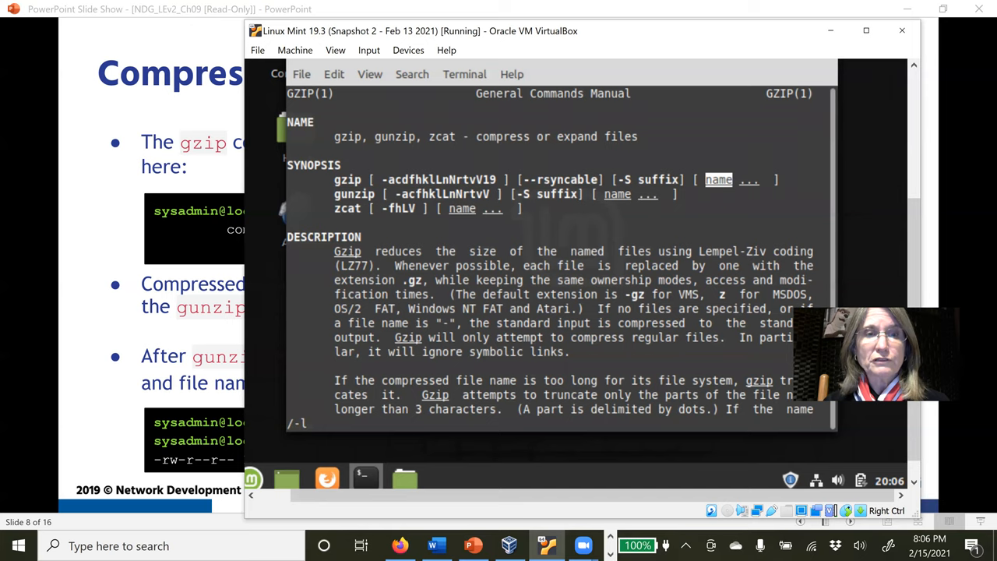
Move through the gzip manual to the '-l --list' entry describing its fields
scroll(down, 3)
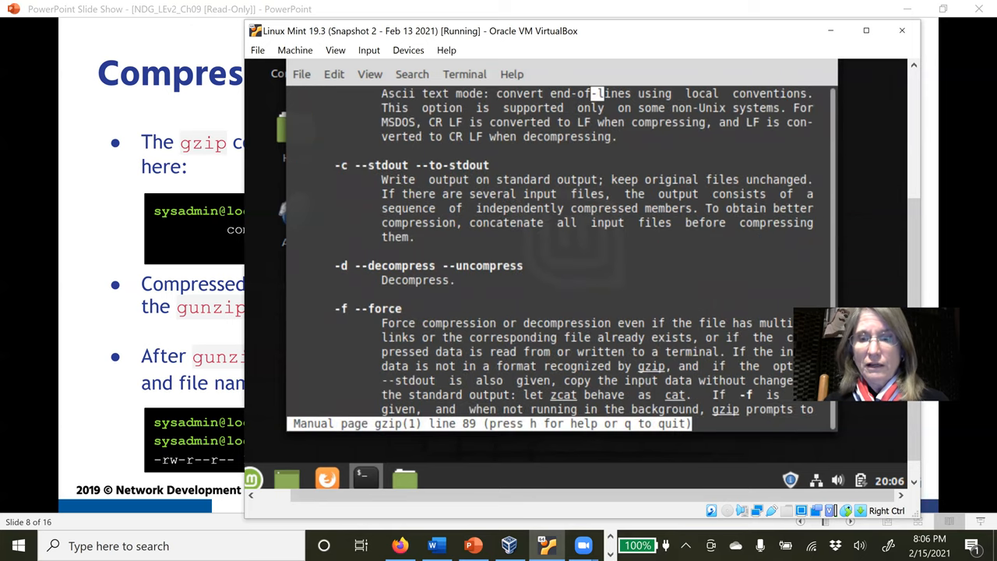
key(q)
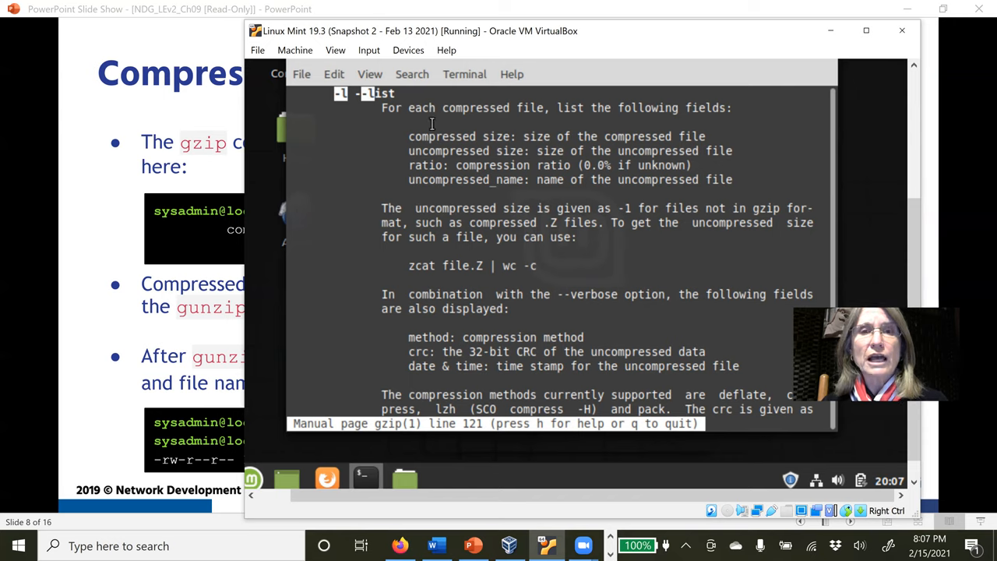
mouse_move(736, 86)
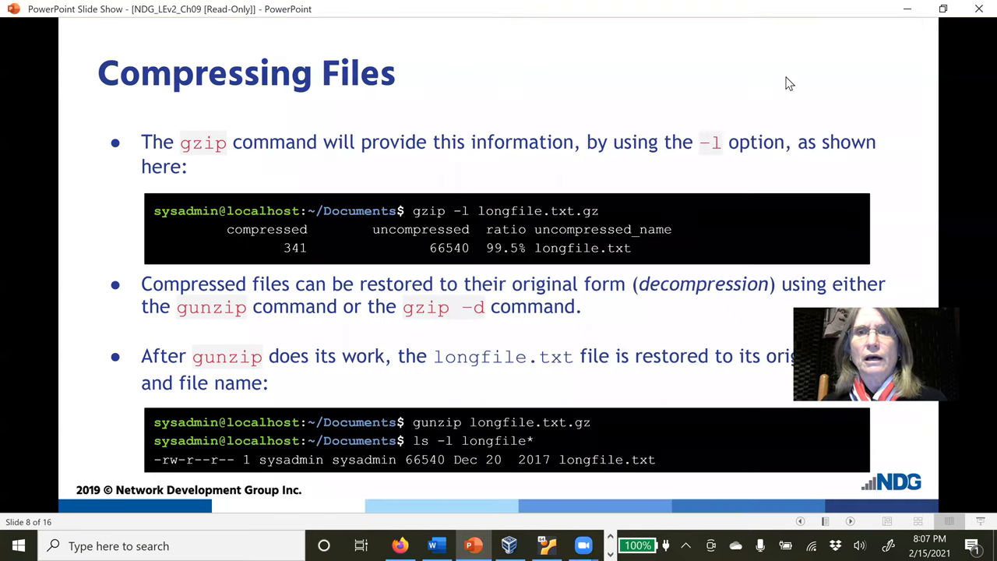
mouse_move(605, 218)
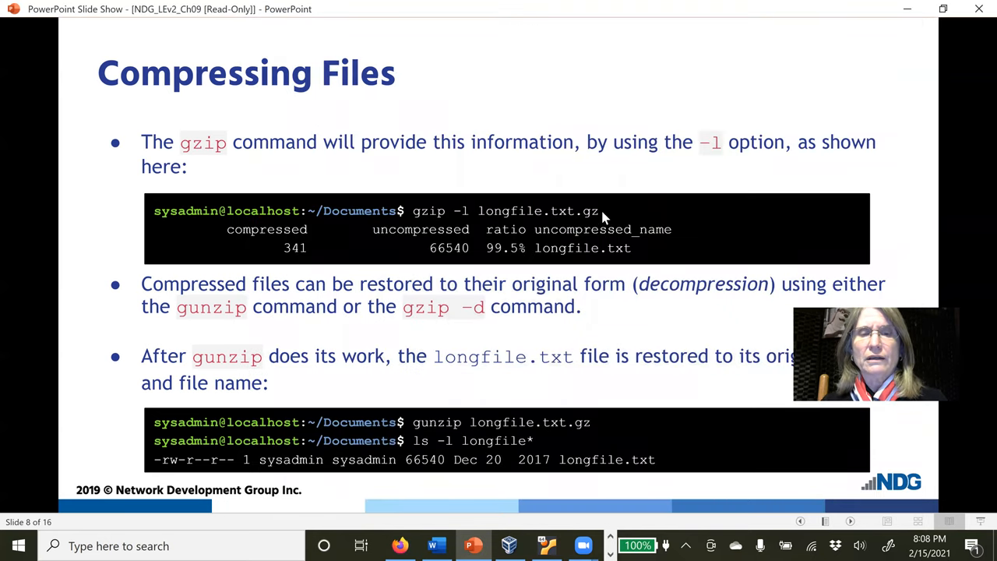
mouse_move(682, 196)
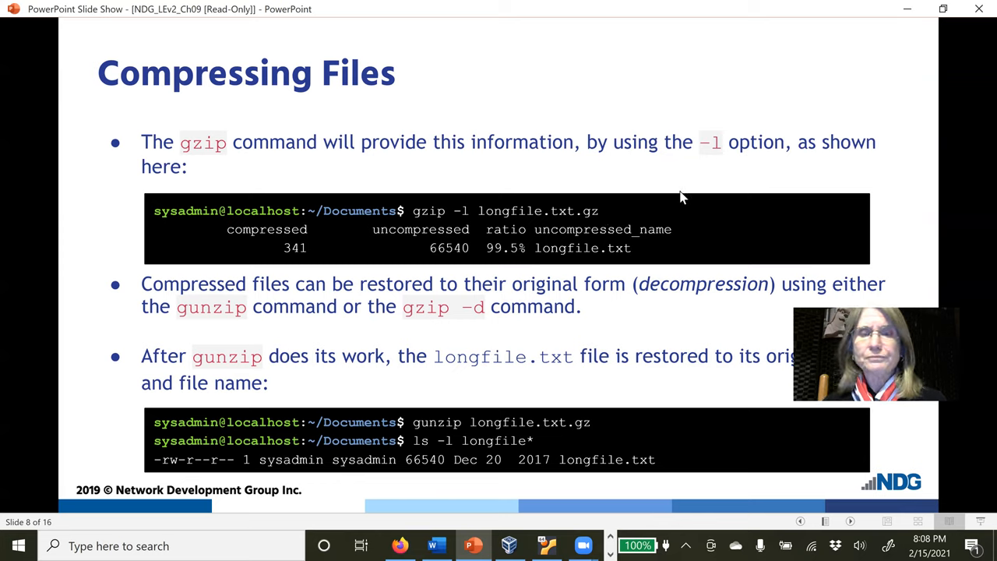
mouse_move(404, 243)
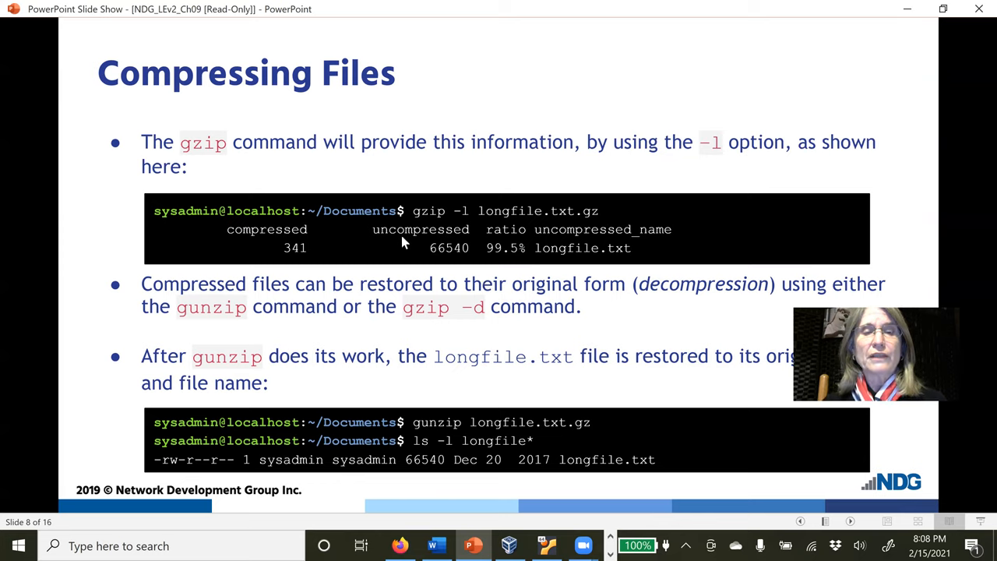
mouse_move(492, 261)
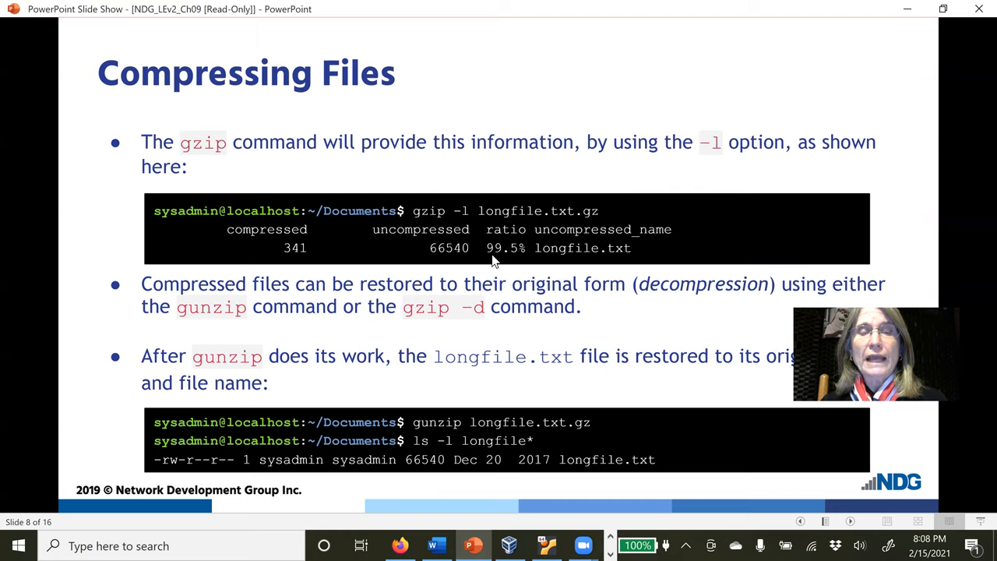
mouse_move(520, 257)
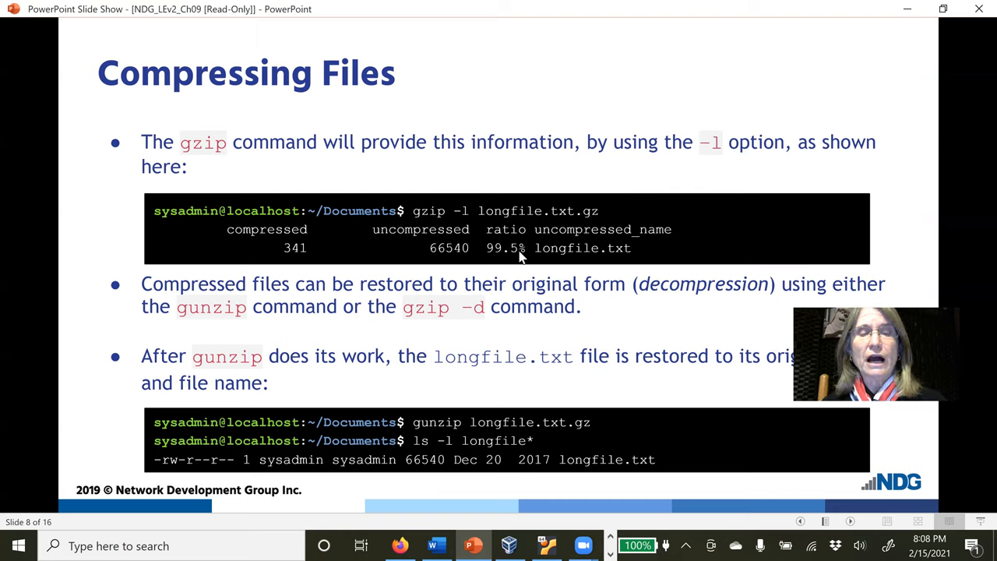
mouse_move(552, 326)
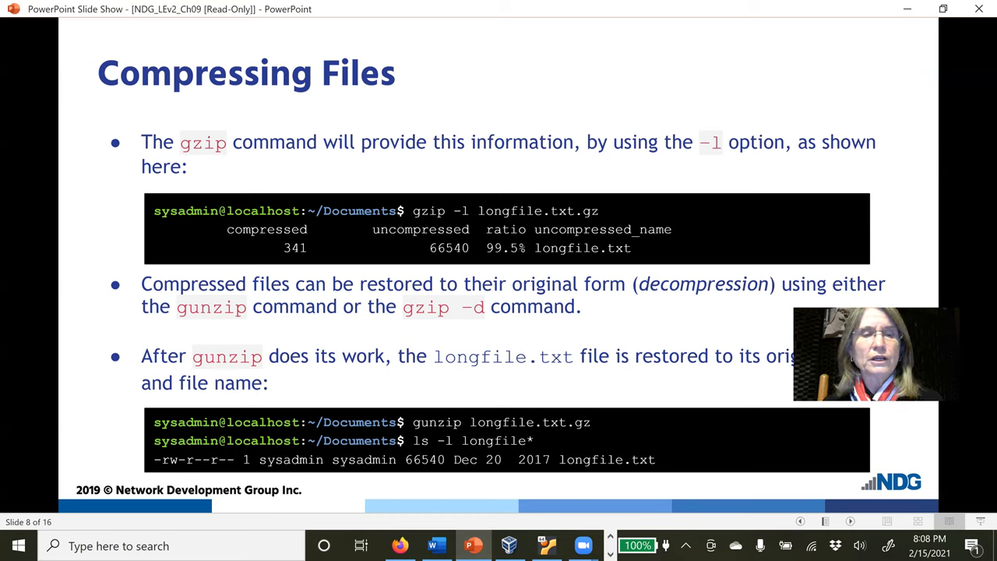
mouse_move(508, 330)
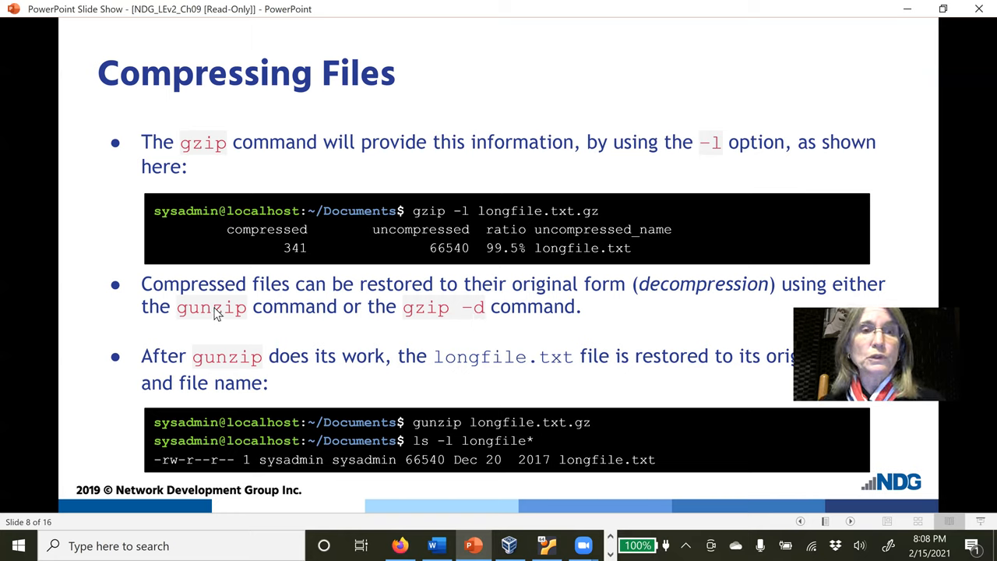
mouse_move(451, 329)
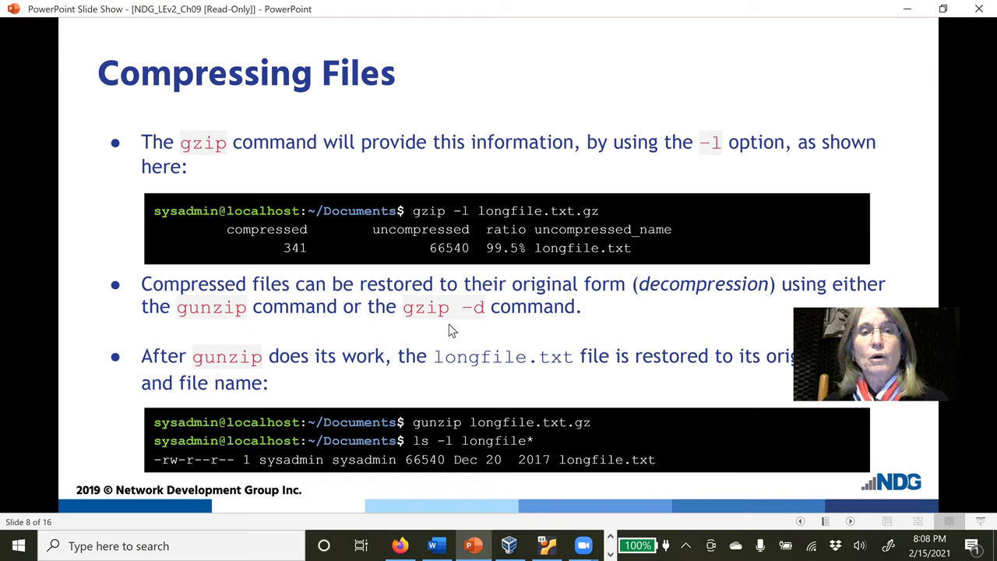
mouse_move(450, 327)
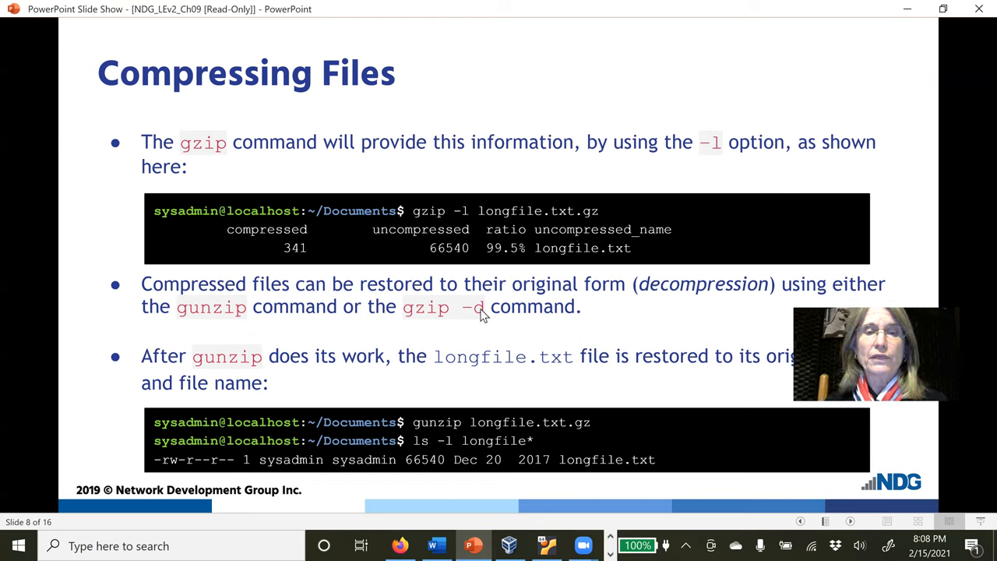
mouse_move(561, 533)
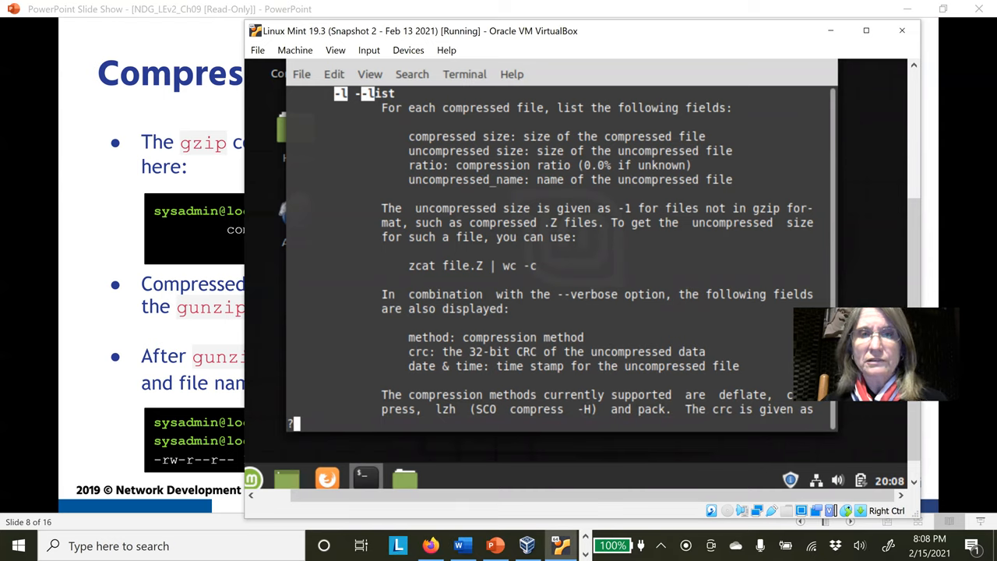
Jump the gzip manual back to SYNOPSIS, then minimize VirtualBox to return to the slides
text(SYN)
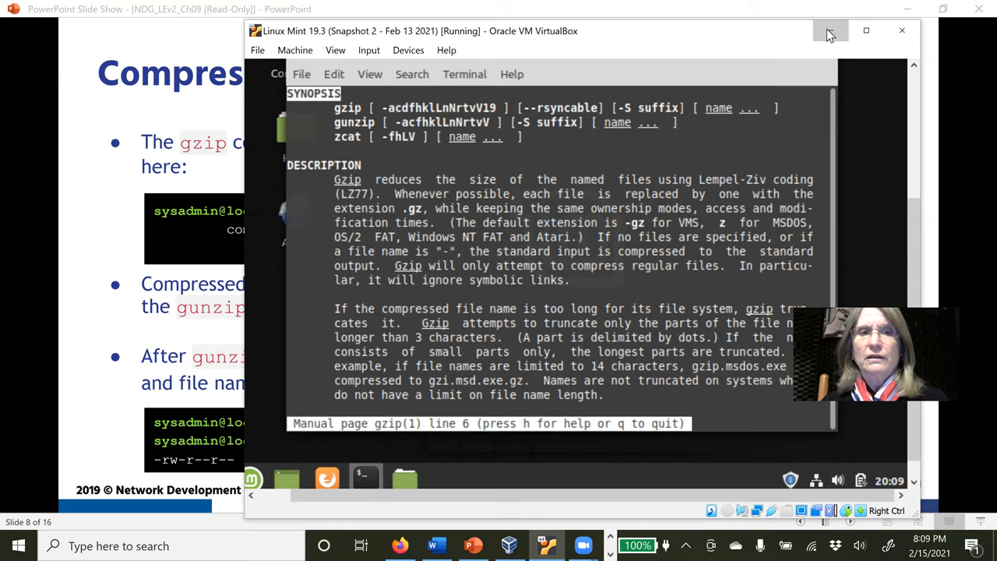
click(829, 31)
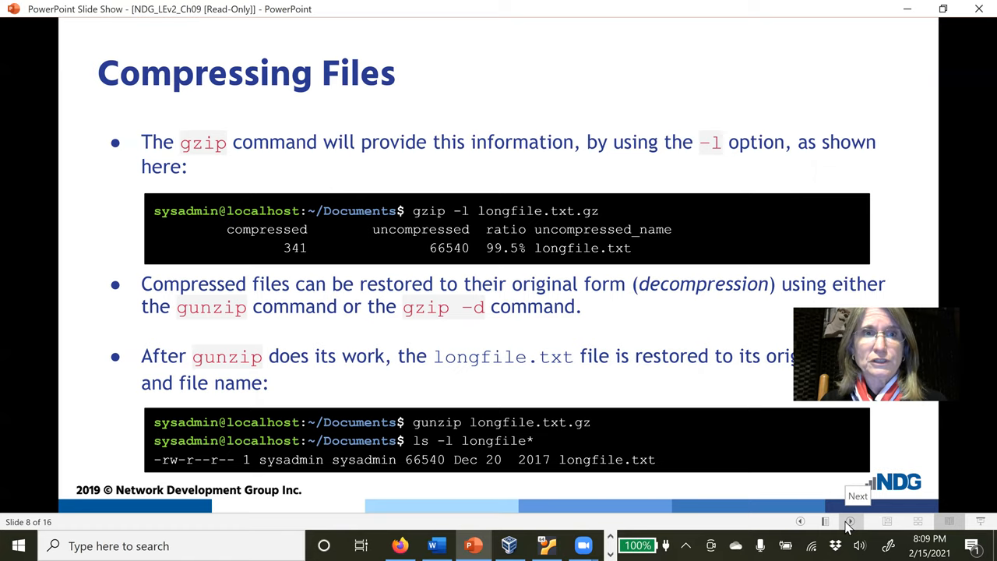
Advance past the Archiving title slide to 'Archiving Files - Create Mode'
click(851, 521)
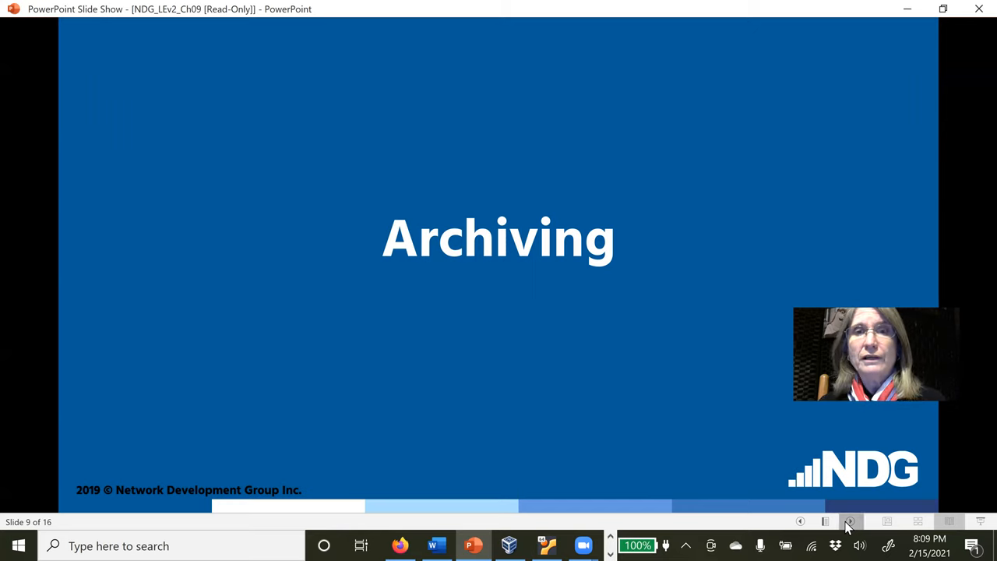
click(849, 520)
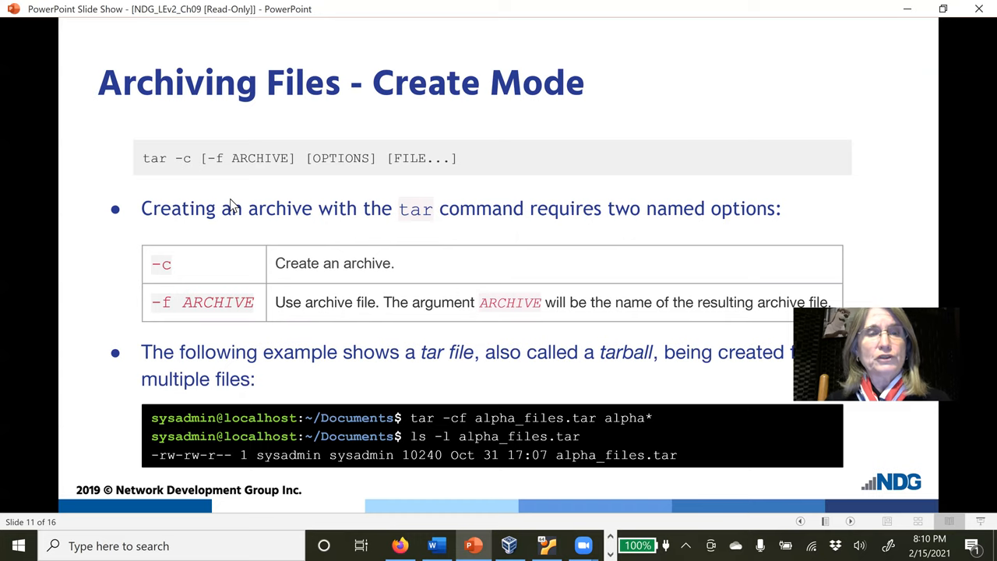
mouse_move(150, 169)
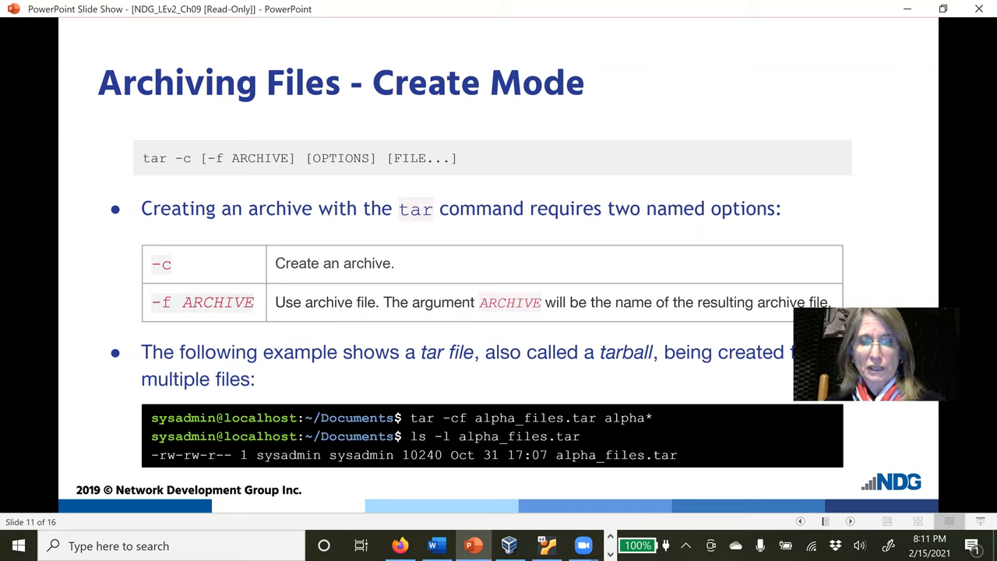
mouse_move(405, 420)
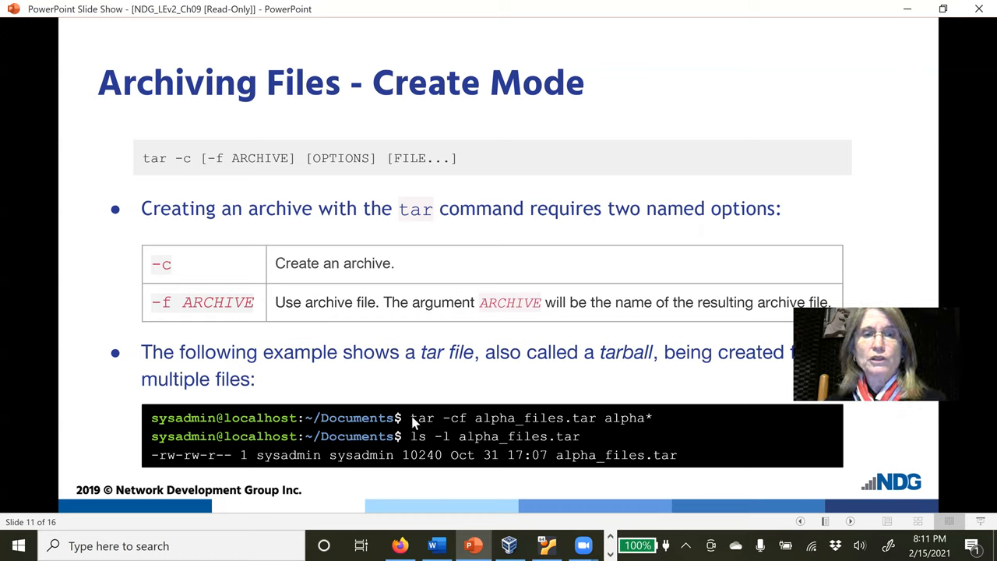
mouse_move(455, 427)
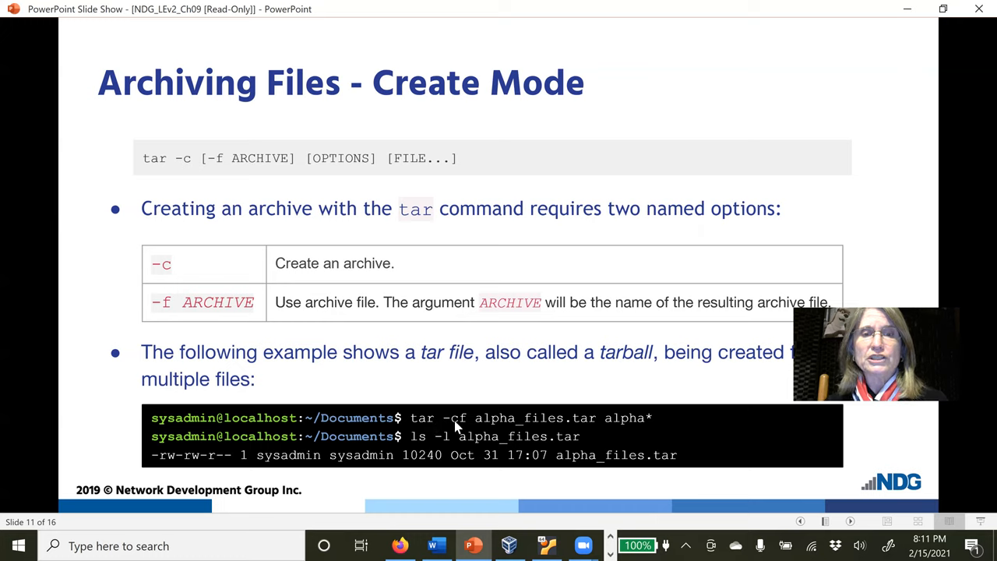
mouse_move(502, 427)
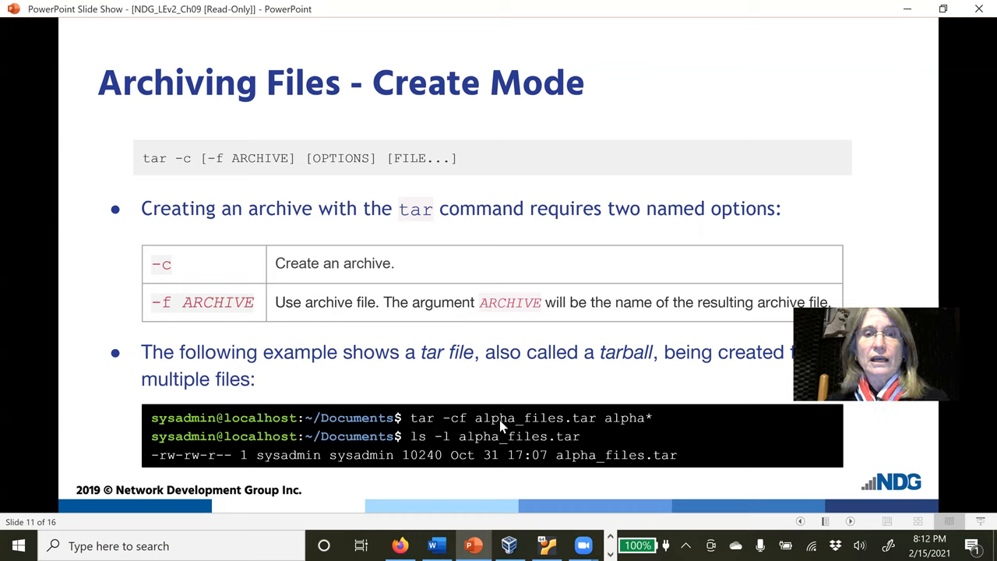
mouse_move(579, 430)
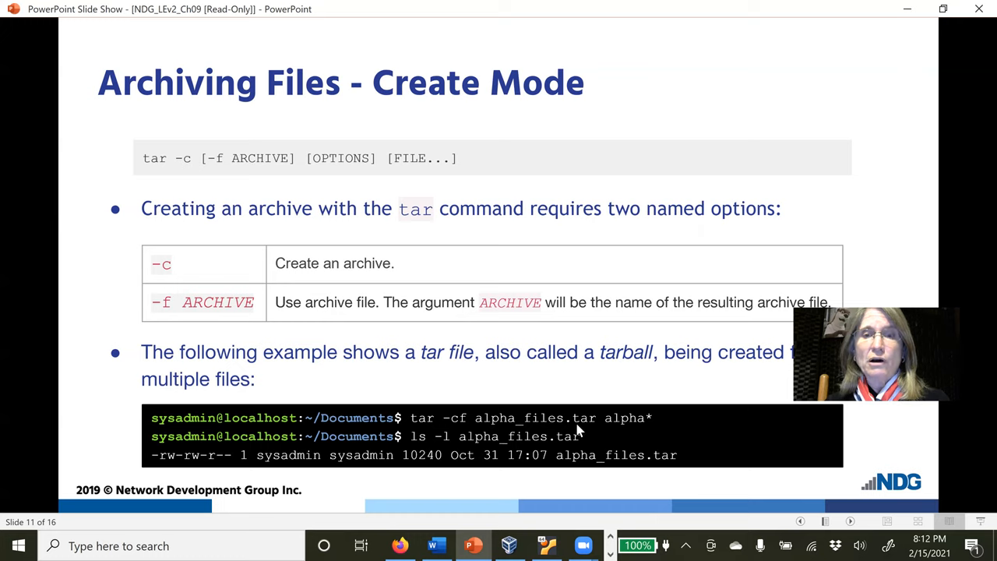
mouse_move(589, 431)
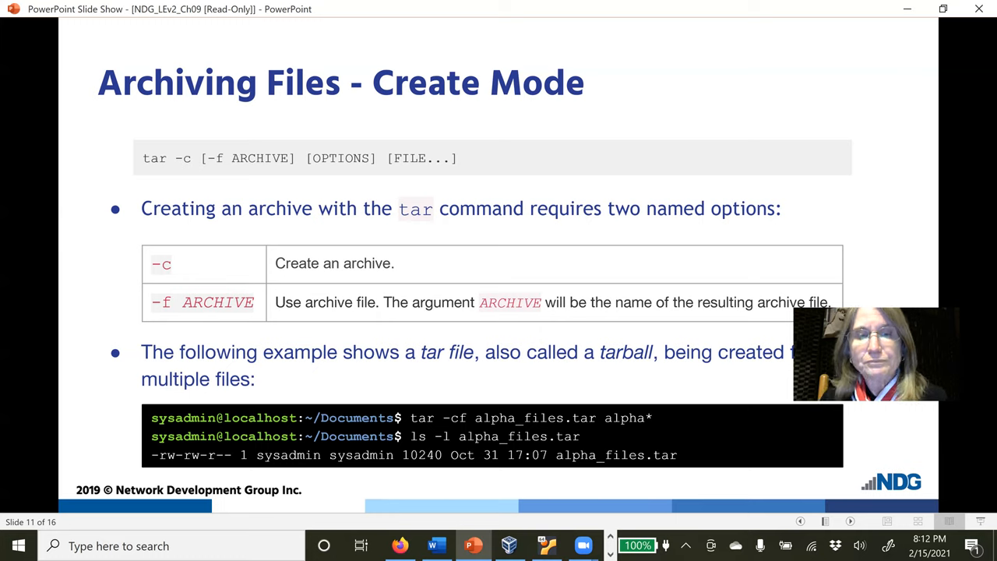
mouse_move(620, 424)
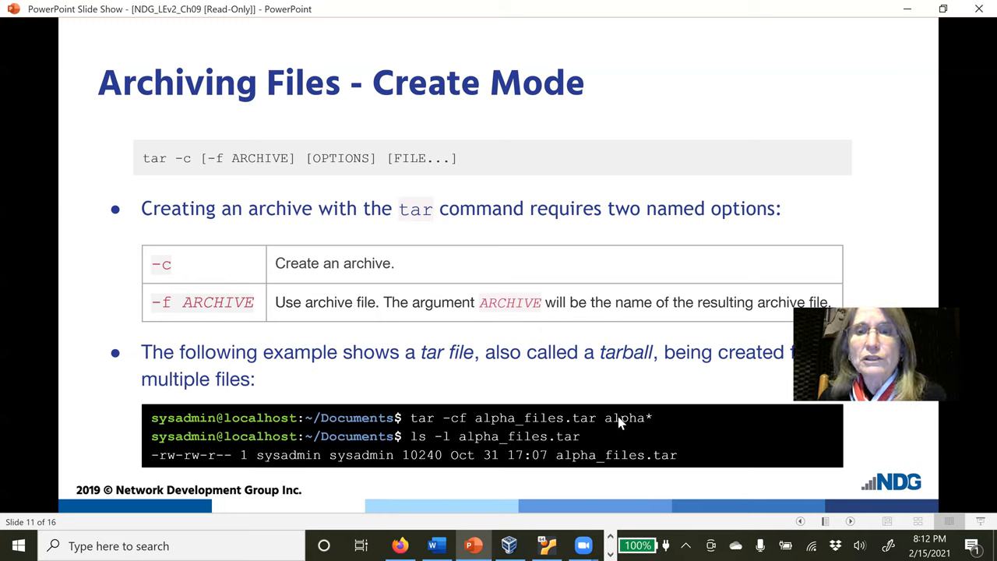
mouse_move(643, 424)
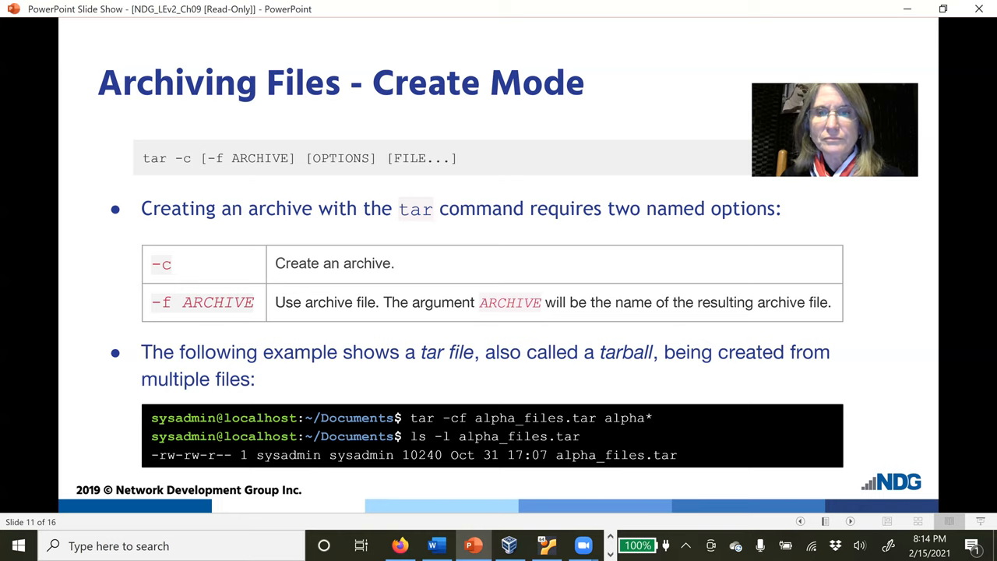
Advance to slide 12 on compressing tarballs with gzip -z and bzip2 -j
click(851, 521)
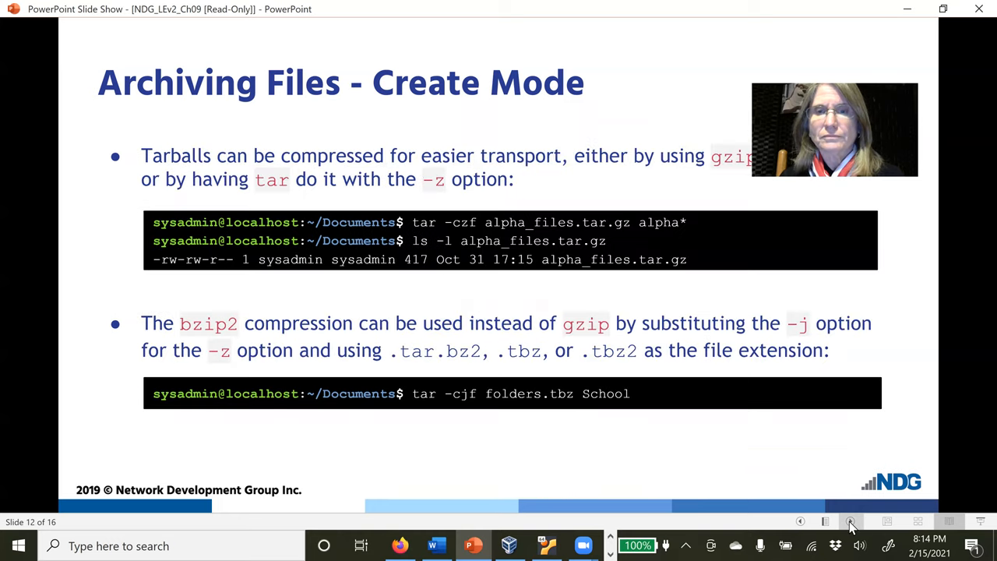
mouse_move(812, 445)
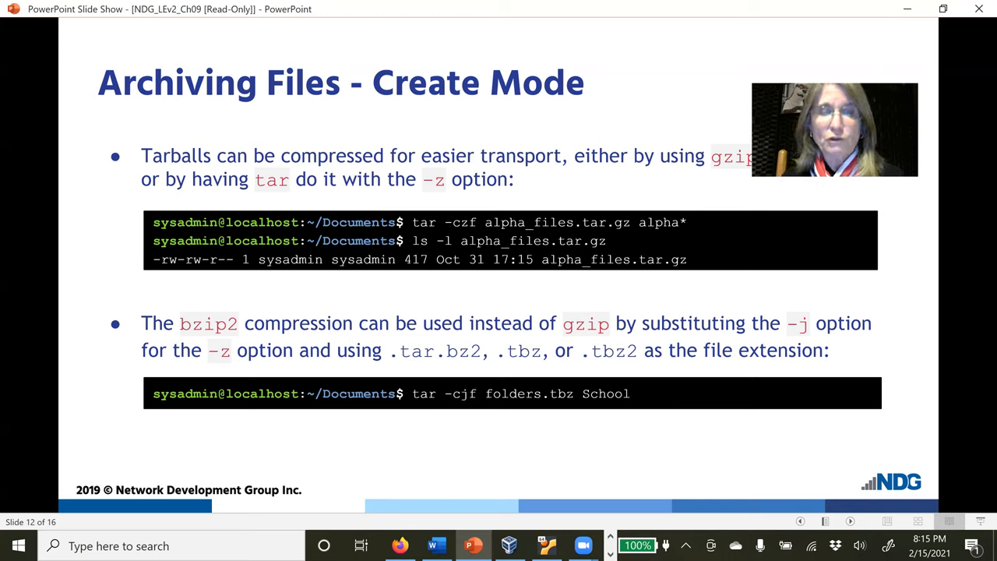
mouse_move(427, 228)
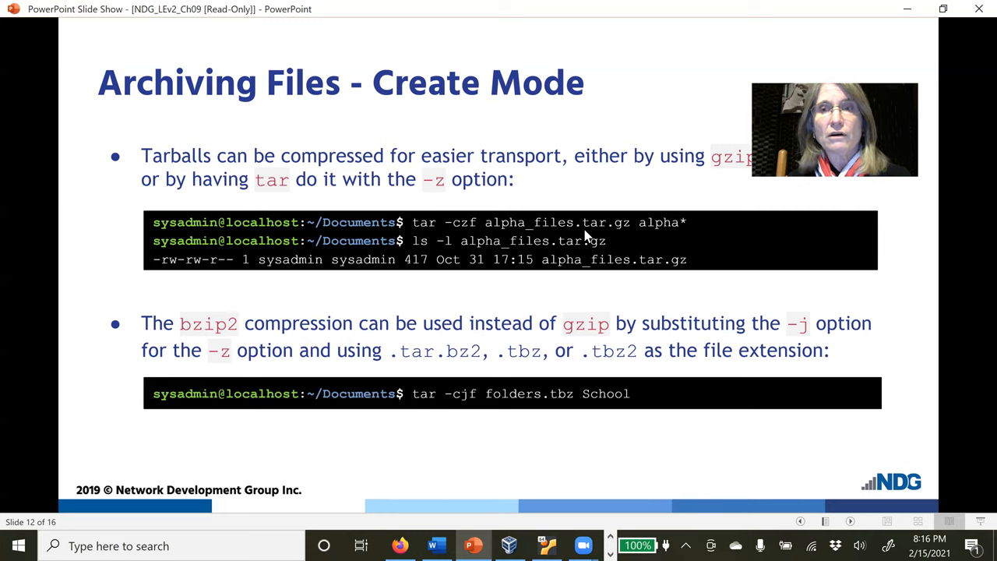
mouse_move(680, 230)
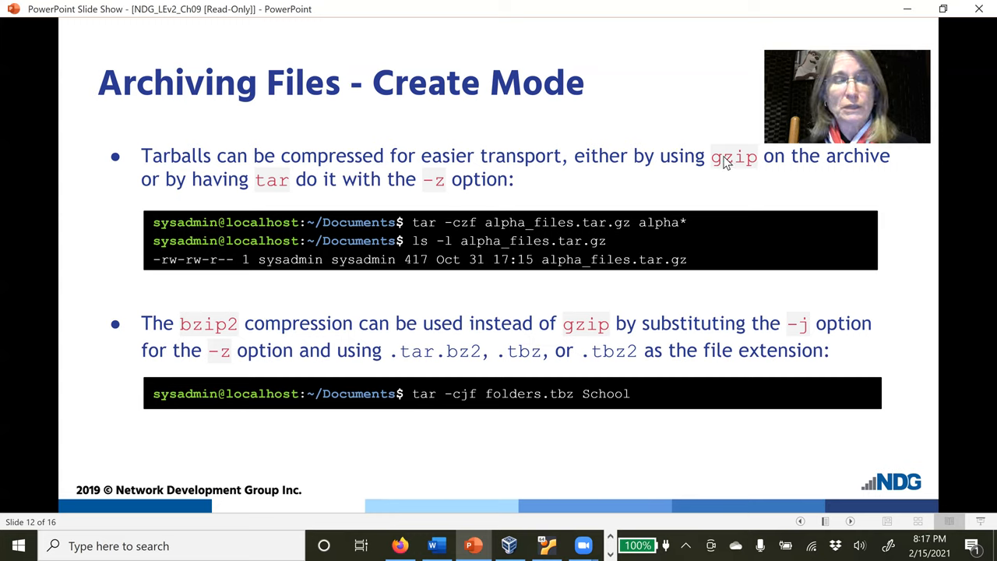
mouse_move(227, 339)
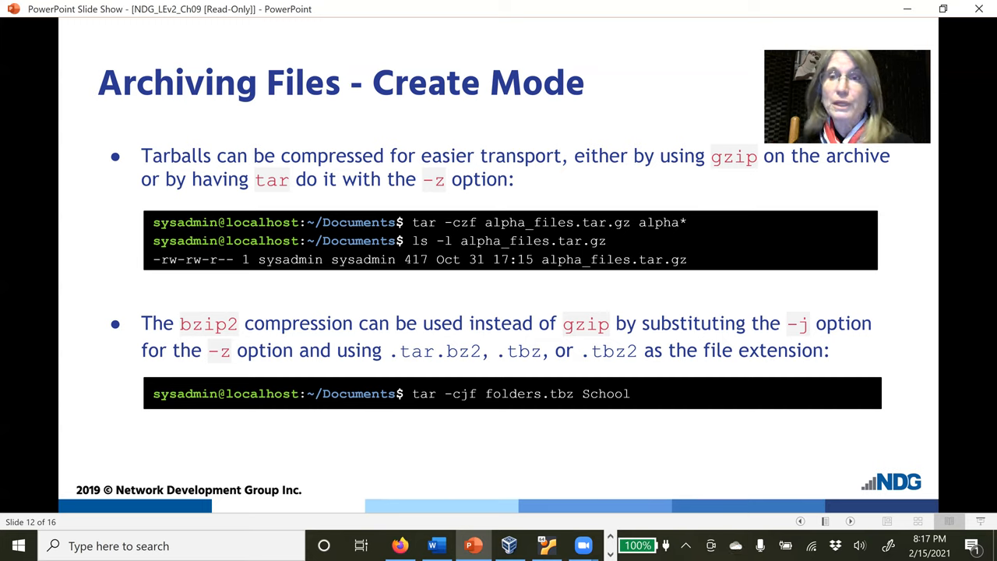
mouse_move(304, 371)
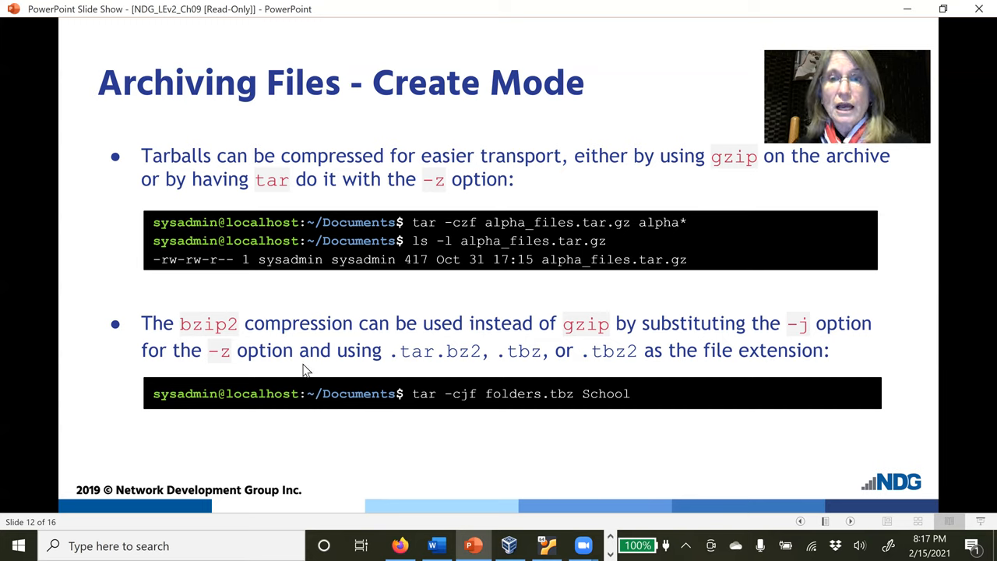
mouse_move(564, 399)
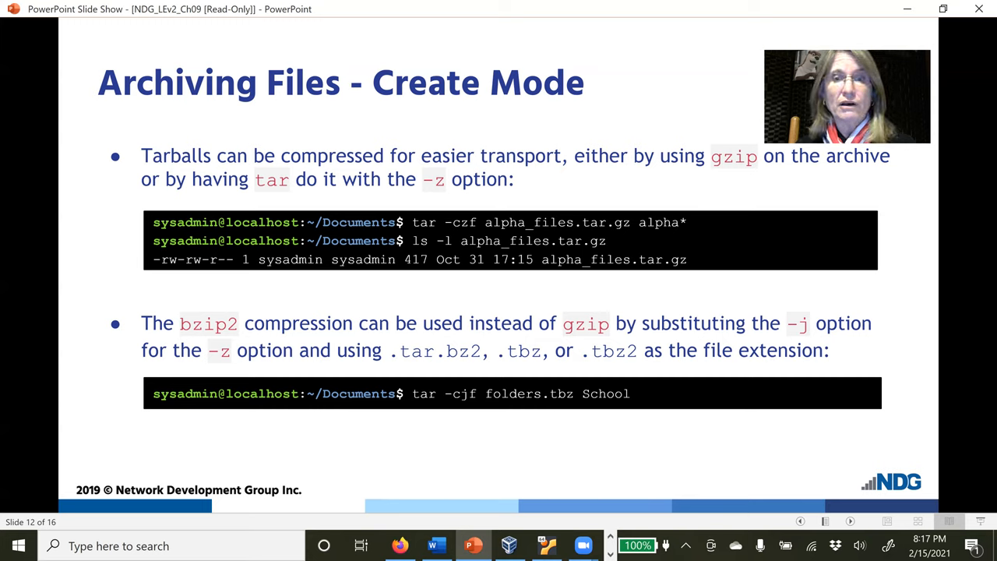
mouse_move(527, 417)
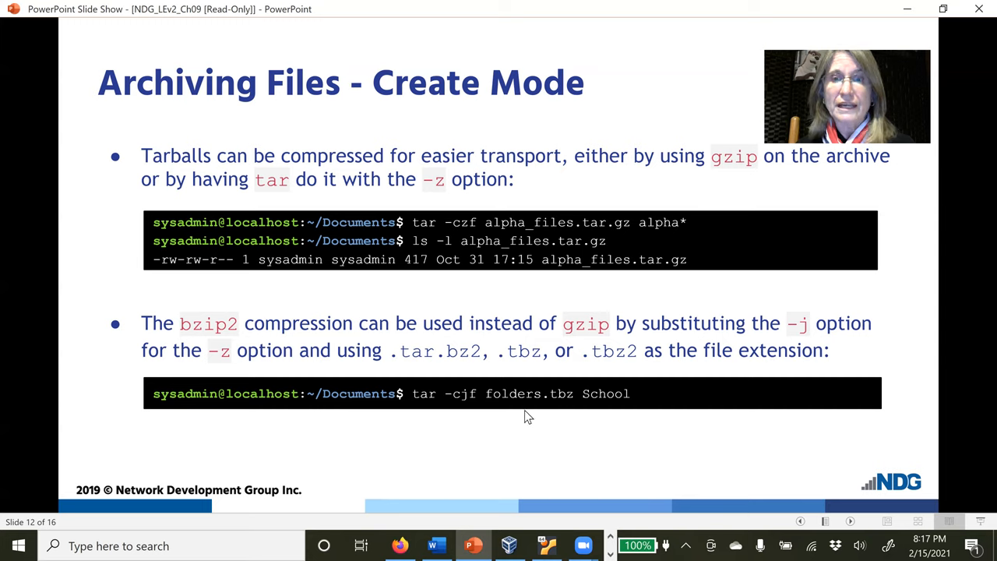
mouse_move(567, 405)
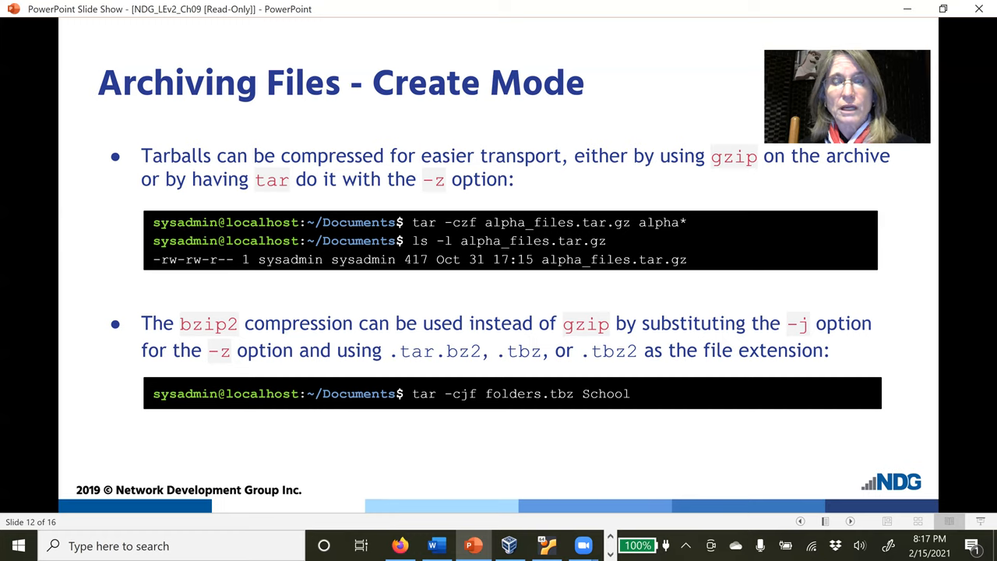
mouse_move(564, 402)
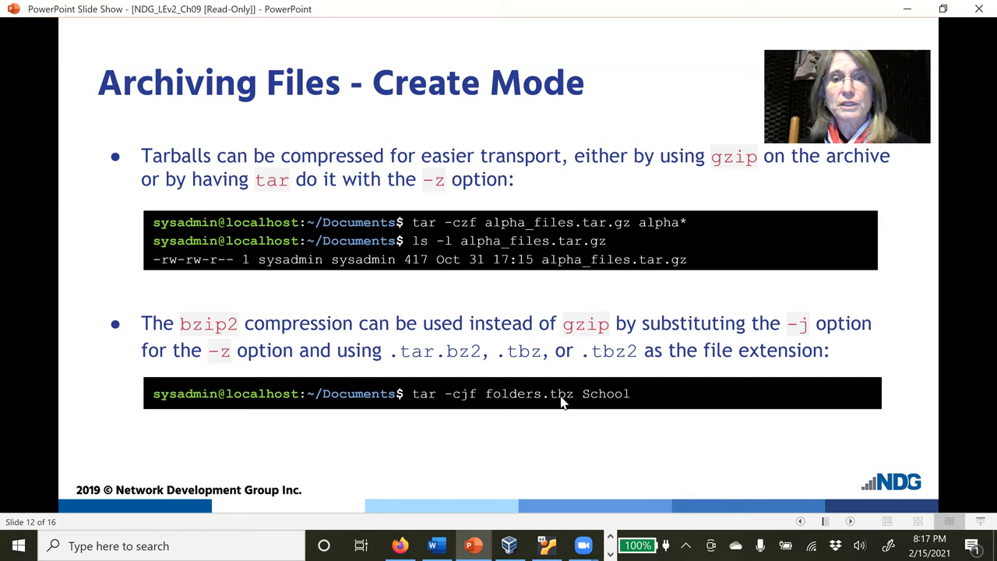
mouse_move(569, 402)
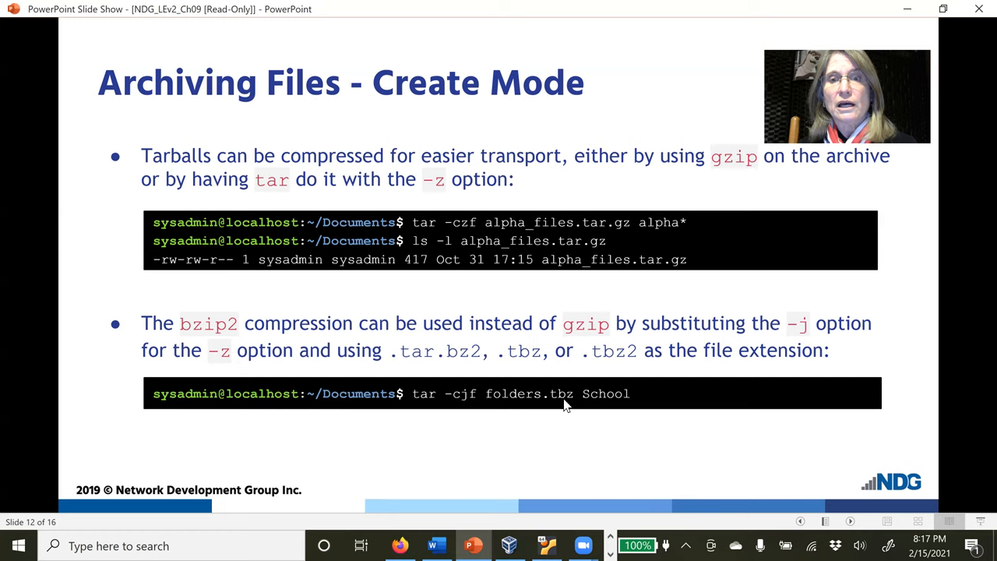
mouse_move(567, 402)
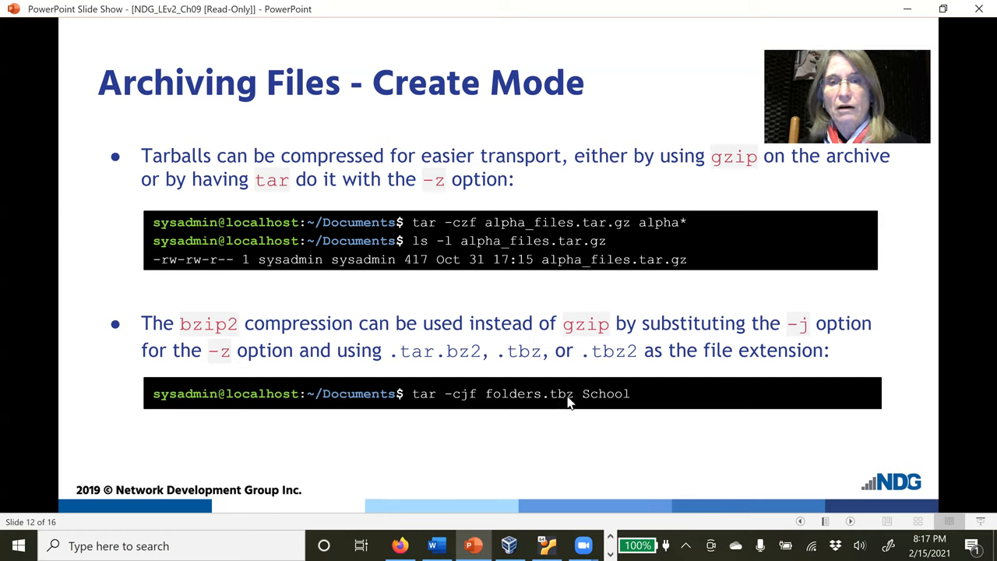
mouse_move(563, 402)
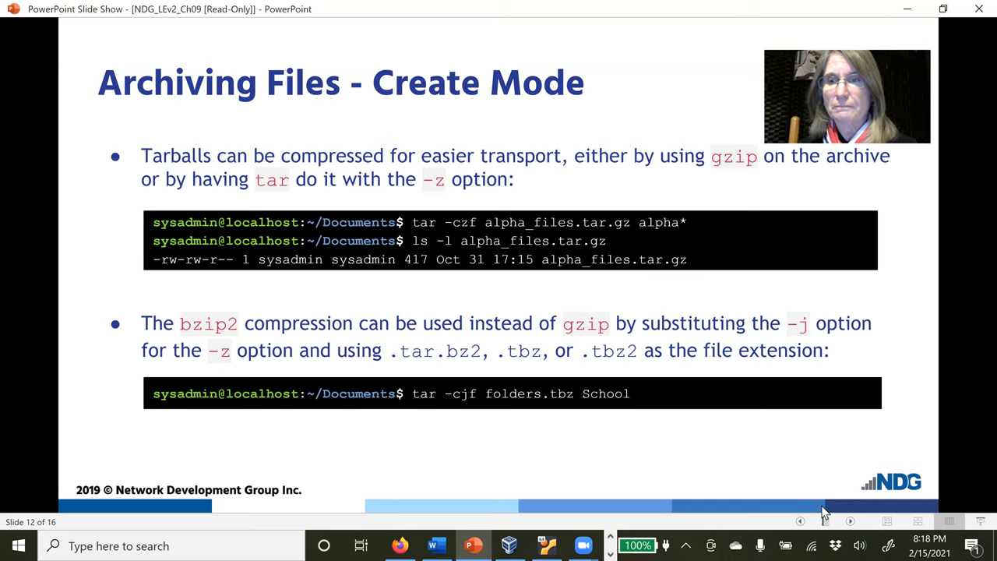
Advance to slide 13, 'Archiving Files - List Mode' on tar -t
click(850, 521)
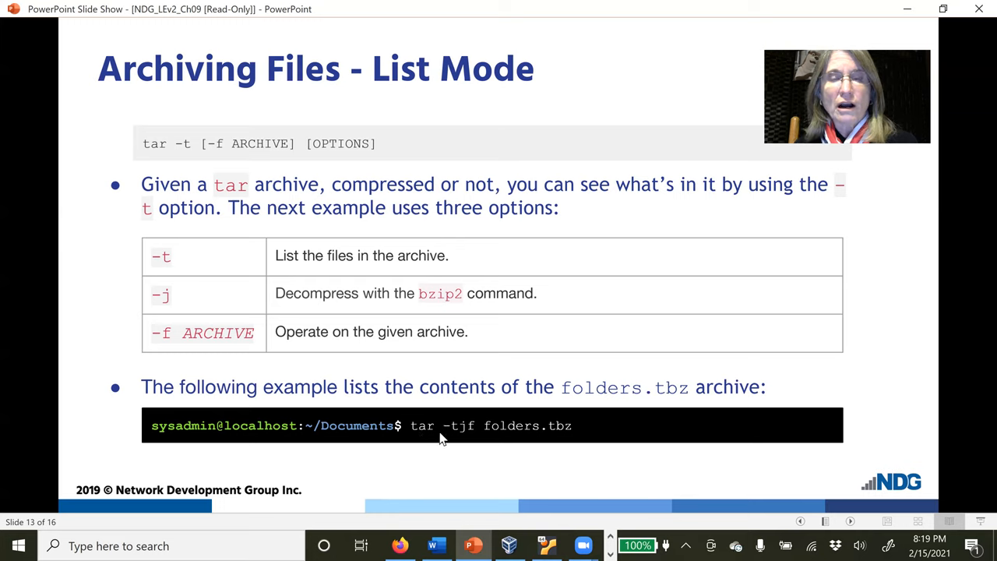
mouse_move(455, 427)
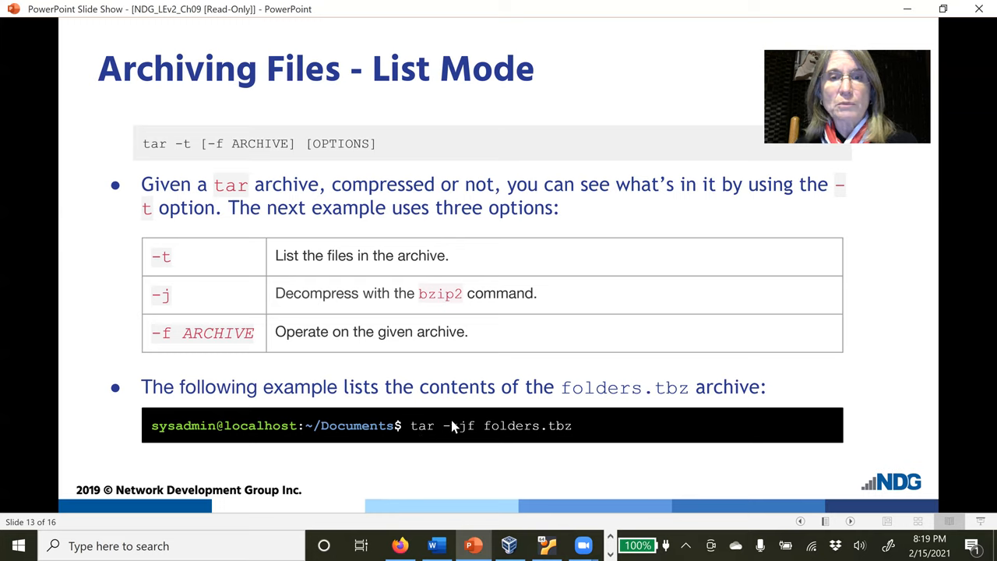
mouse_move(458, 435)
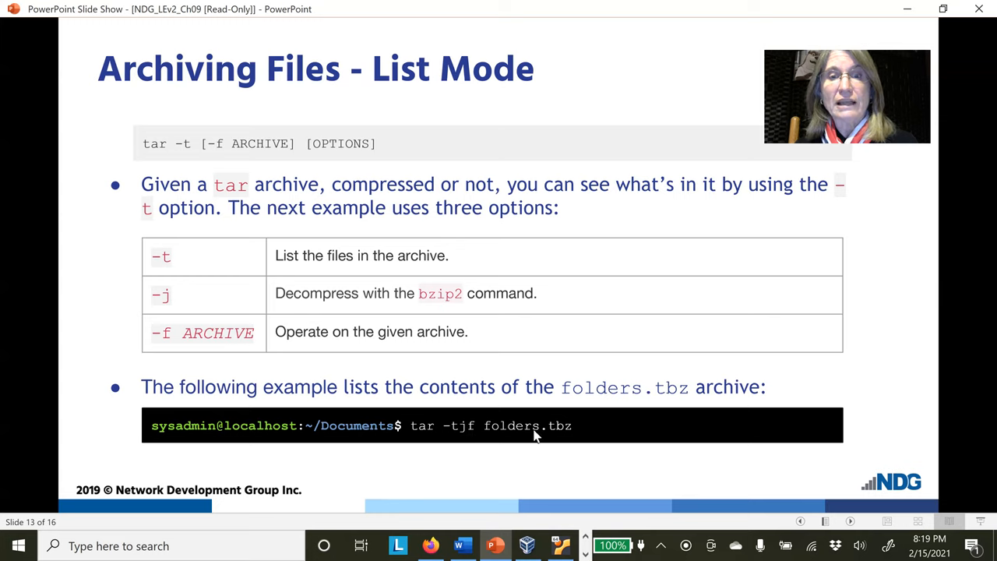
mouse_move(565, 437)
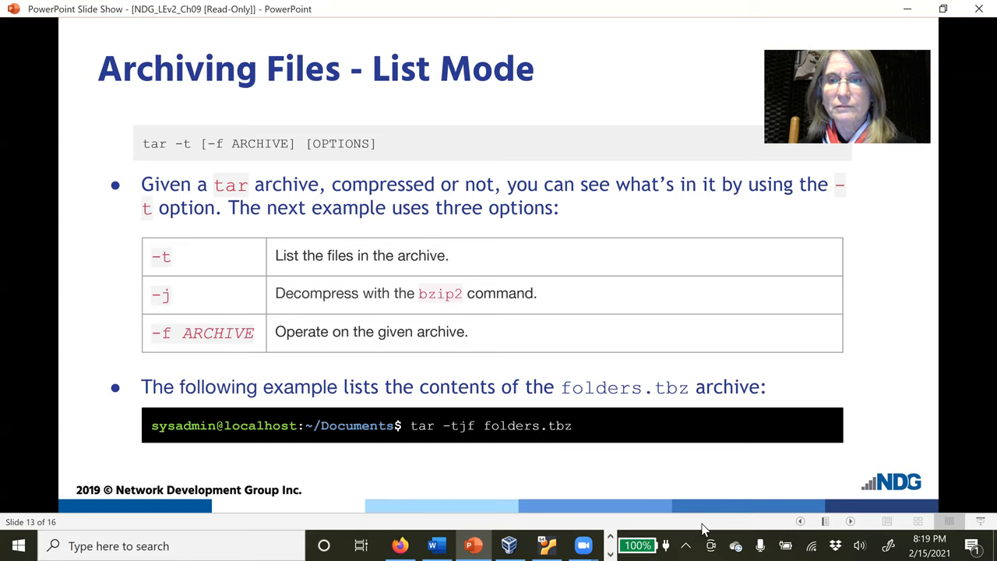
Leave the slide show so the browser's Zoom page shows instead
click(851, 521)
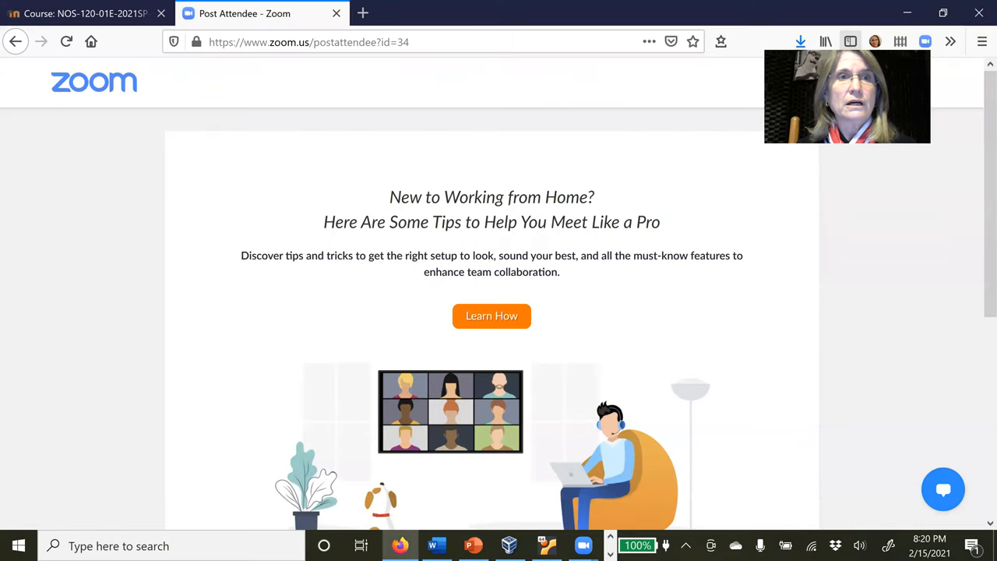
Launch the Tar Student Reference resource from the Moodle course page in Word
click(85, 12)
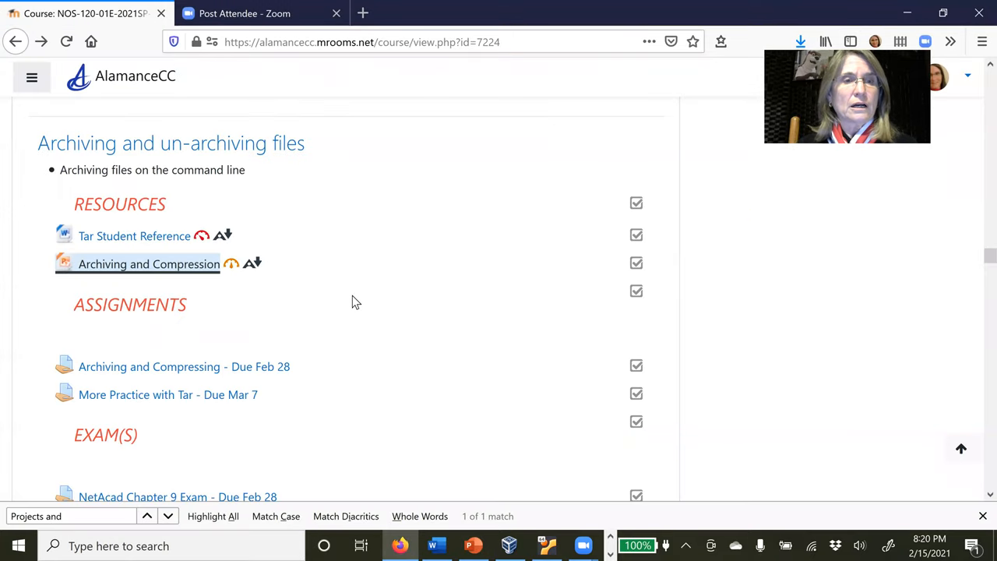
mouse_move(134, 237)
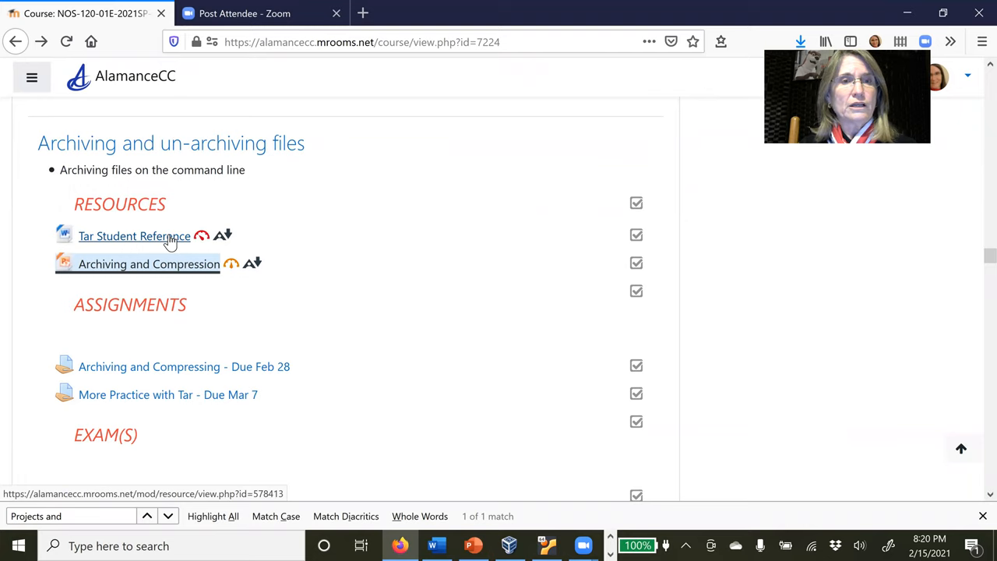
mouse_move(131, 243)
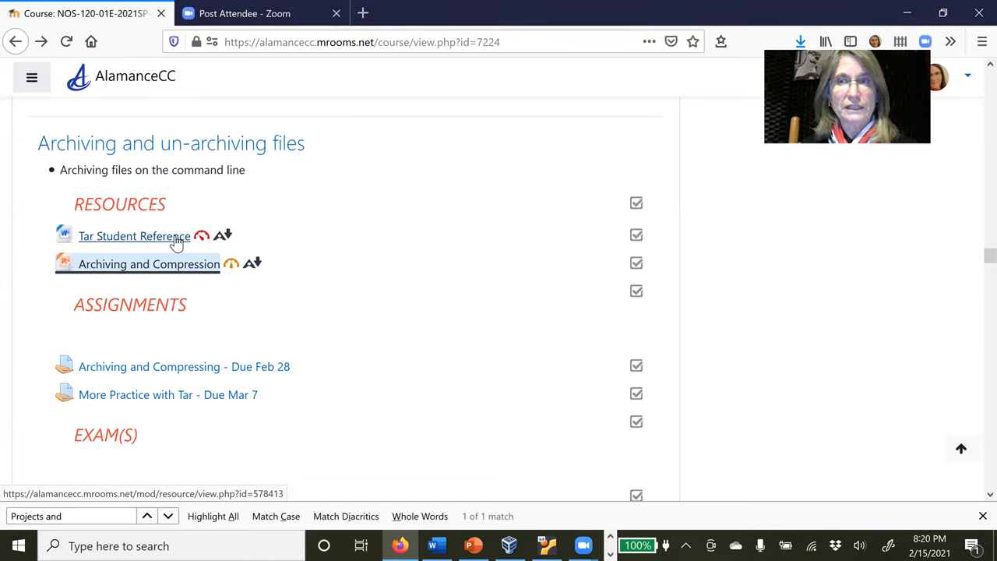
click(134, 237)
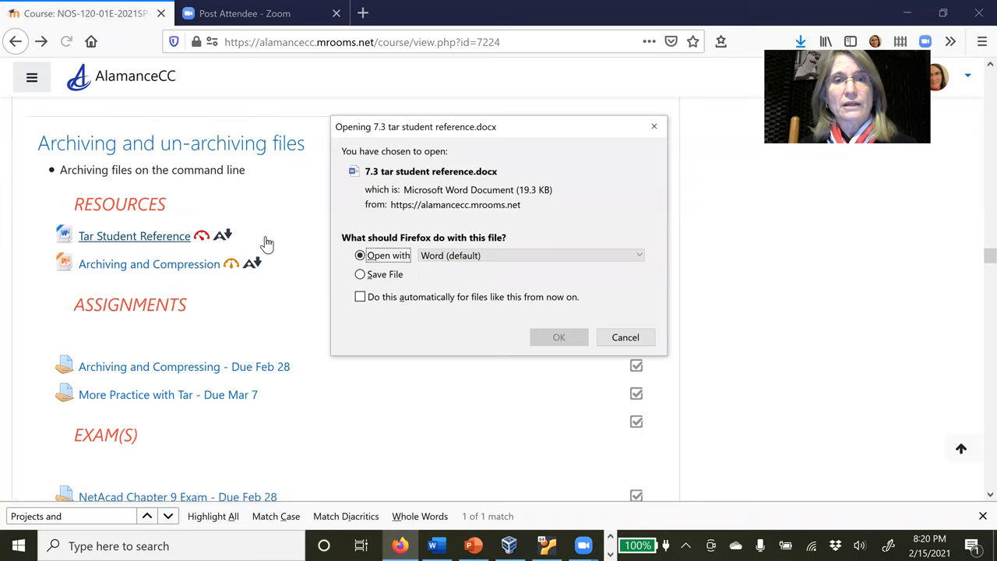
click(558, 336)
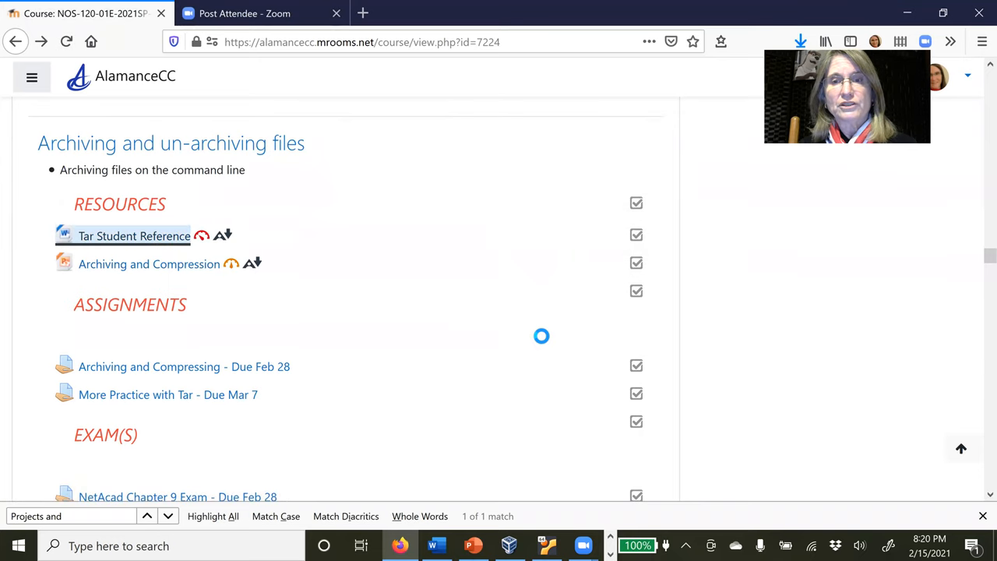
Scroll the tar reference past the extracting examples and notes to the tar options list
click(134, 236)
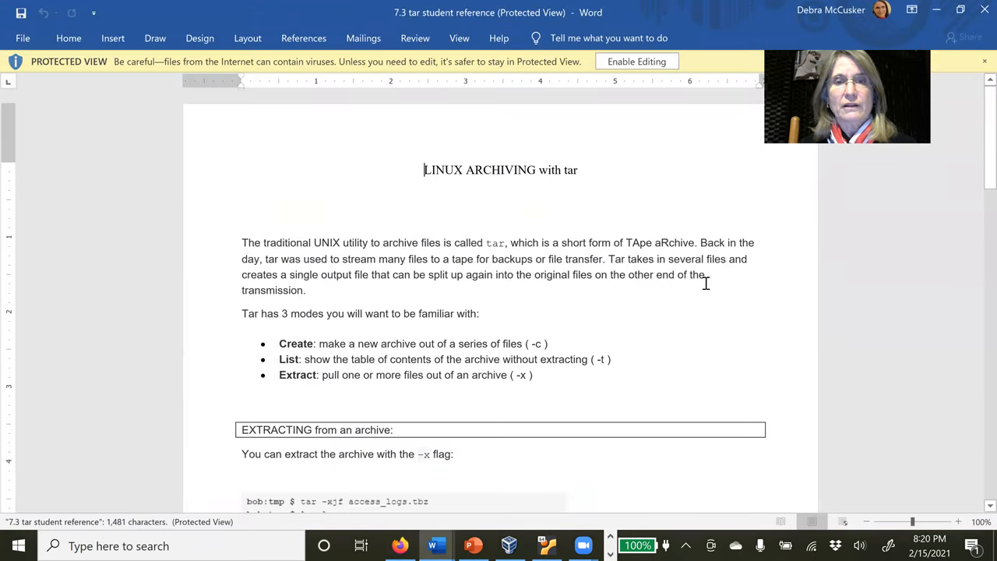
mouse_move(975, 160)
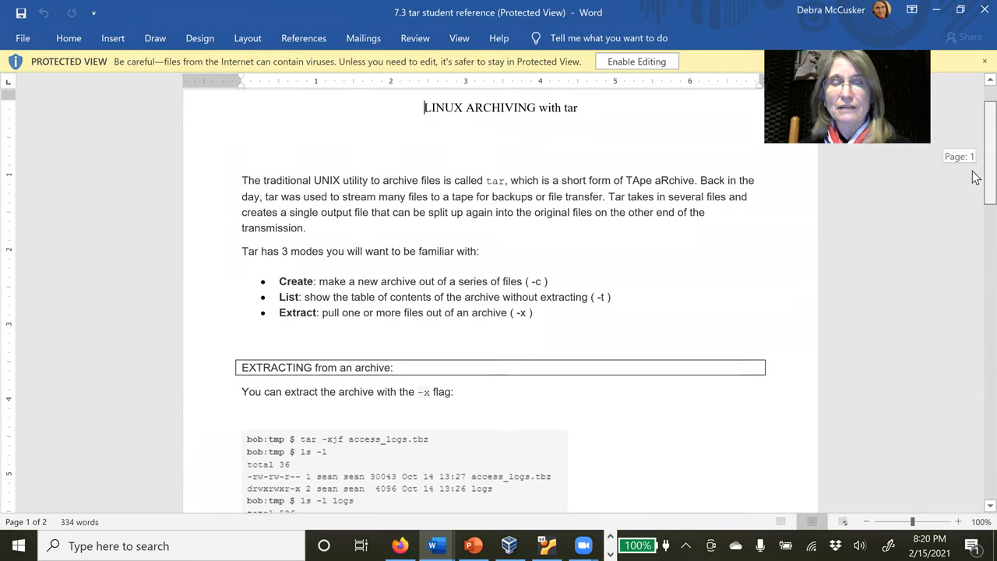
scroll(down, 3)
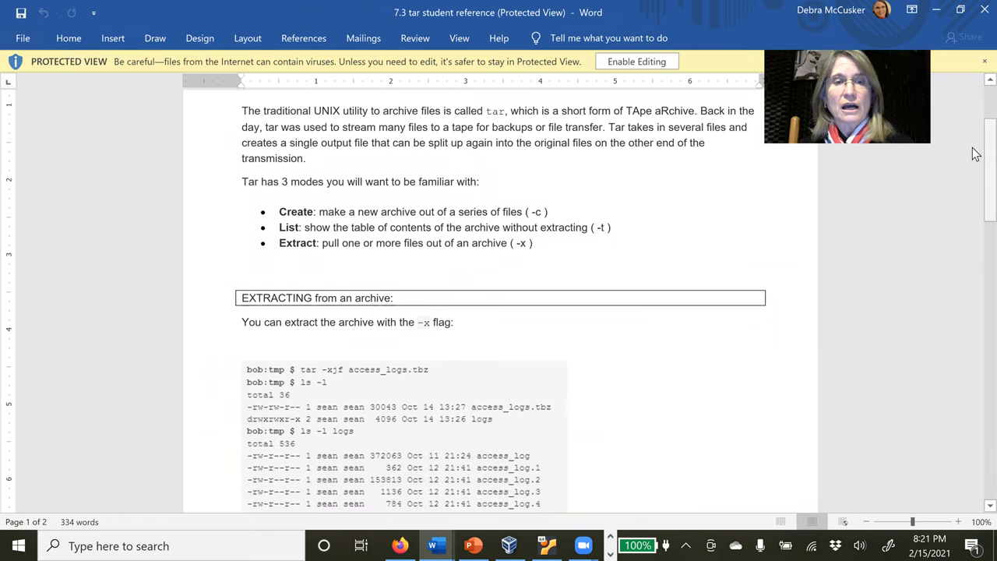
scroll(down, 3)
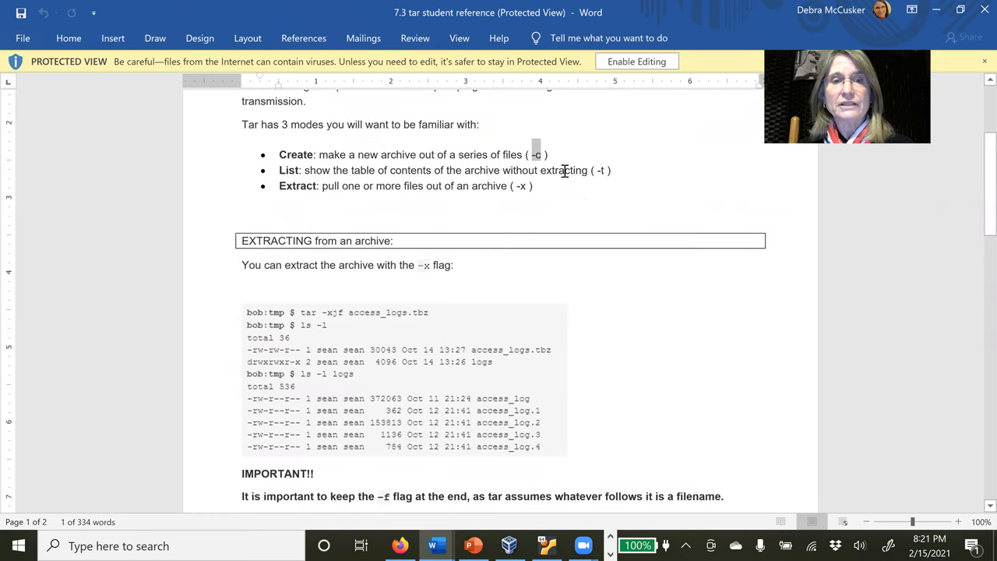
mouse_move(546, 440)
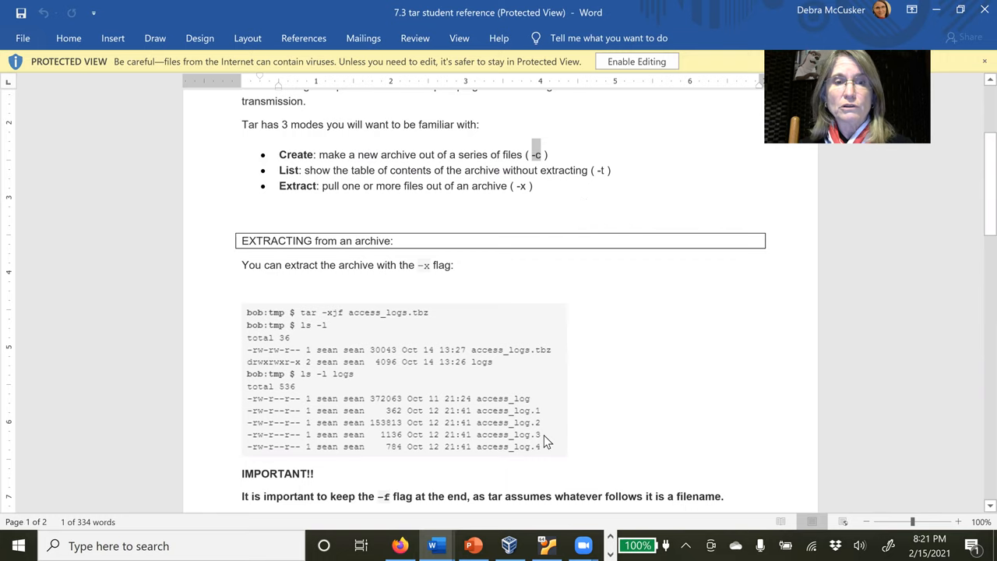
scroll(down, 3)
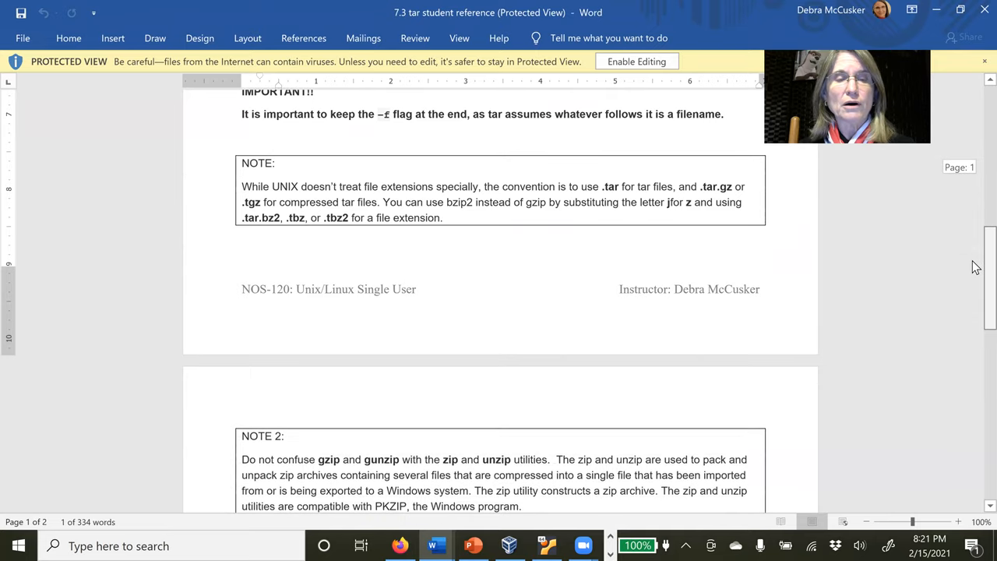
scroll(down, 3)
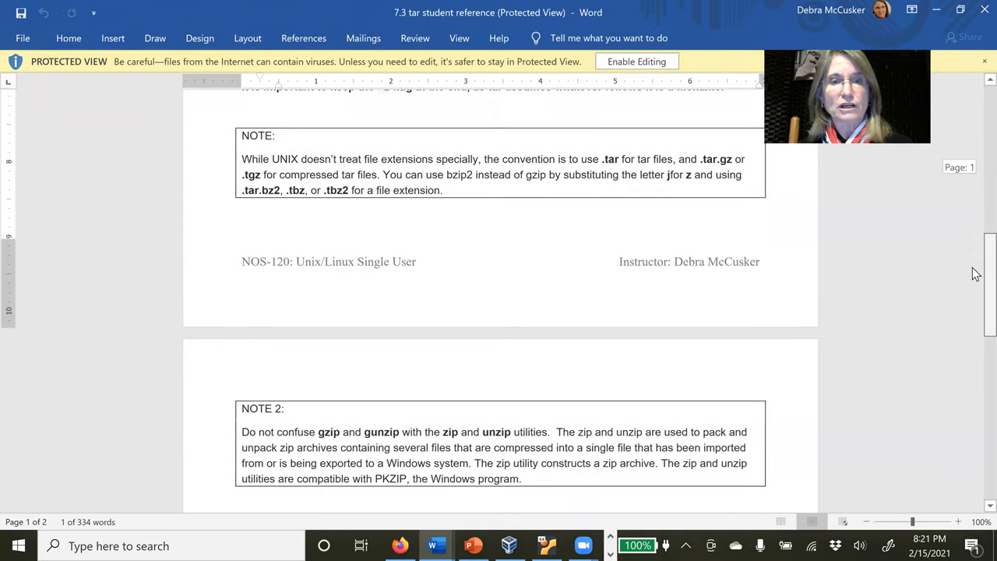
scroll(down, 3)
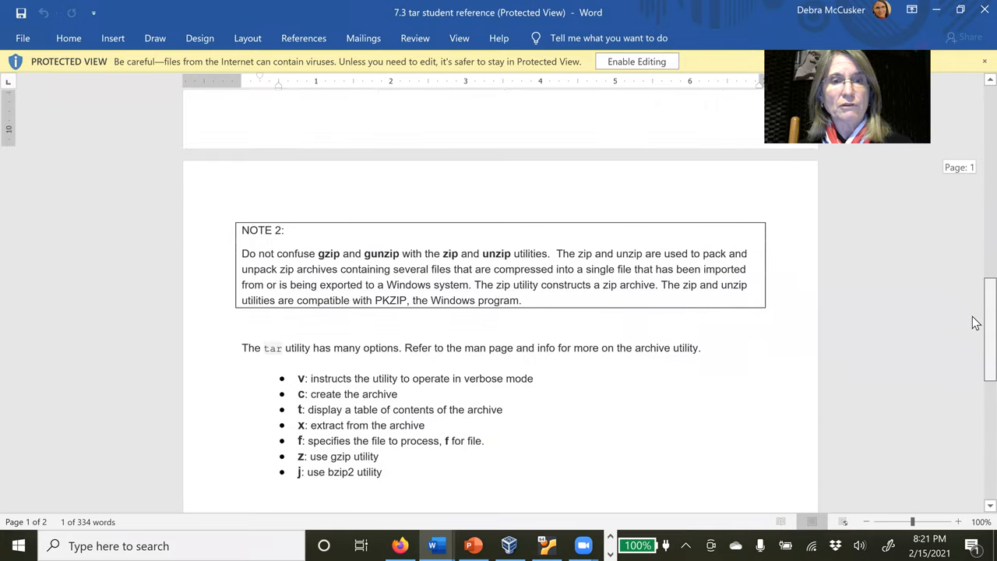
scroll(down, 3)
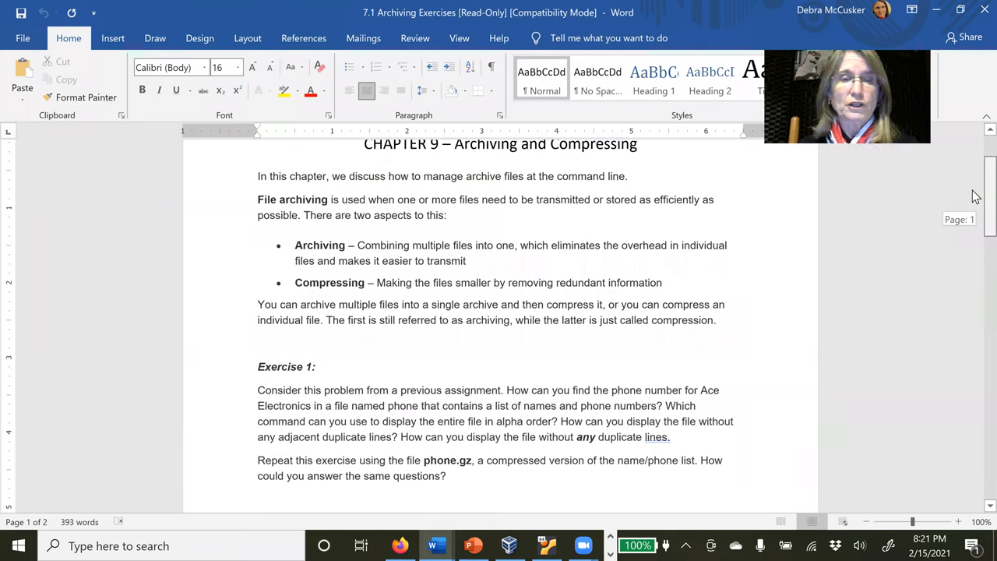
mouse_move(490, 237)
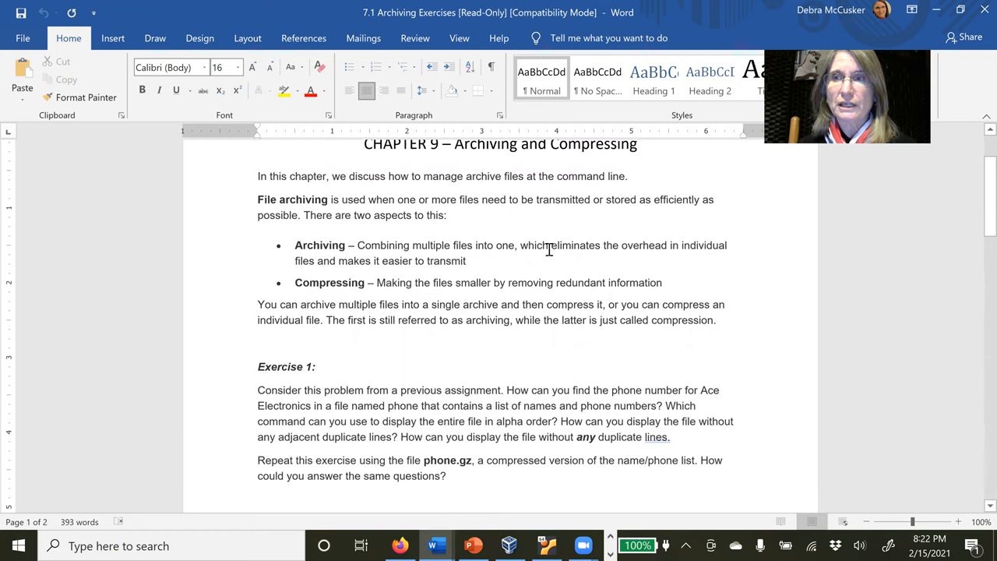
Scroll the Chapter 9 exercises document down to Exercises 1 and 2
scroll(down, 3)
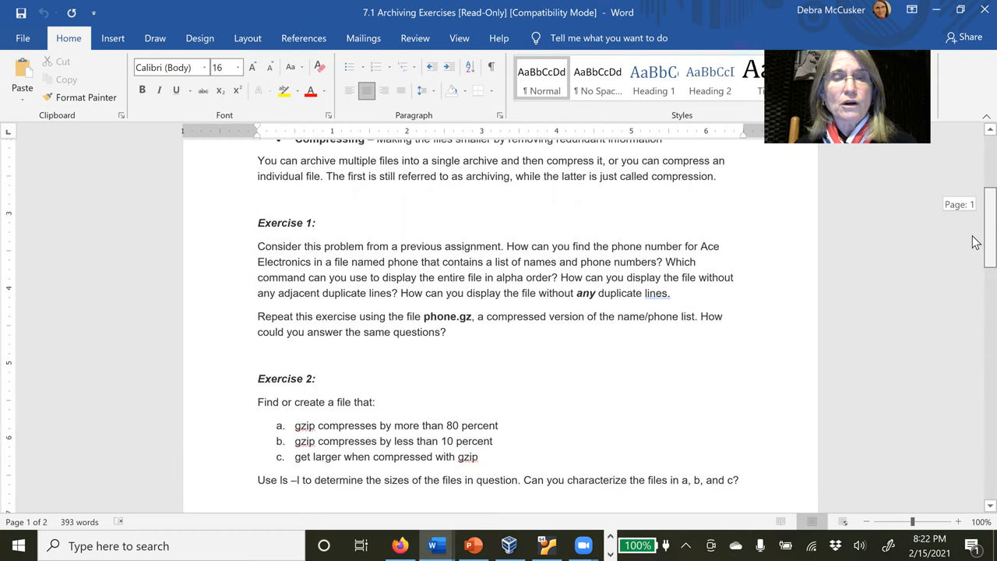
scroll(down, 3)
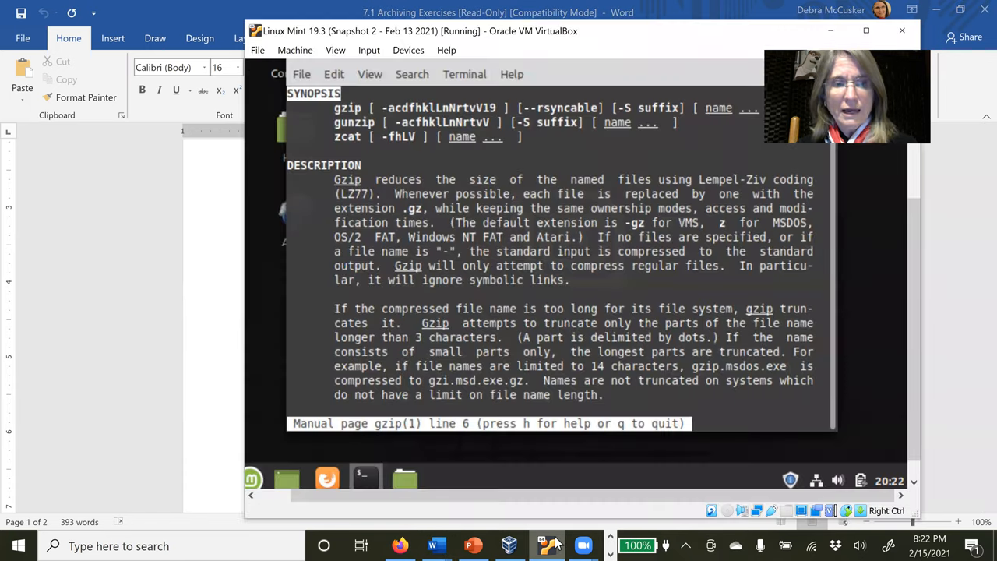
Quit the gzip manual and start creating the phone file with cat >phone
key(q)
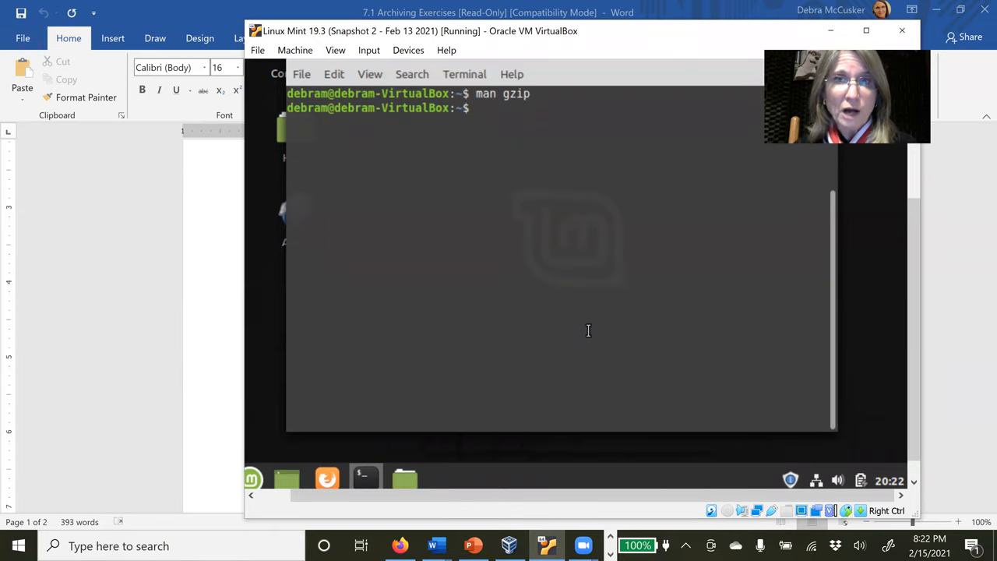
text(cat)
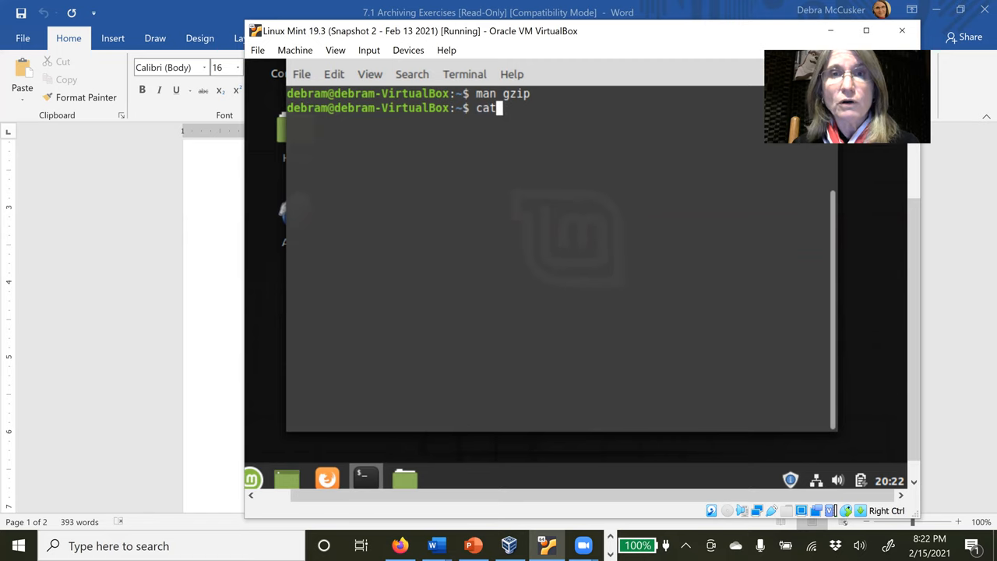
text(>)
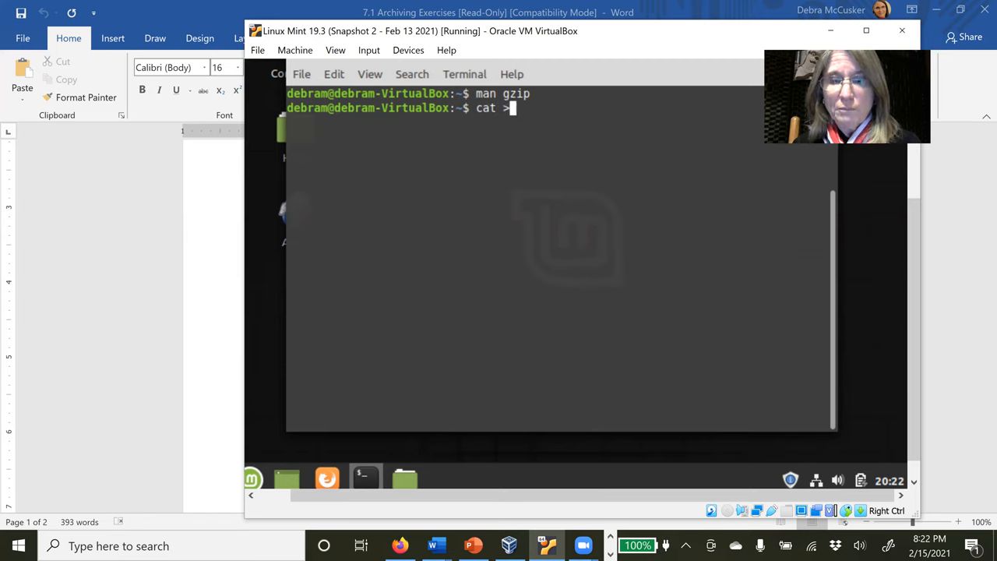
text(pho)
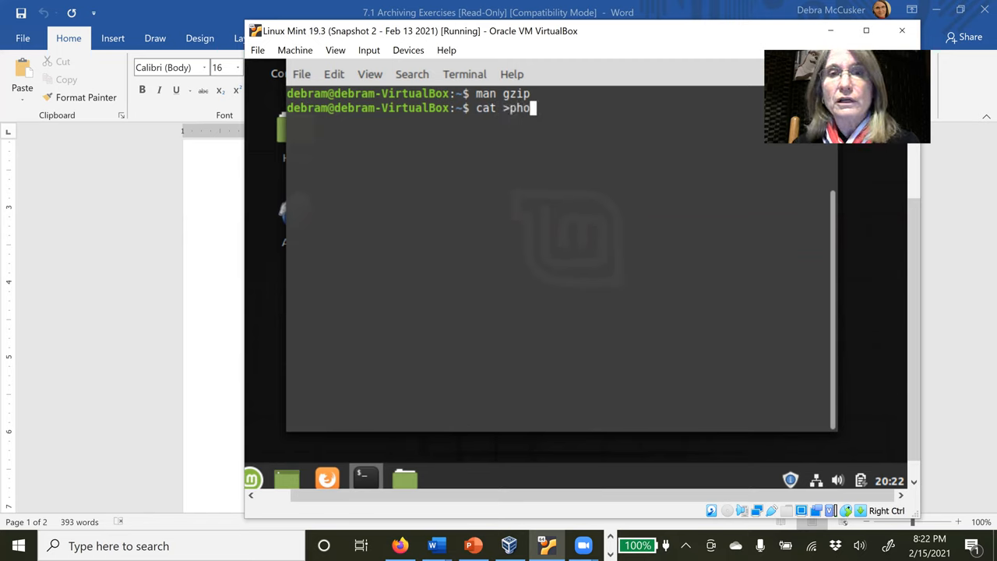
text(ne)
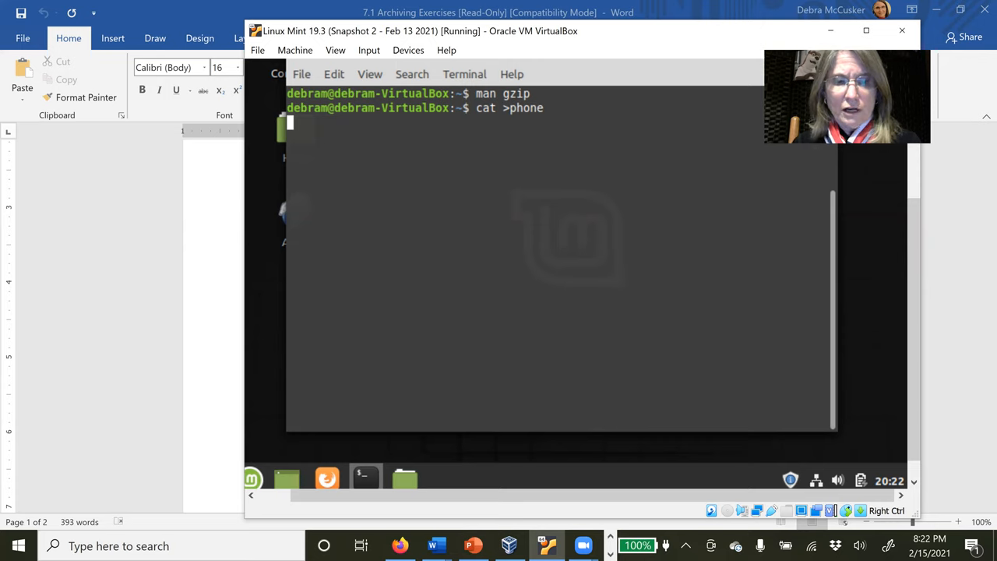
text(B)
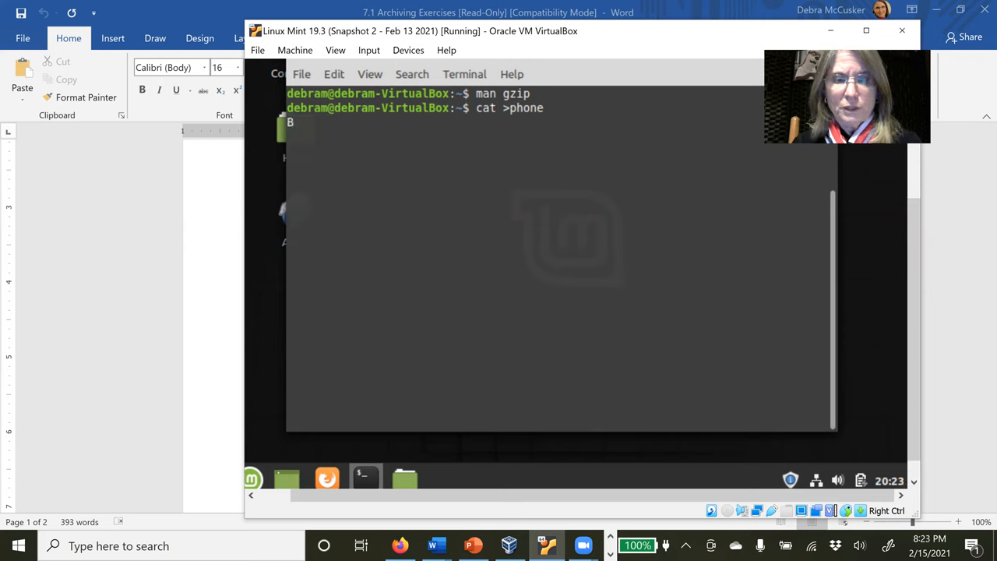
text(Busy Bee)
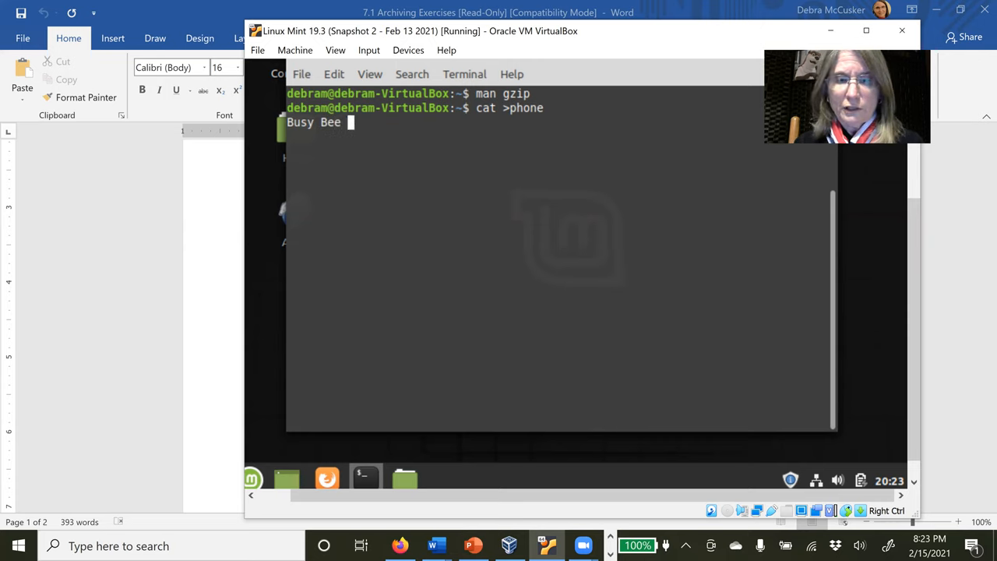
text(Electroni)
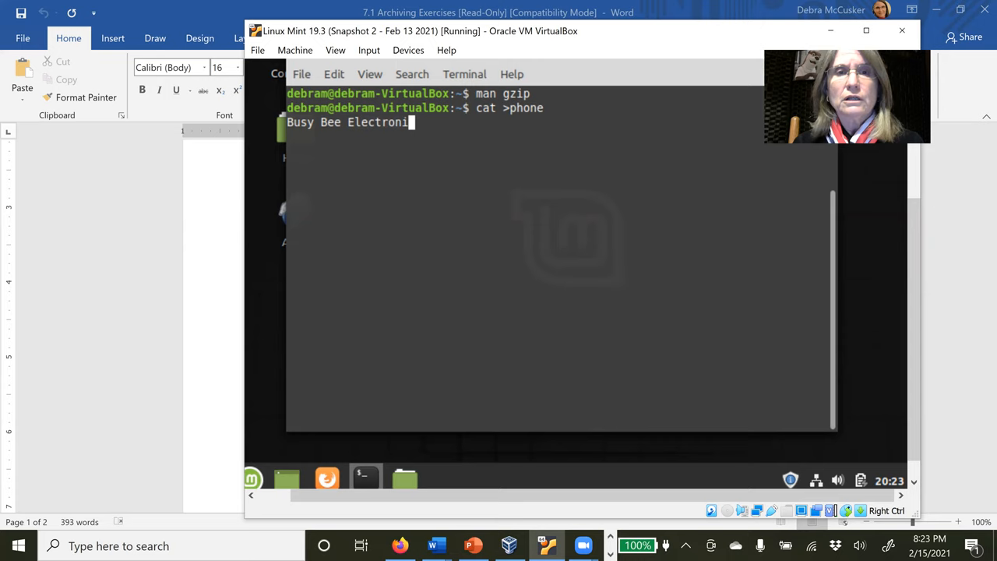
text(s|)
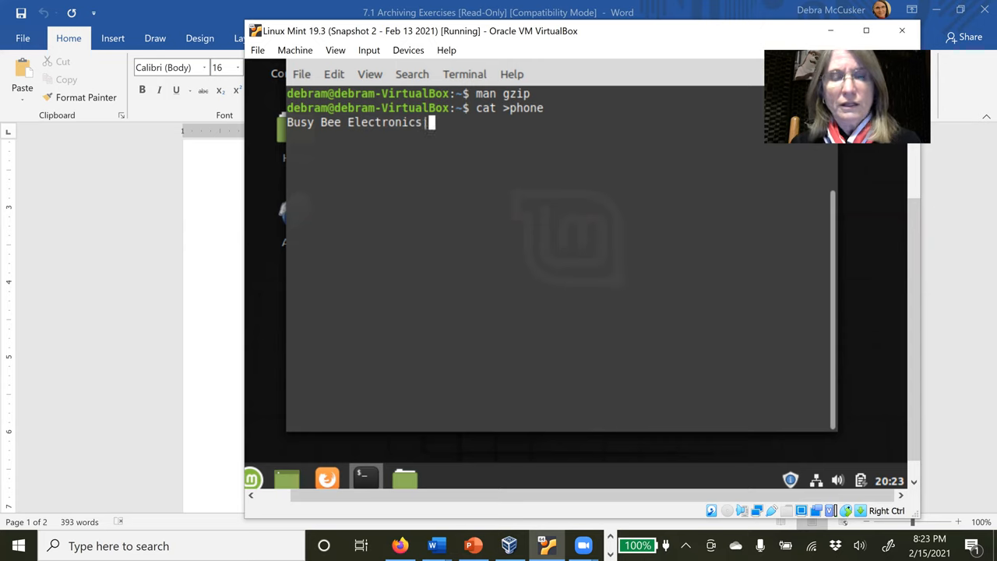
text(33)
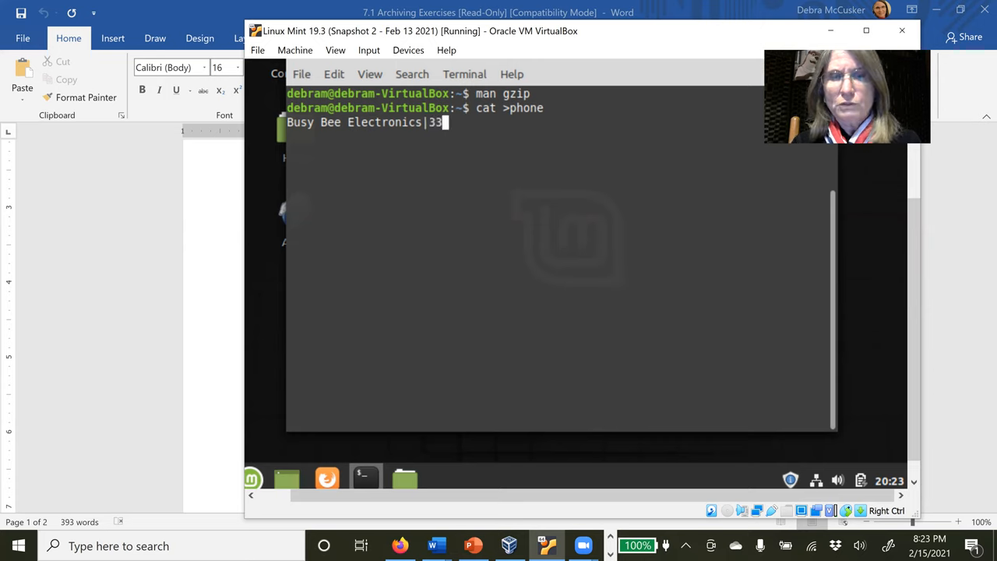
text(6-)
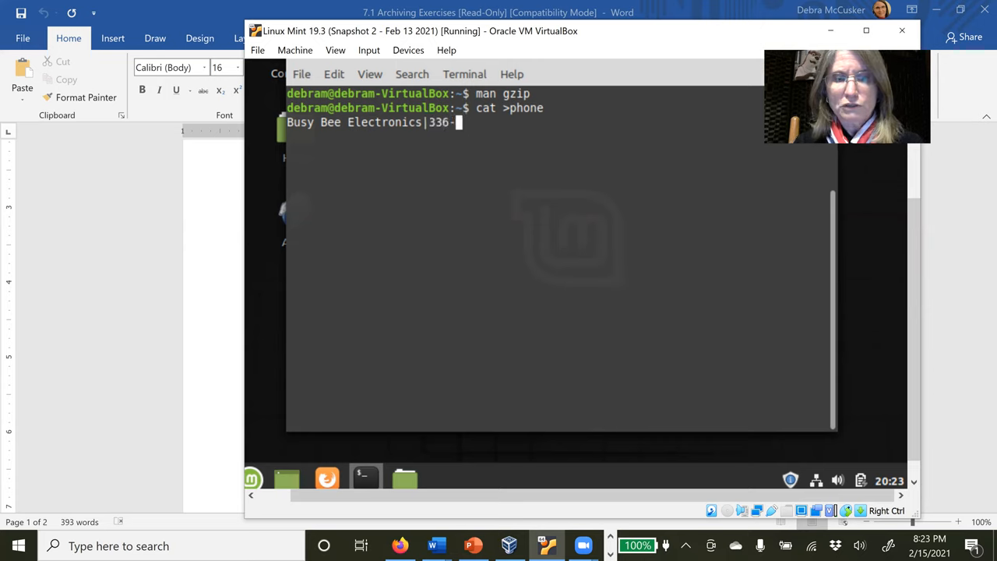
text(270-)
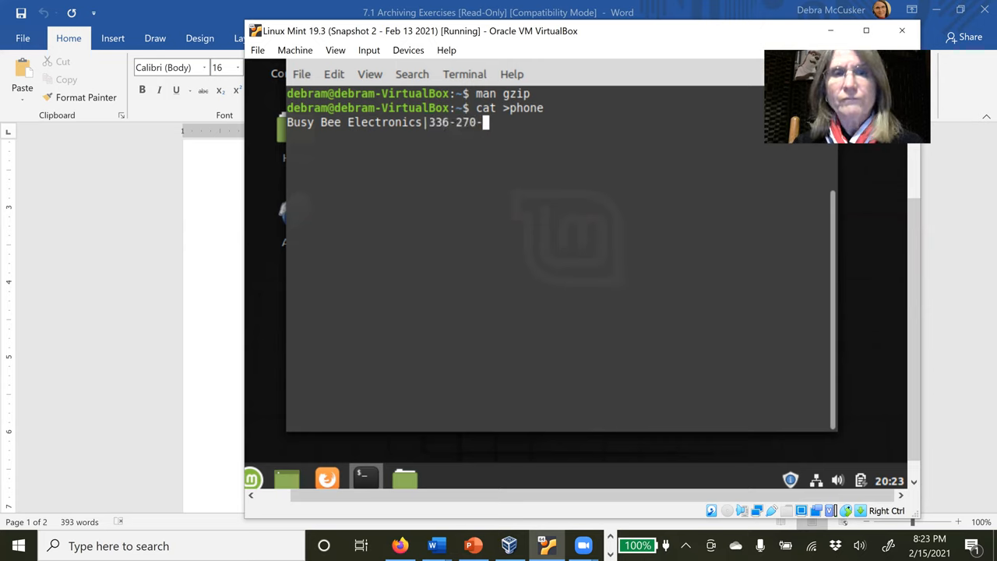
text(9090)
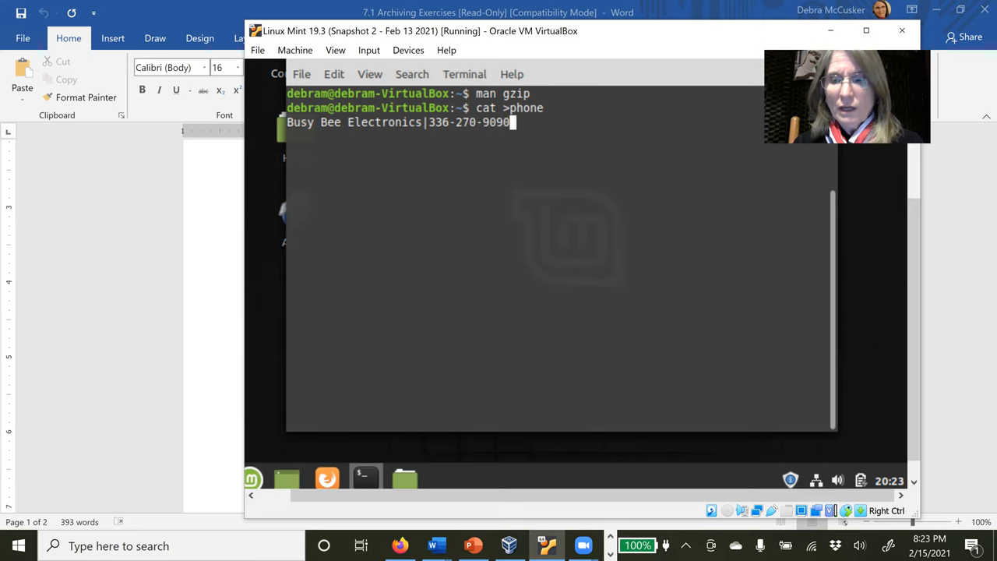
Enter the second line: Ace Electronics|919-808... phone number
text(Ace)
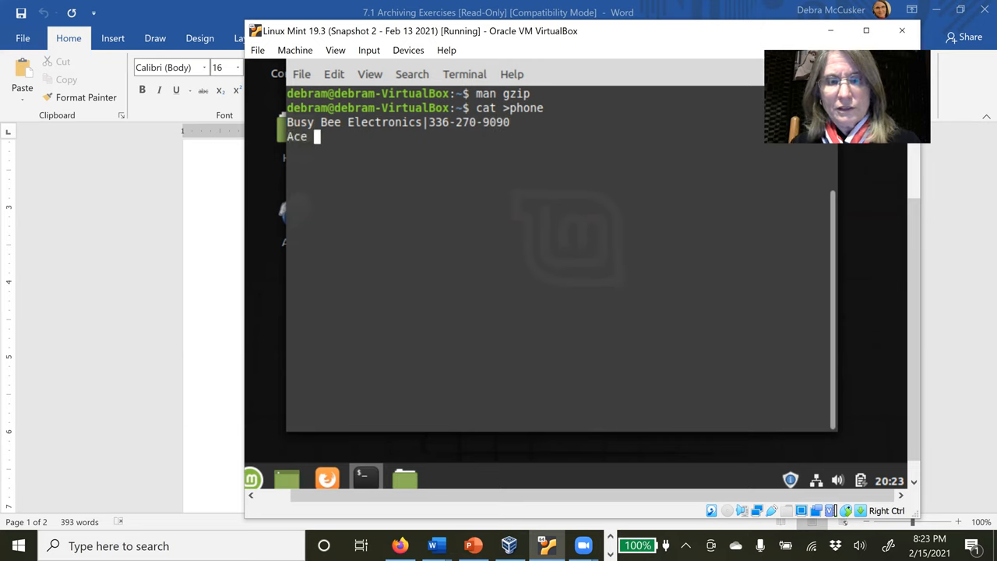
text(Electroni)
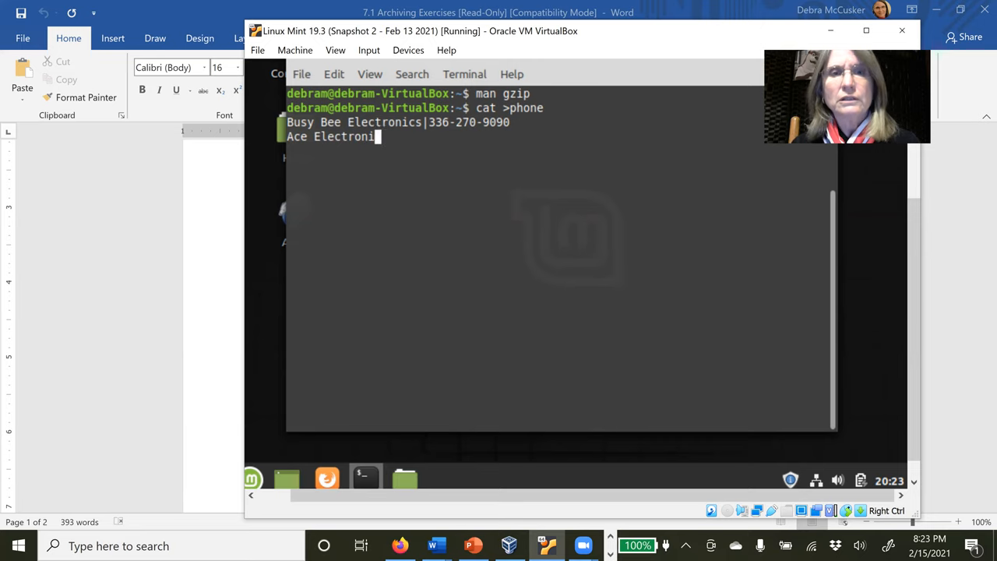
text(s|)
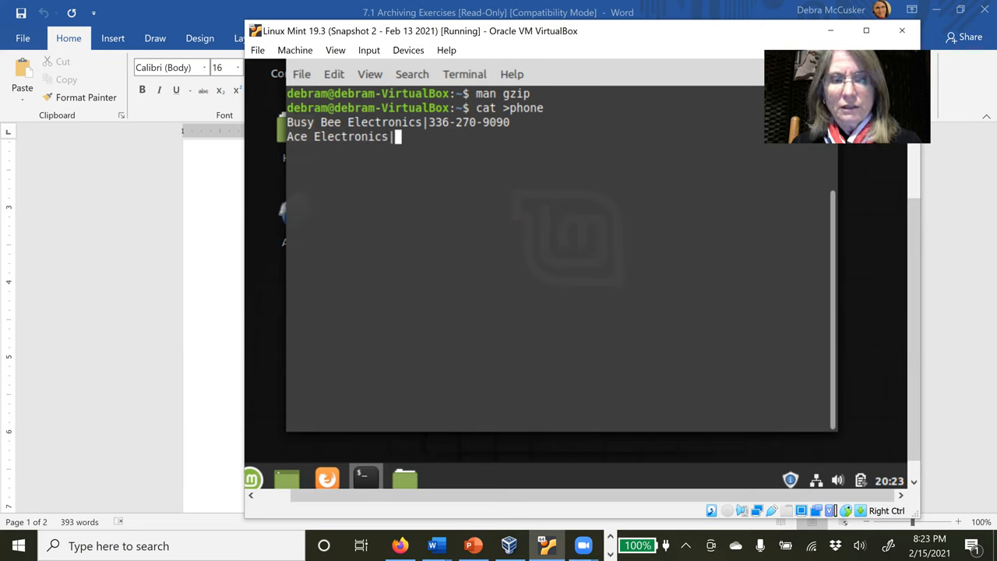
text(919)
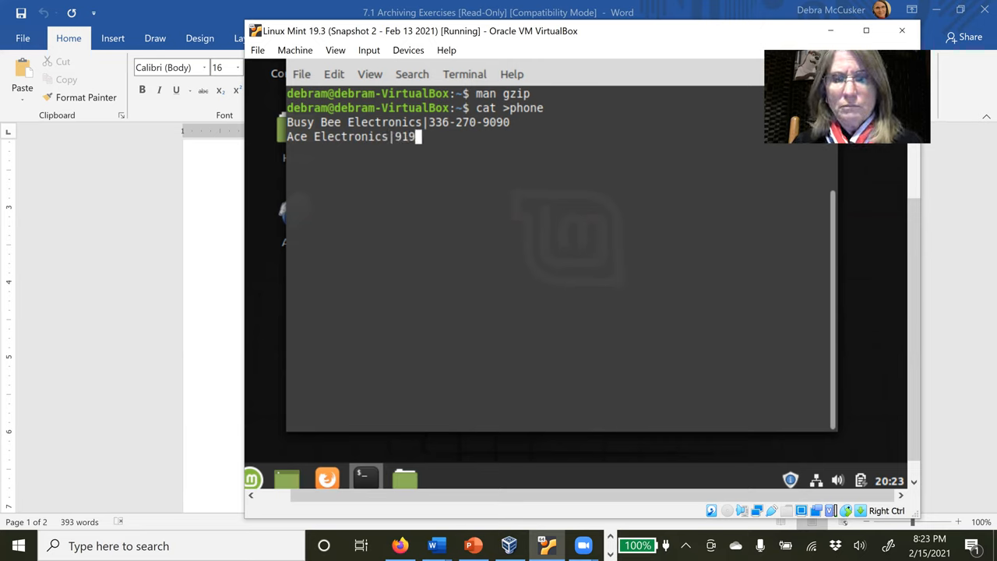
text(-808-00)
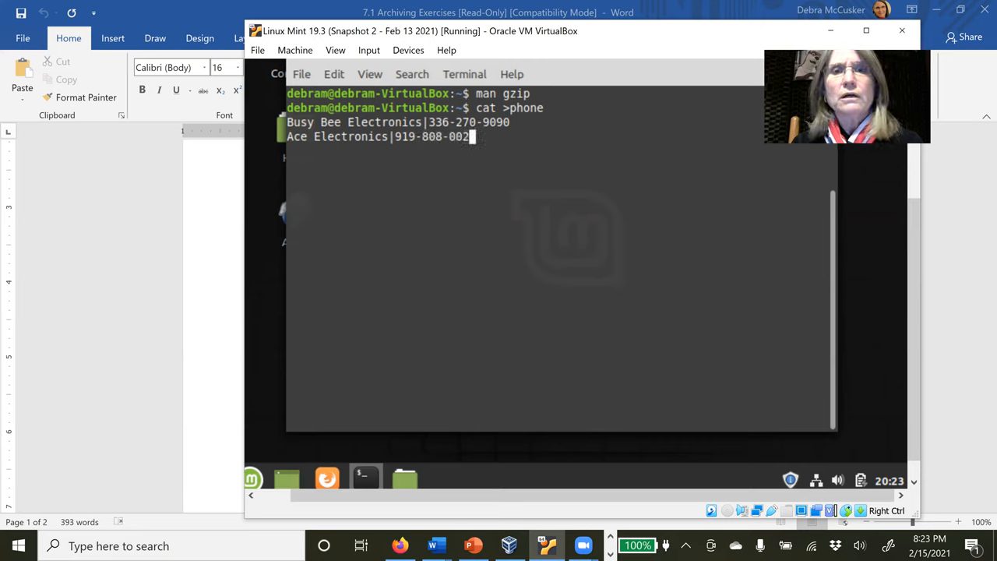
text(2)
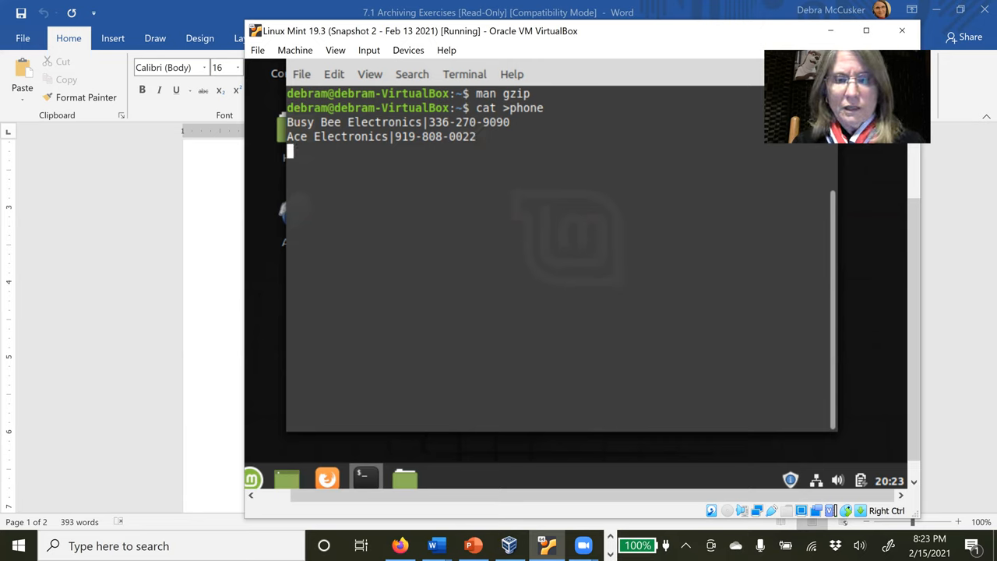
text(Bi)
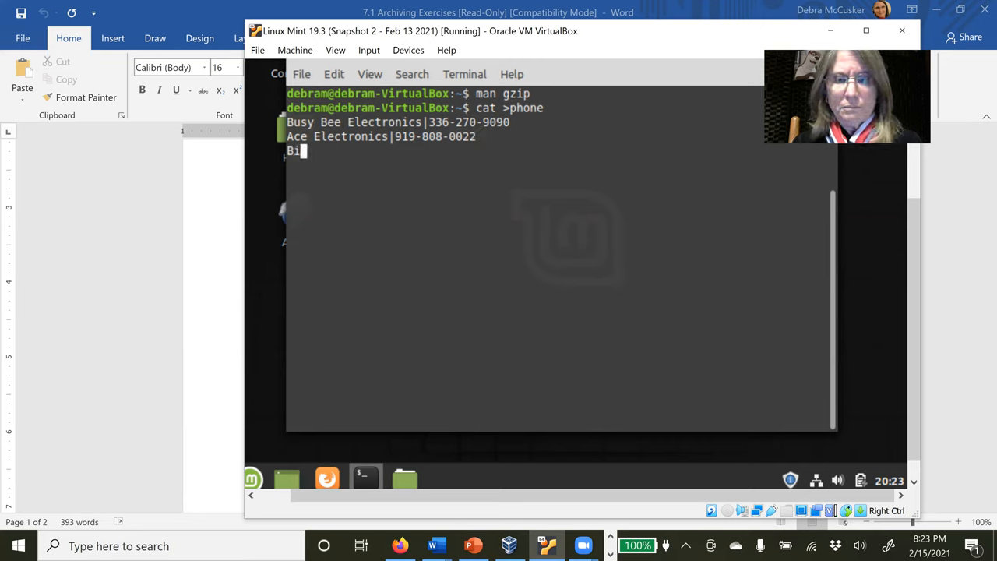
text(gby)
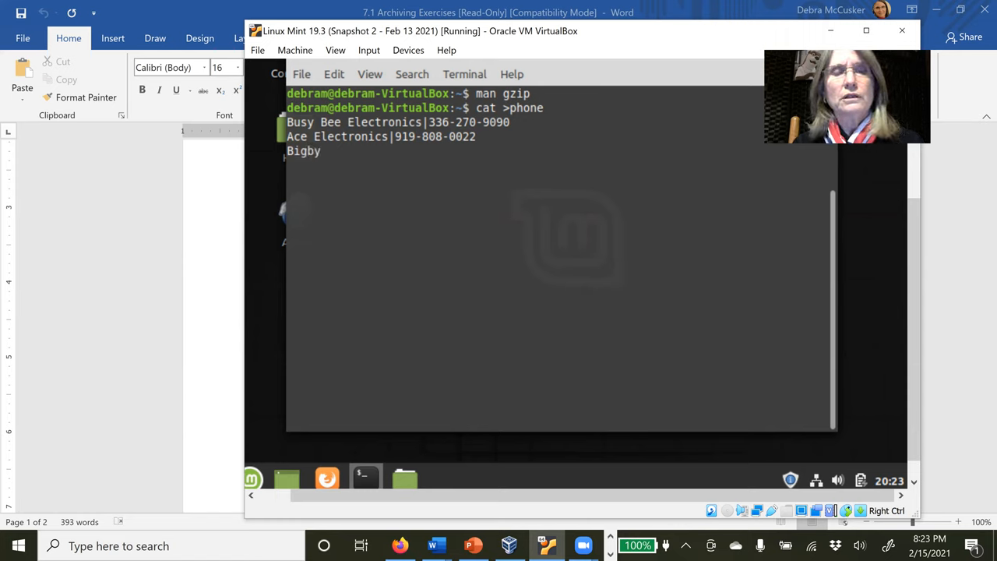
text(s)
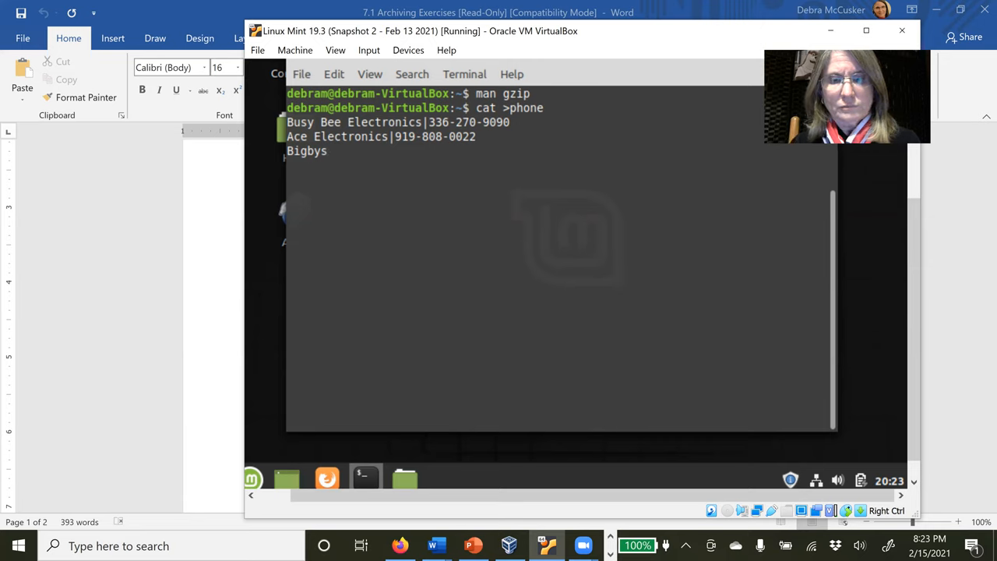
text(Elec)
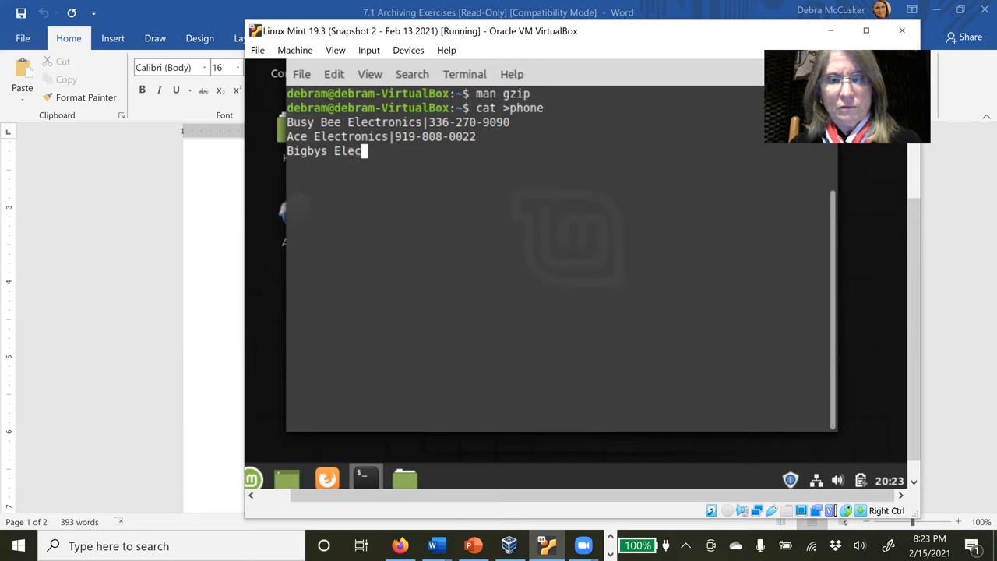
text(tronics)
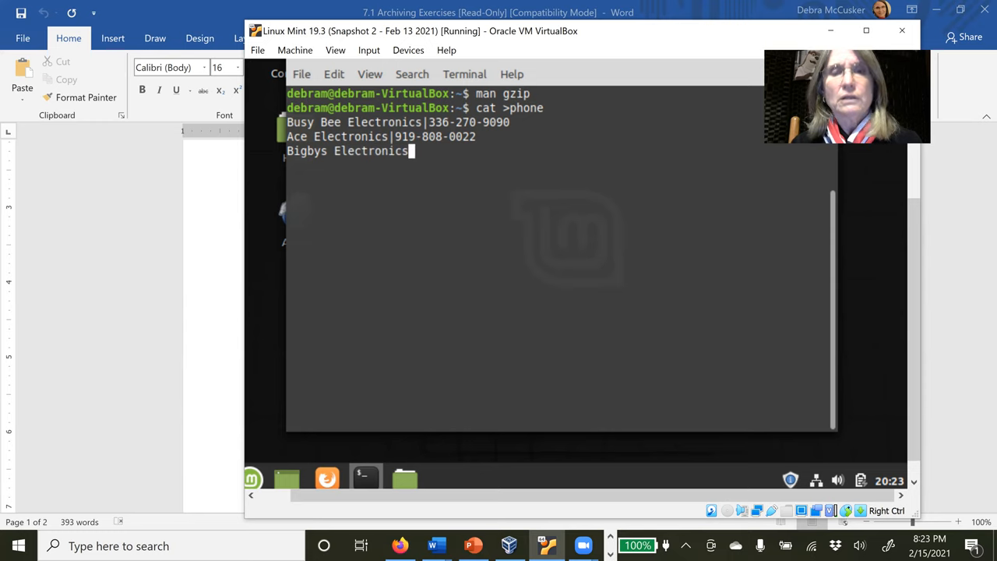
text(|)
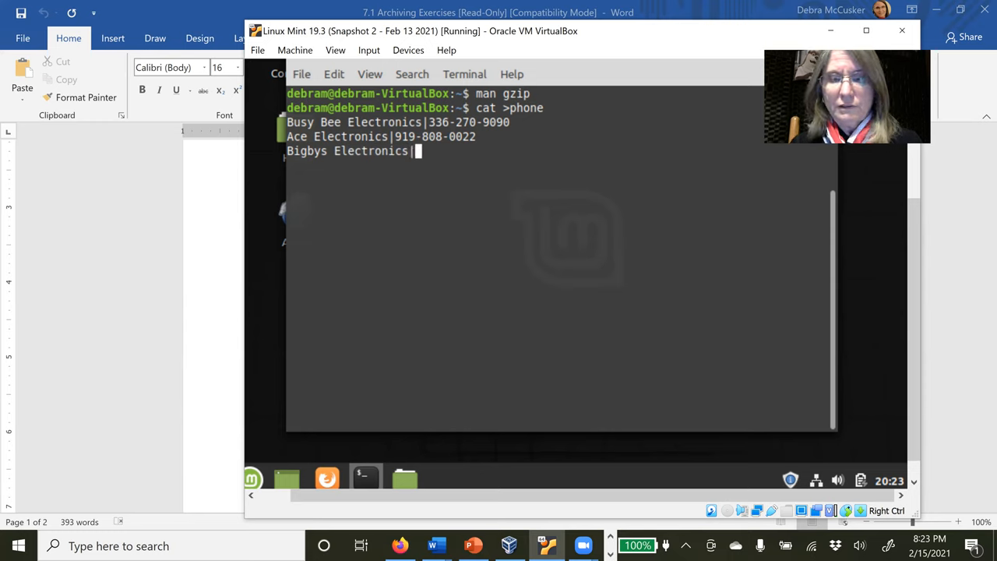
text(336)
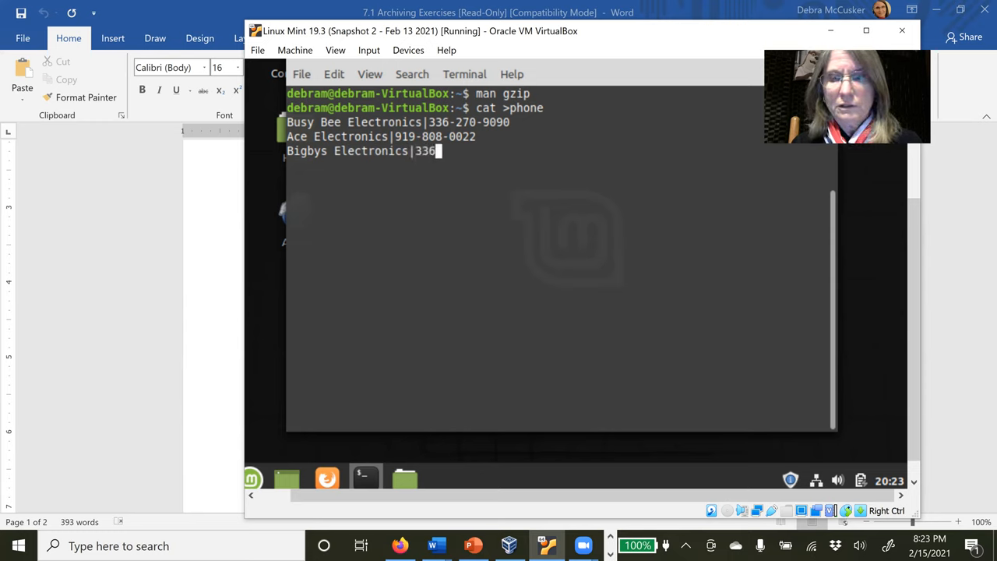
text(270)
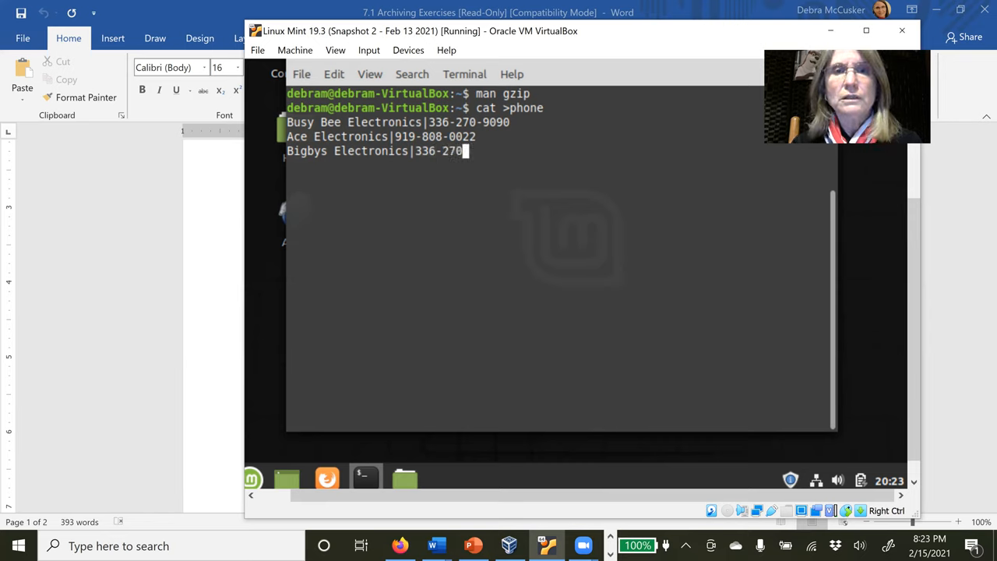
text(2020)
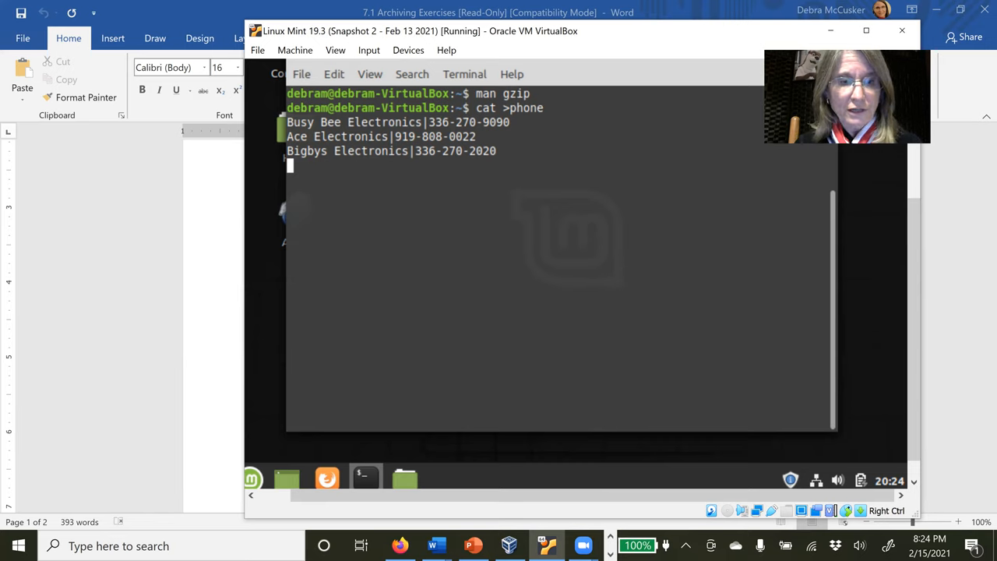
End cat input with Ctrl+D to save the phone file, then list it with ls phone
key(ctrl+d)
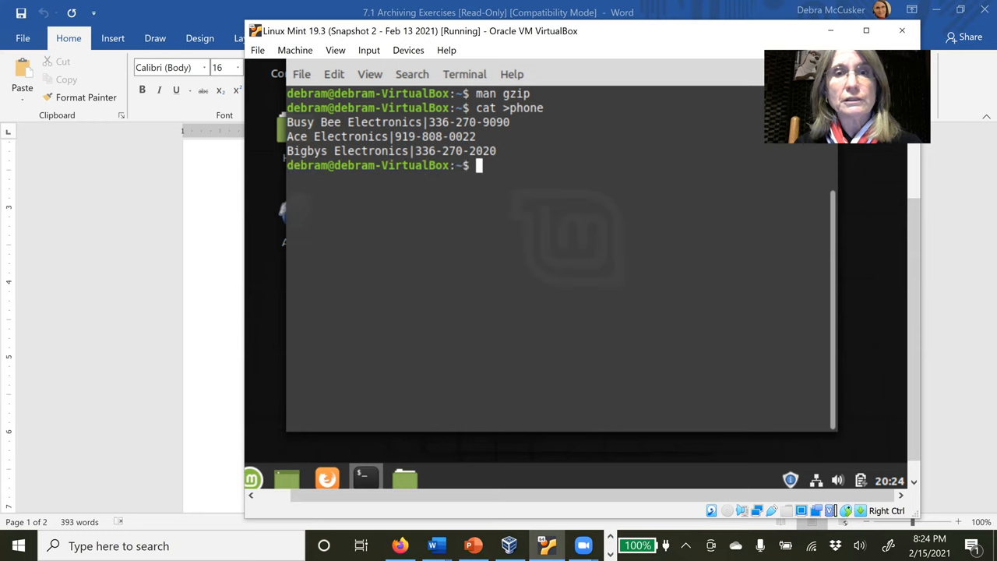
text(l)
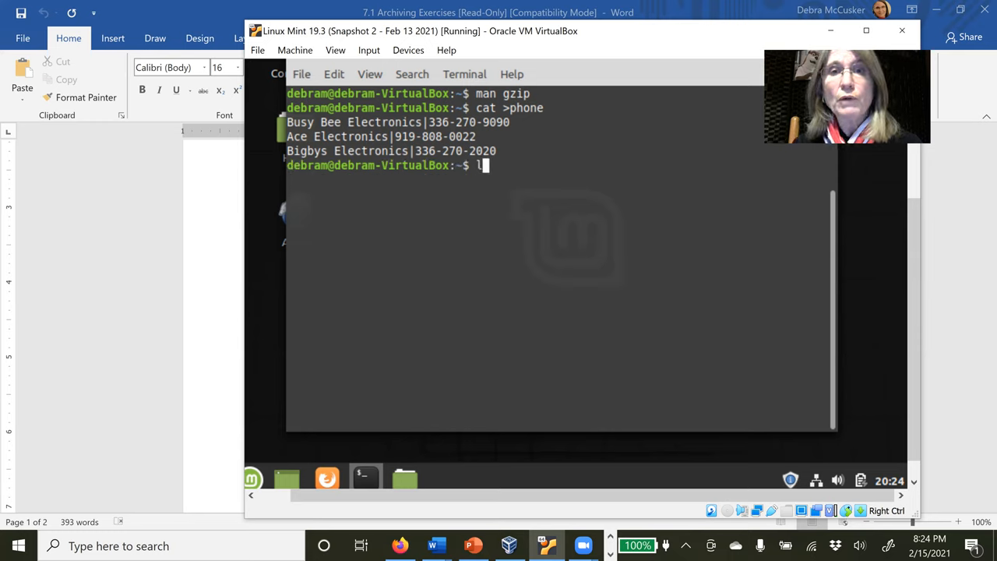
text(s)
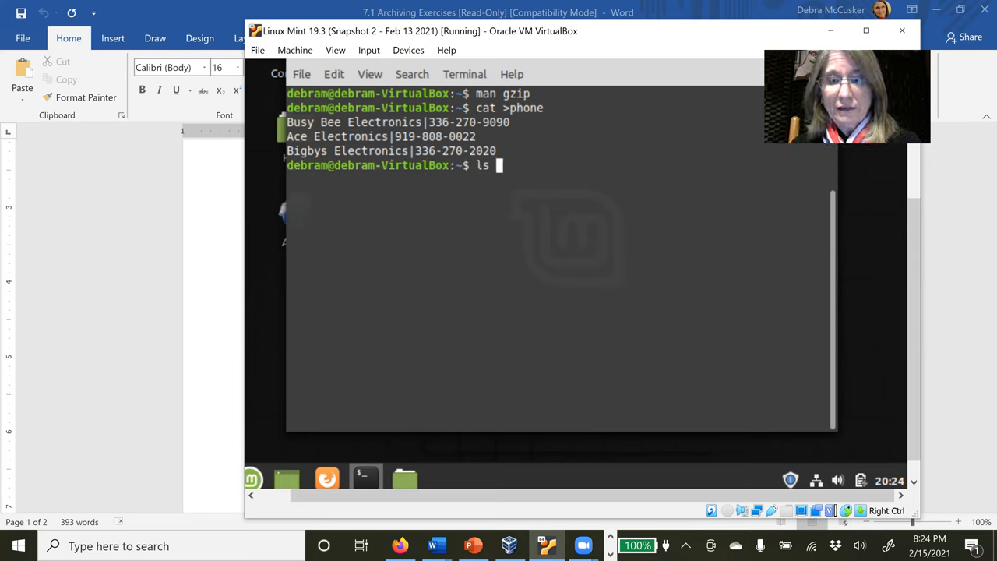
text(phone)
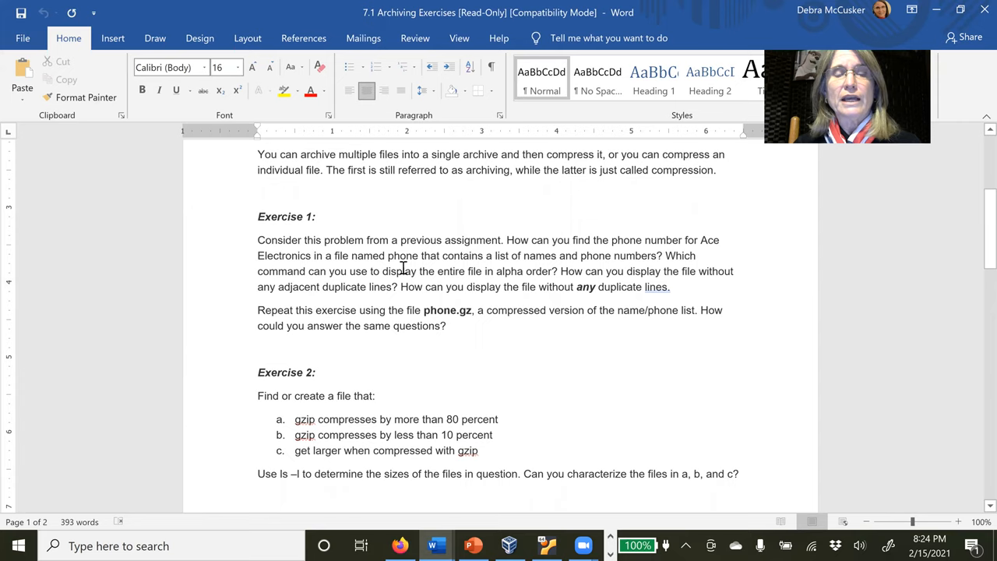
mouse_move(547, 265)
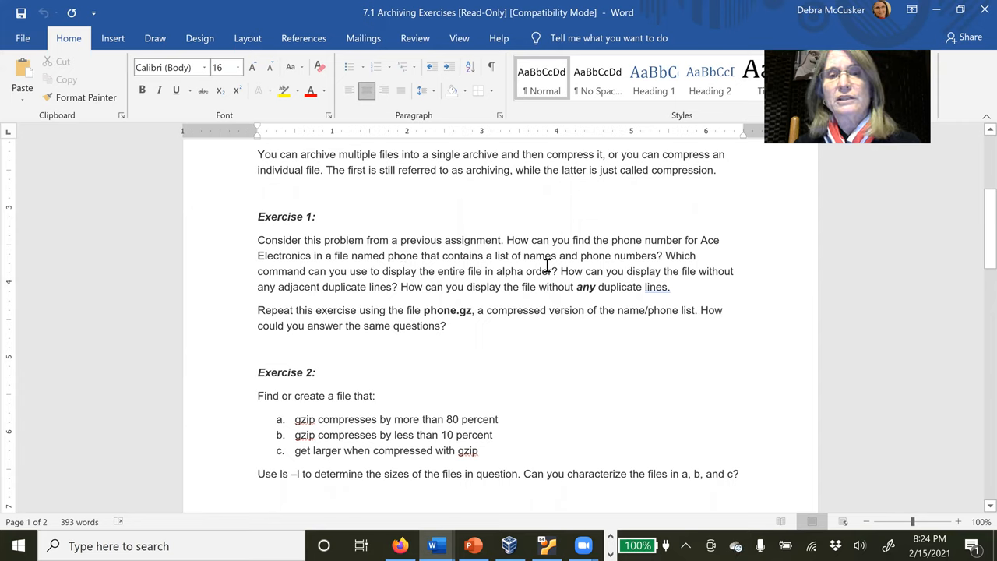
mouse_move(642, 262)
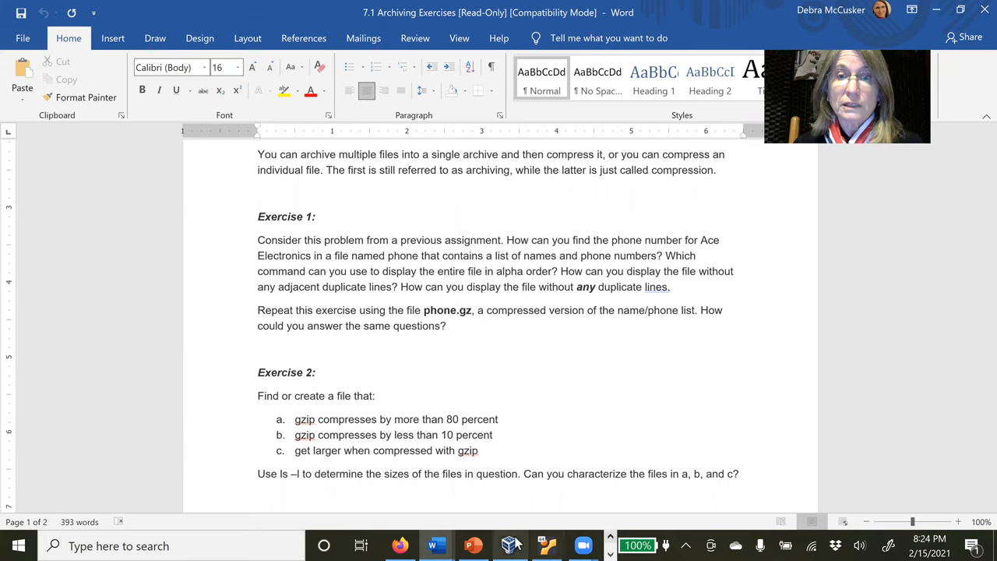
Run grep "Ace Electronics" phone in the Linux terminal
click(508, 545)
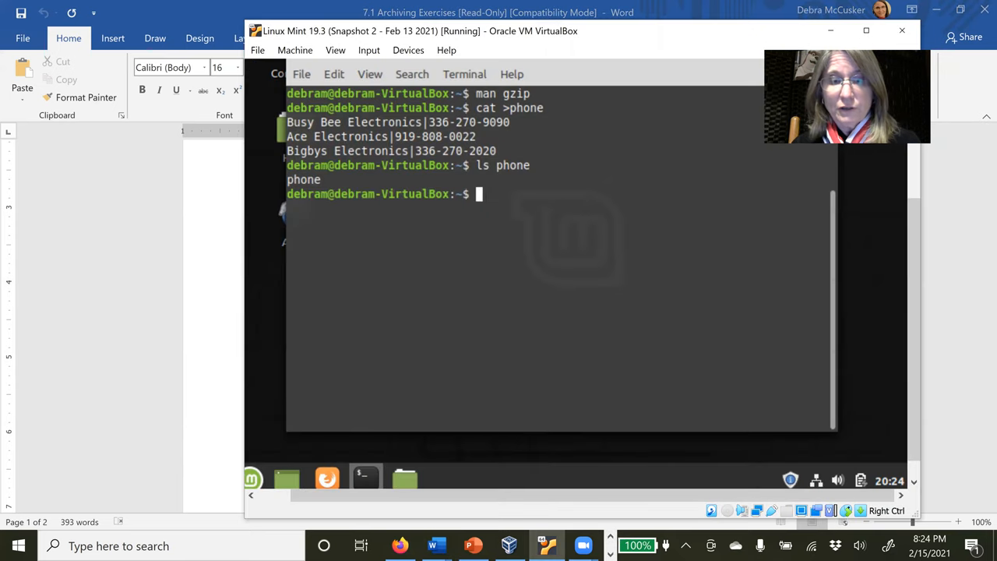
text(grep)
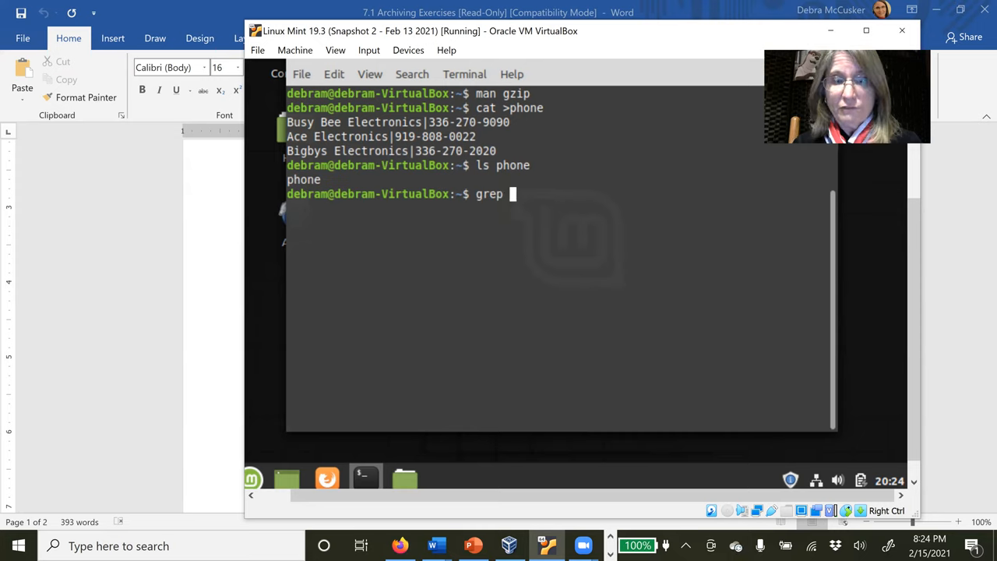
text("Ace El)
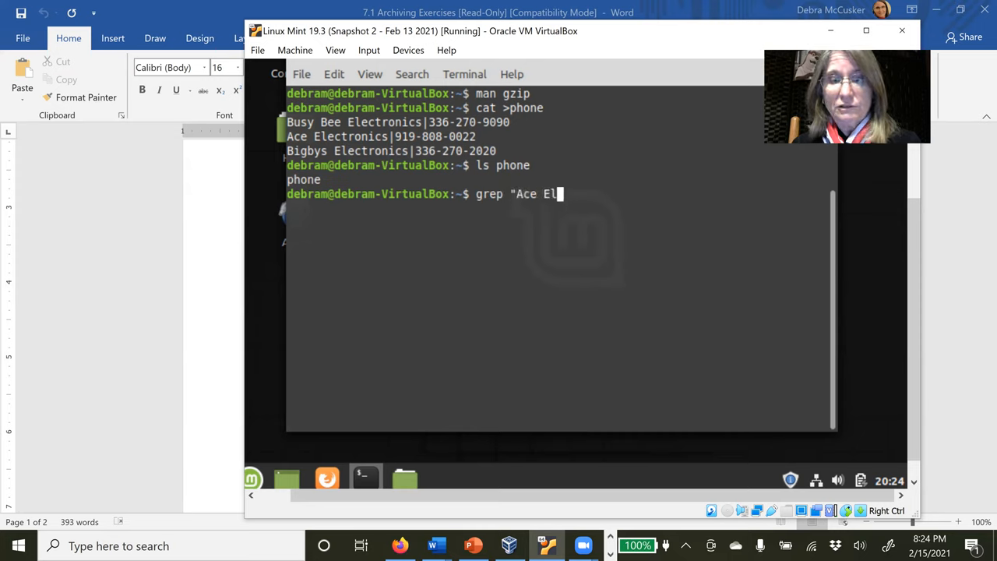
text(ctronics)
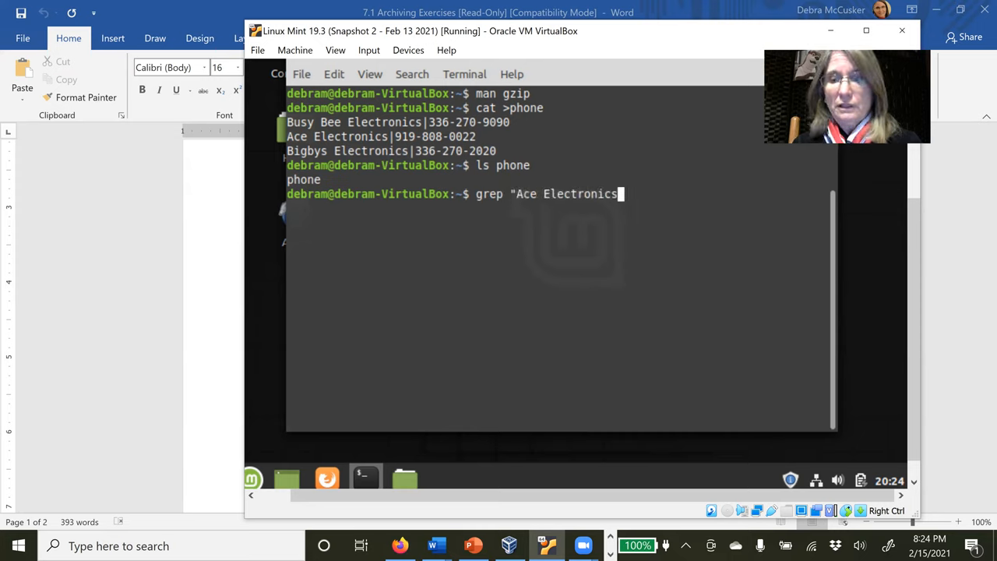
text(phone)
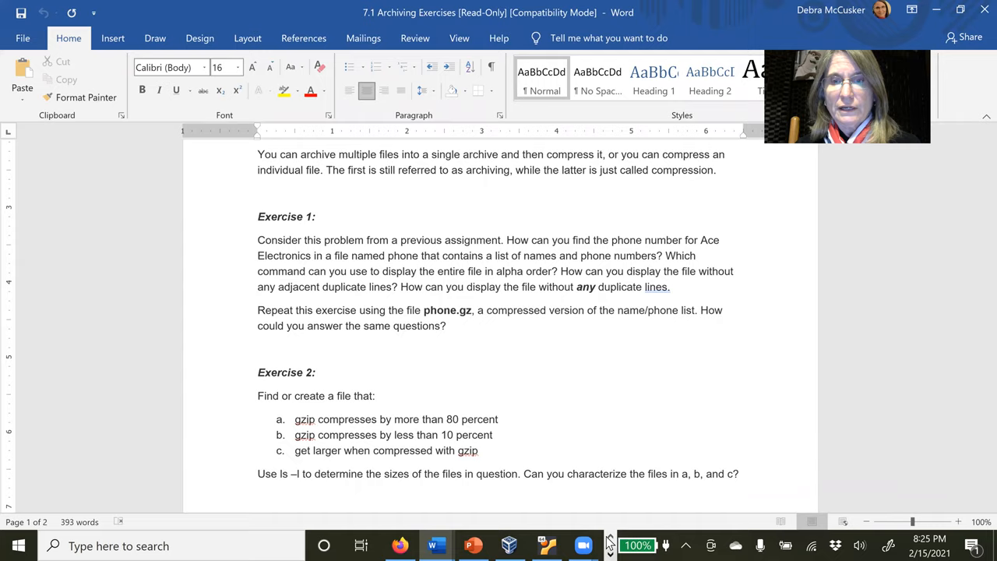
Read man sort in the terminal, then sort the phone file alphabetically with sort -d
click(547, 546)
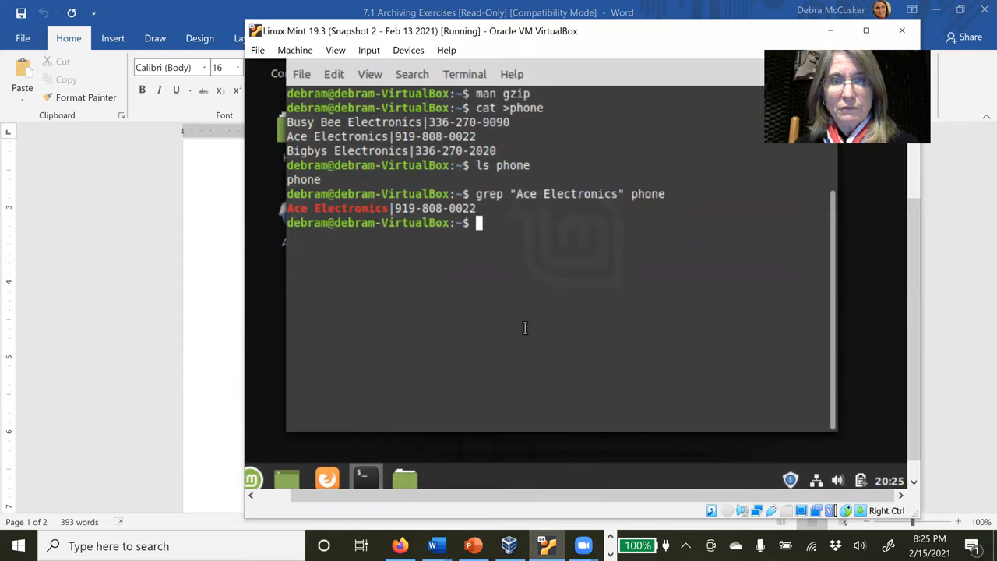
text(man sor)
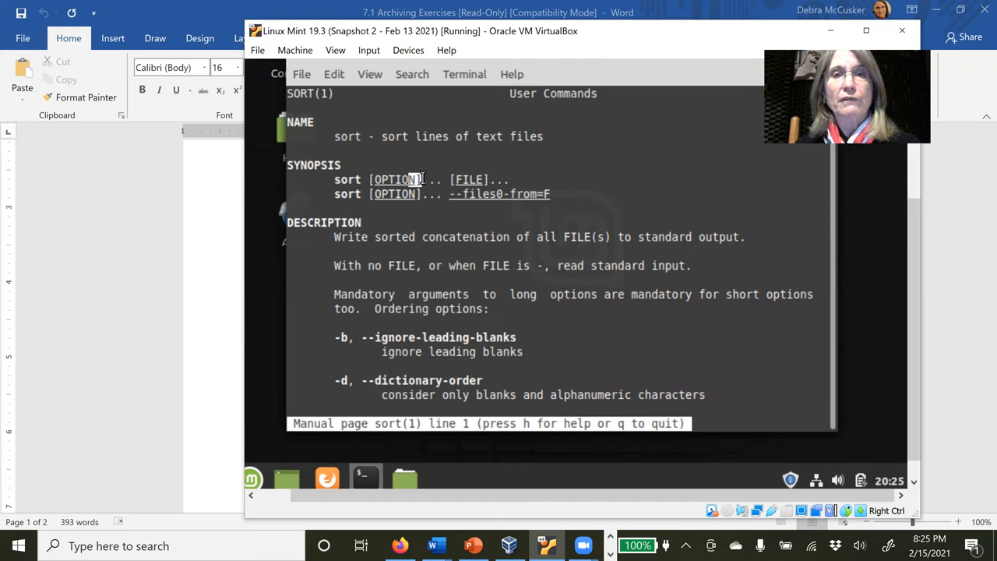
mouse_move(459, 173)
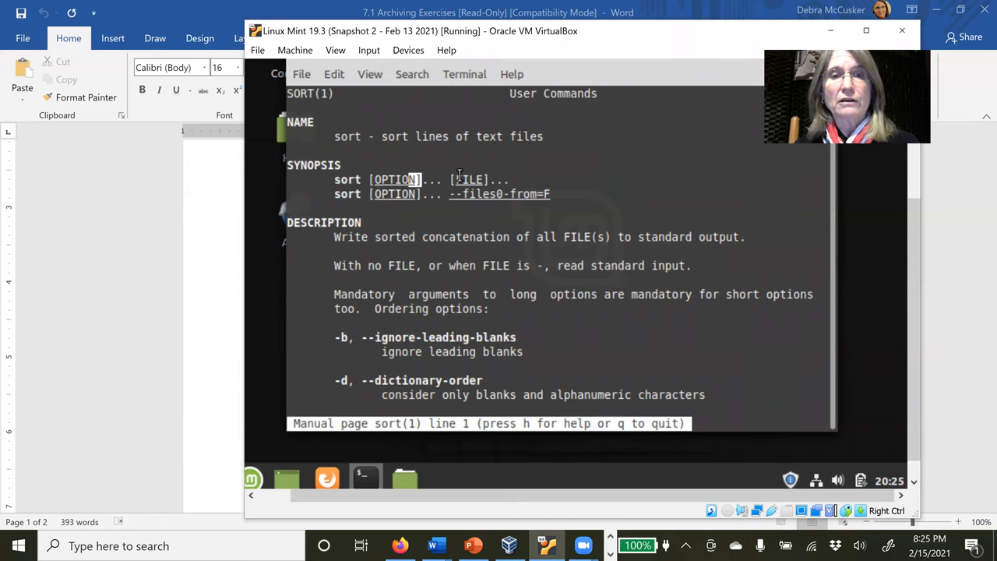
mouse_move(391, 381)
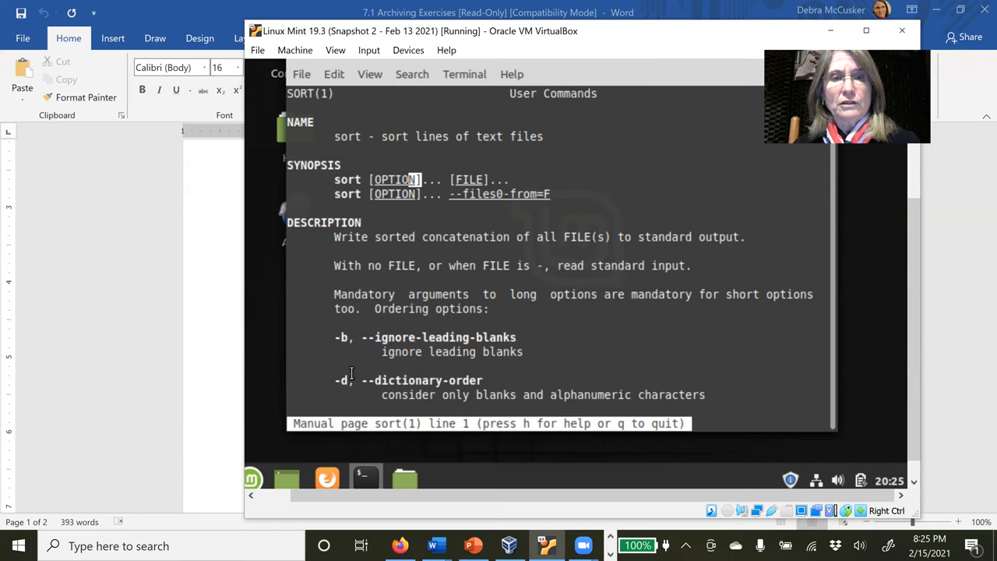
mouse_move(561, 396)
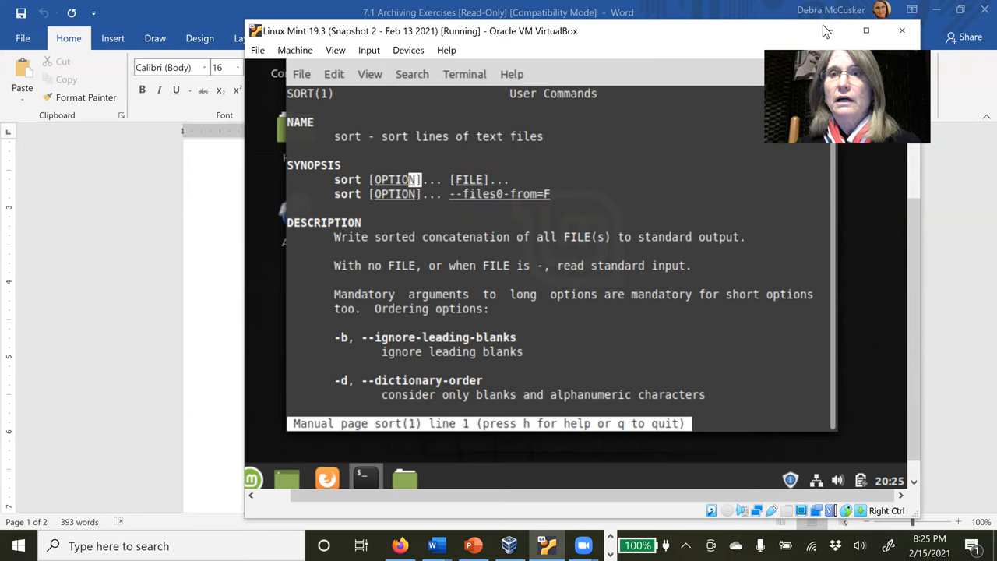
click(436, 546)
text(sort -d phone)
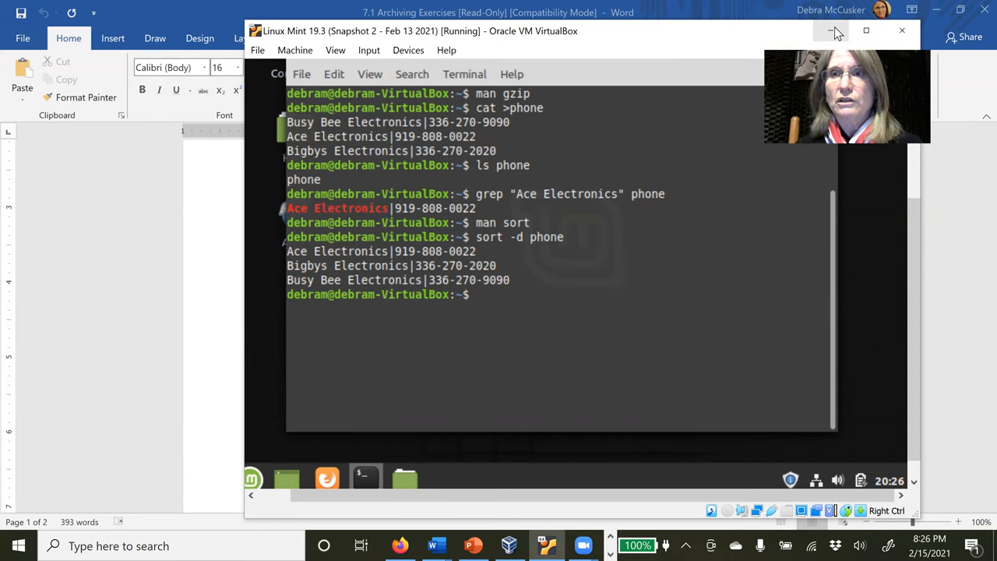
Bring the Word exercises document forward to review Exercise 1's phone.gz questions
click(835, 31)
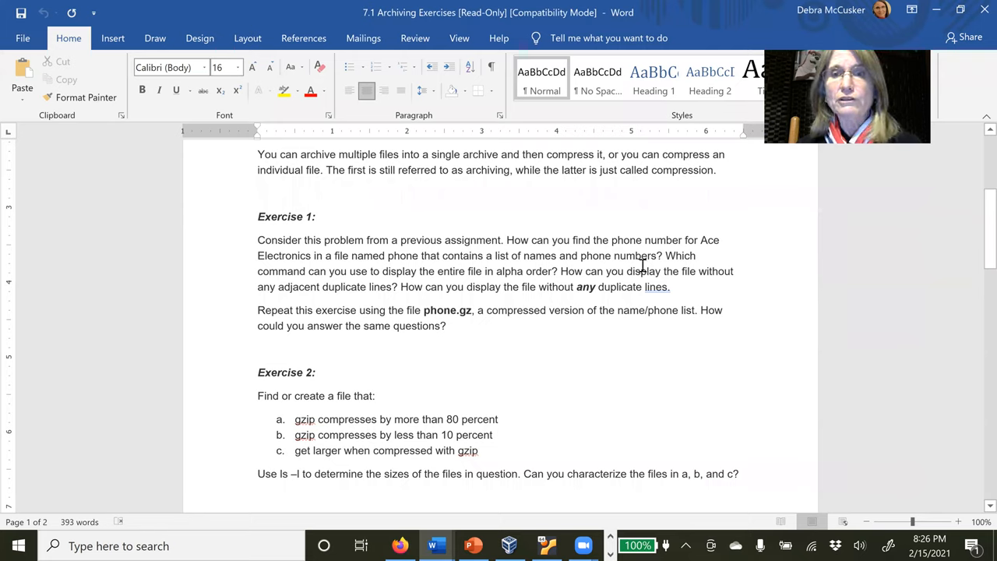
mouse_move(305, 299)
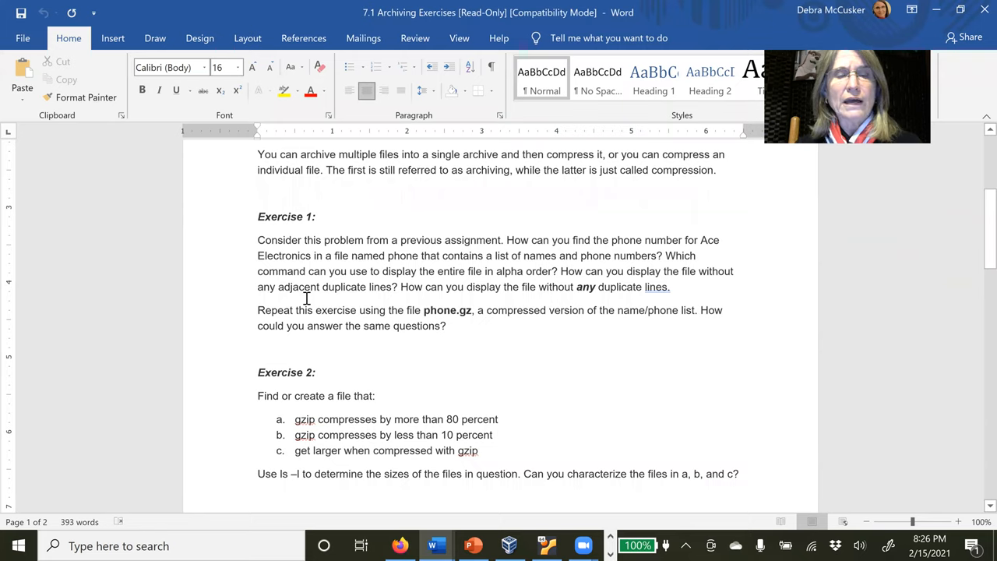
mouse_move(381, 296)
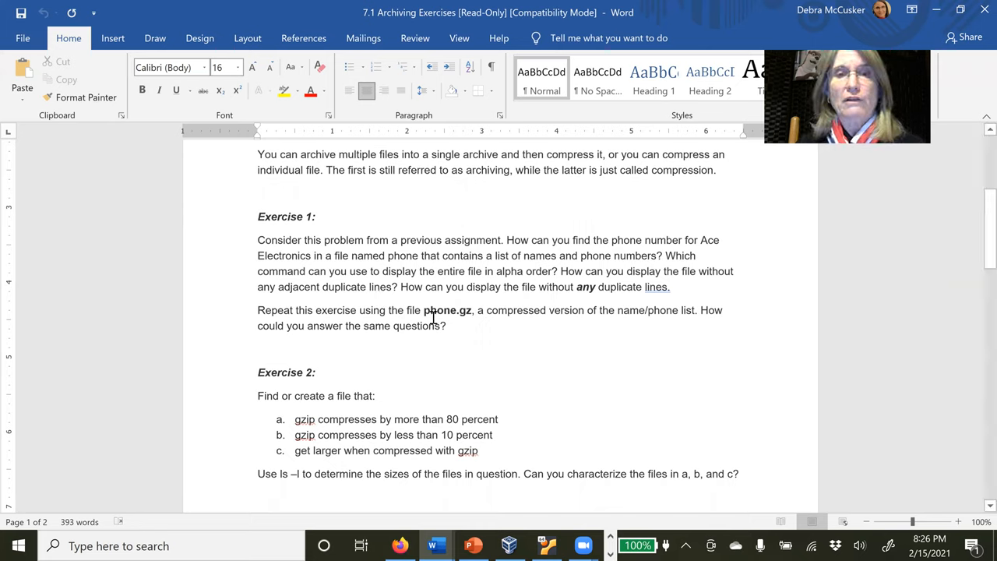
mouse_move(589, 304)
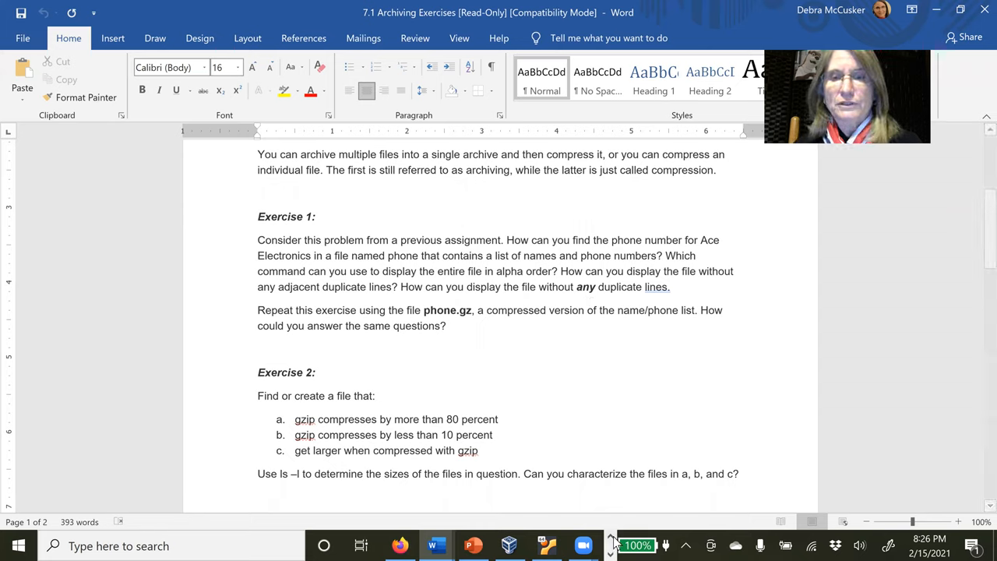
Request the uniq manual page with man uniq in the Linux terminal
click(547, 545)
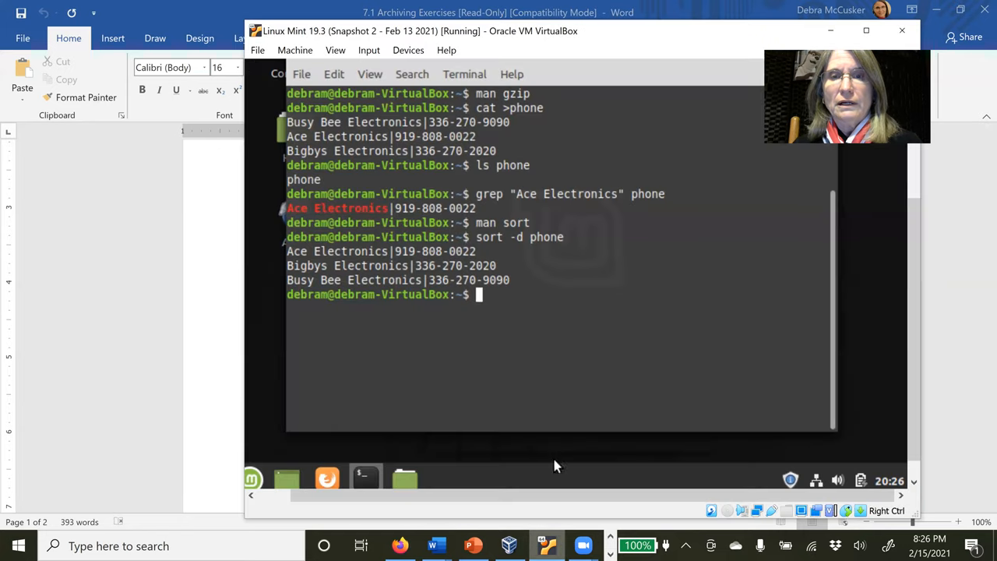
text(man u)
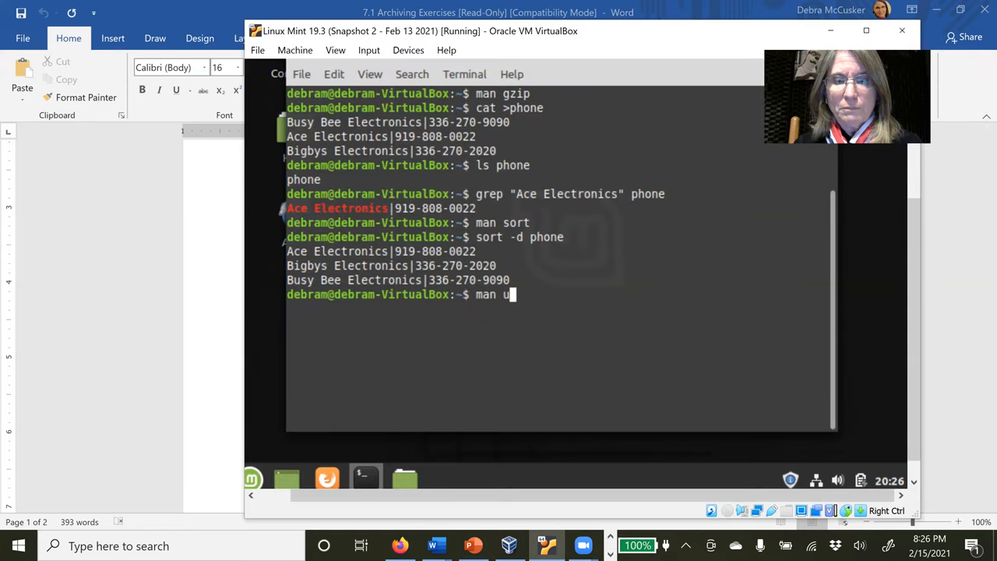
text(niq)
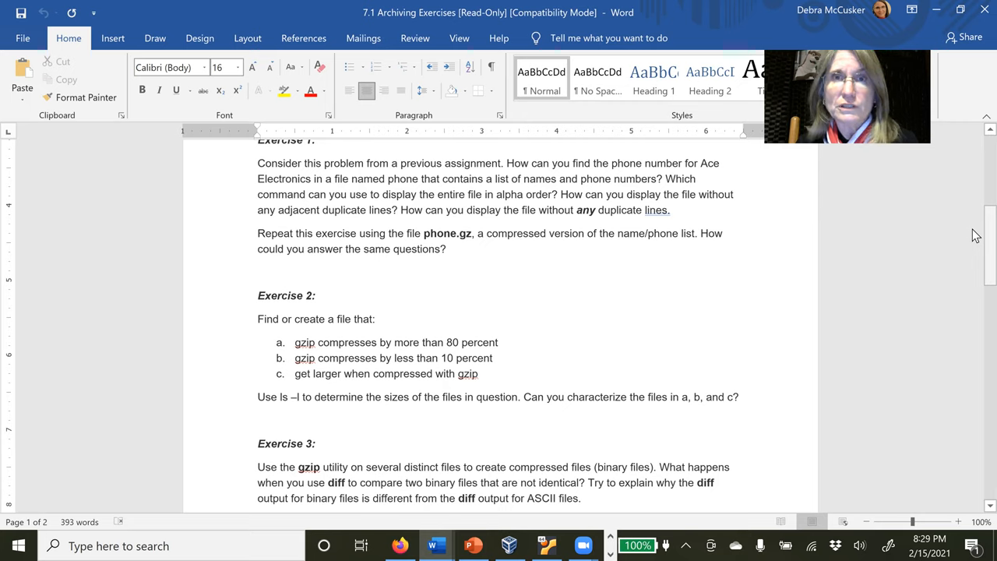
mouse_move(916, 35)
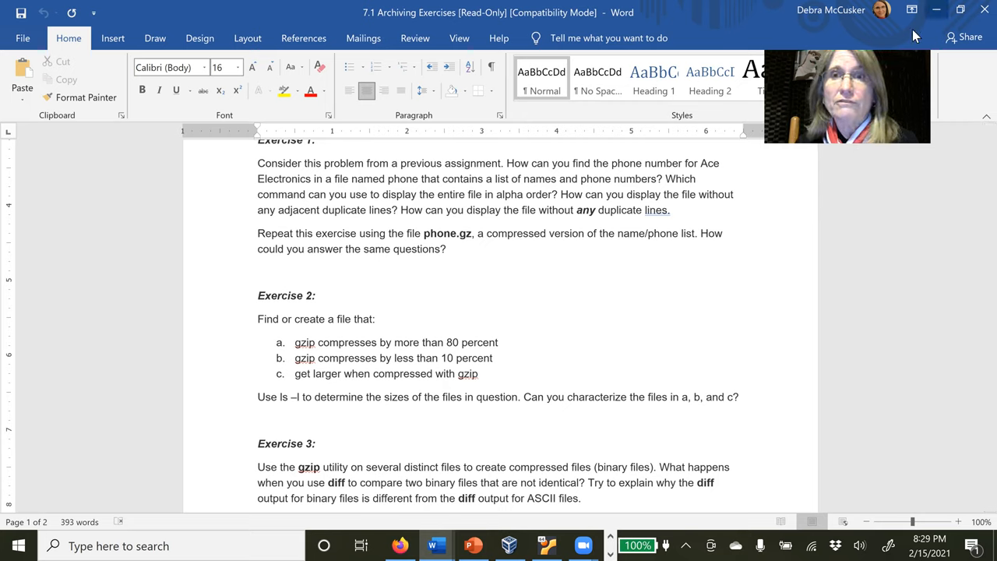